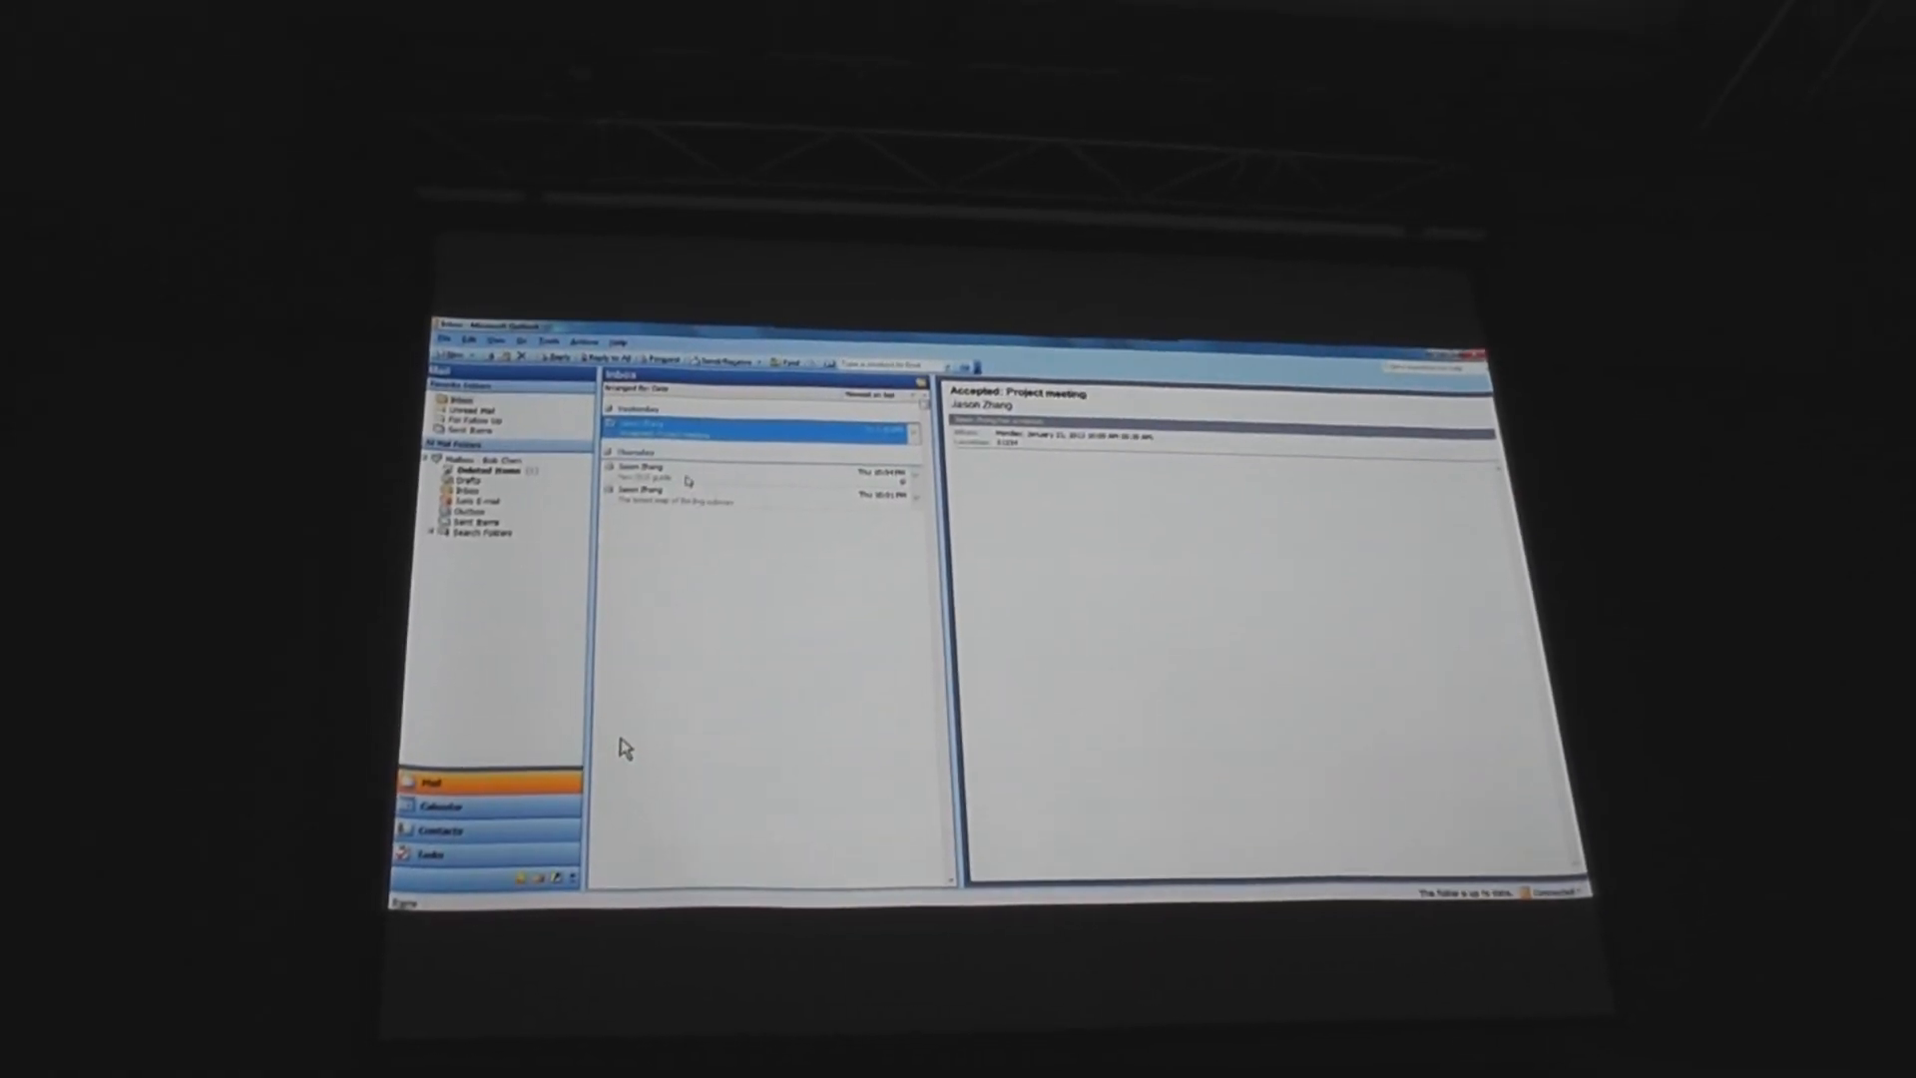
Review the DUS guide message, a calendar appointment and contacts in Outlook, then launch the Upgrade Tool.
{"action": "left_click", "coordinate": [748, 478]}
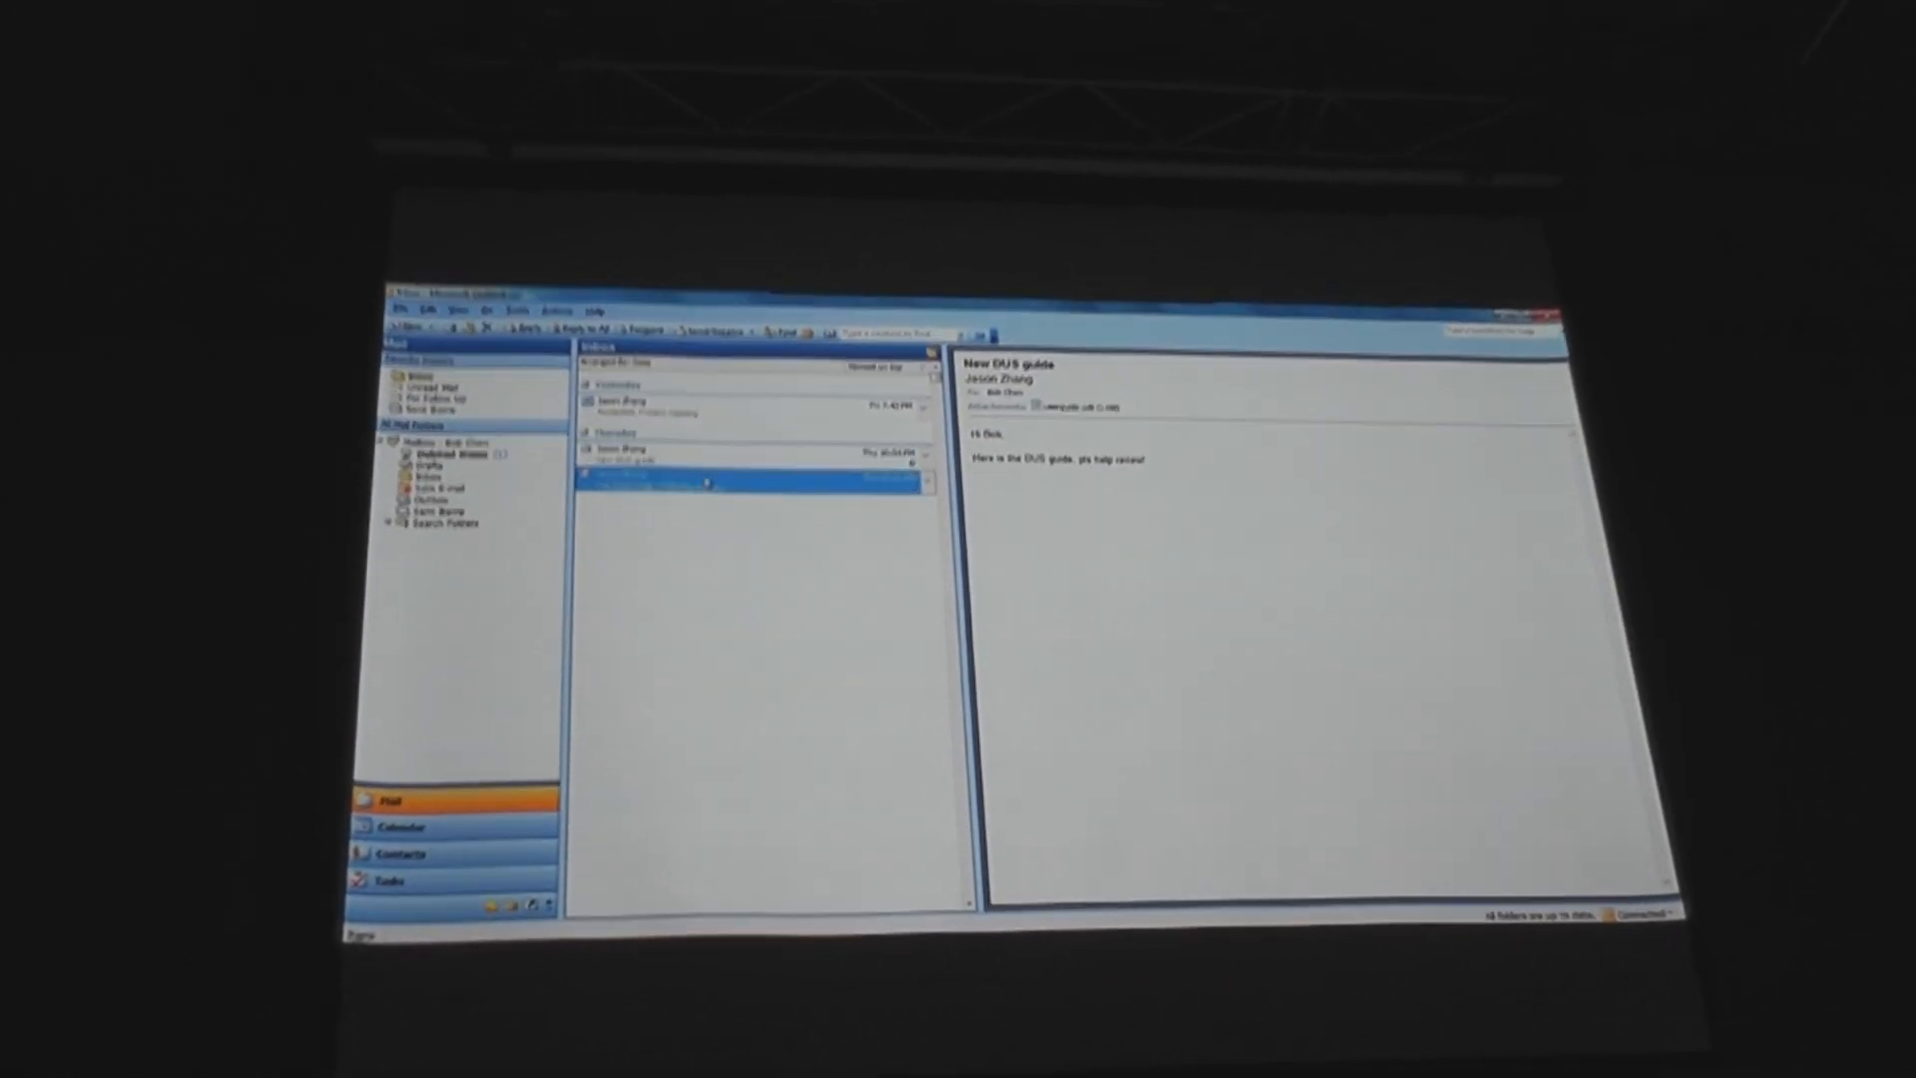
{"action": "left_click", "coordinate": [391, 827]}
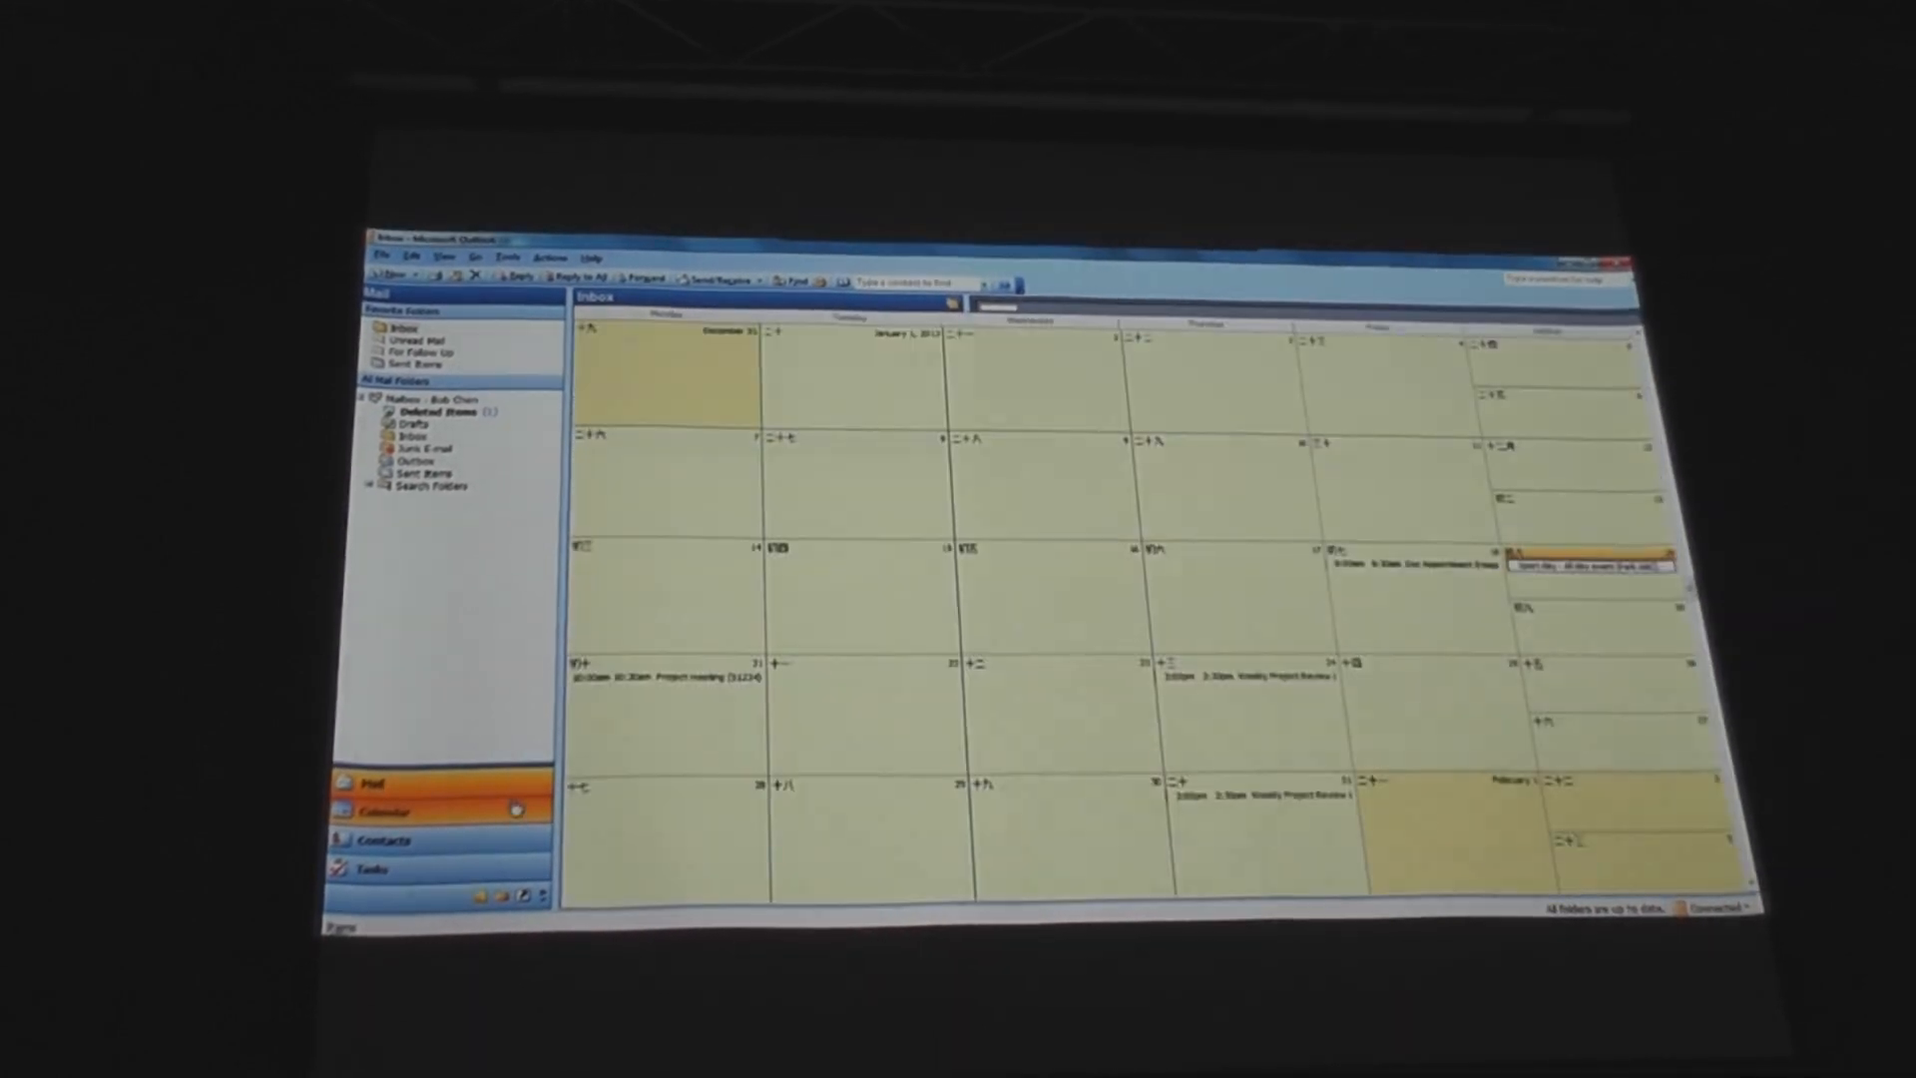
{"action": "left_click", "coordinate": [388, 811]}
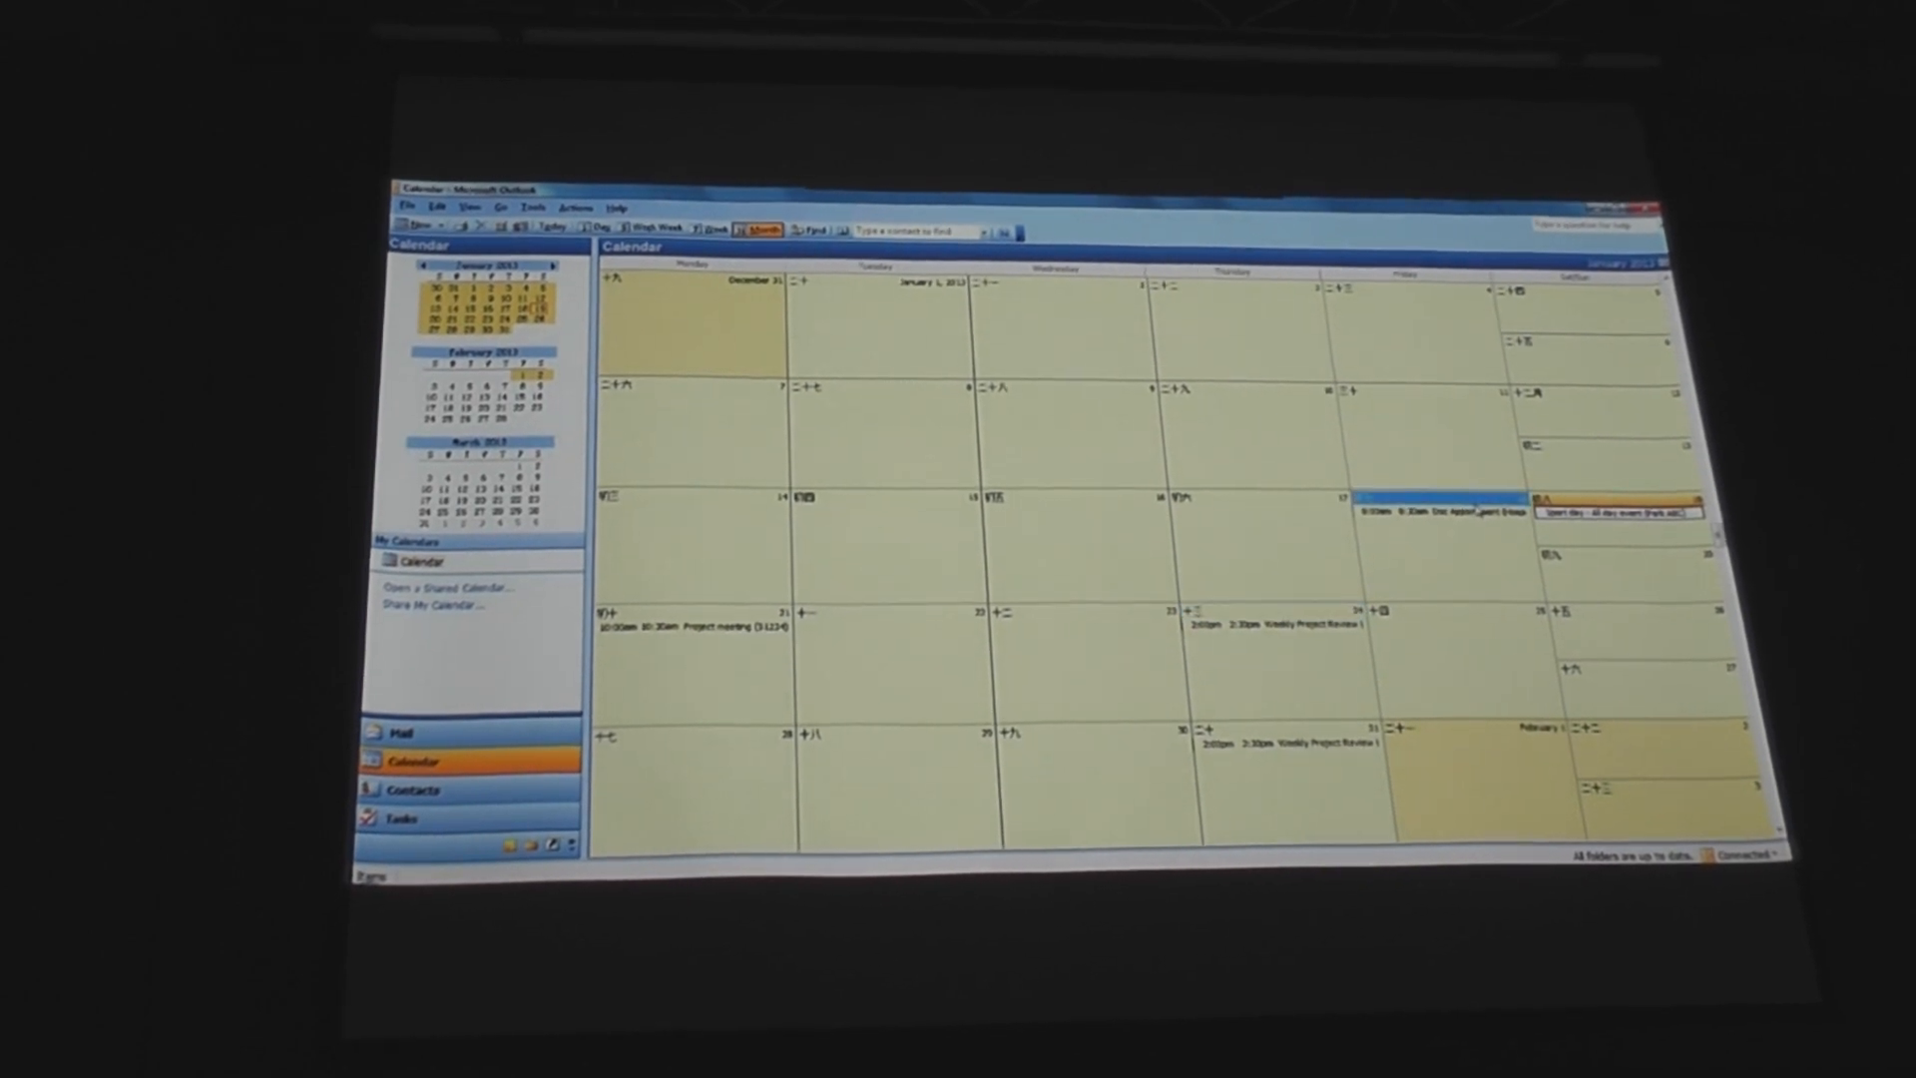
{"action": "left_click", "coordinate": [411, 789]}
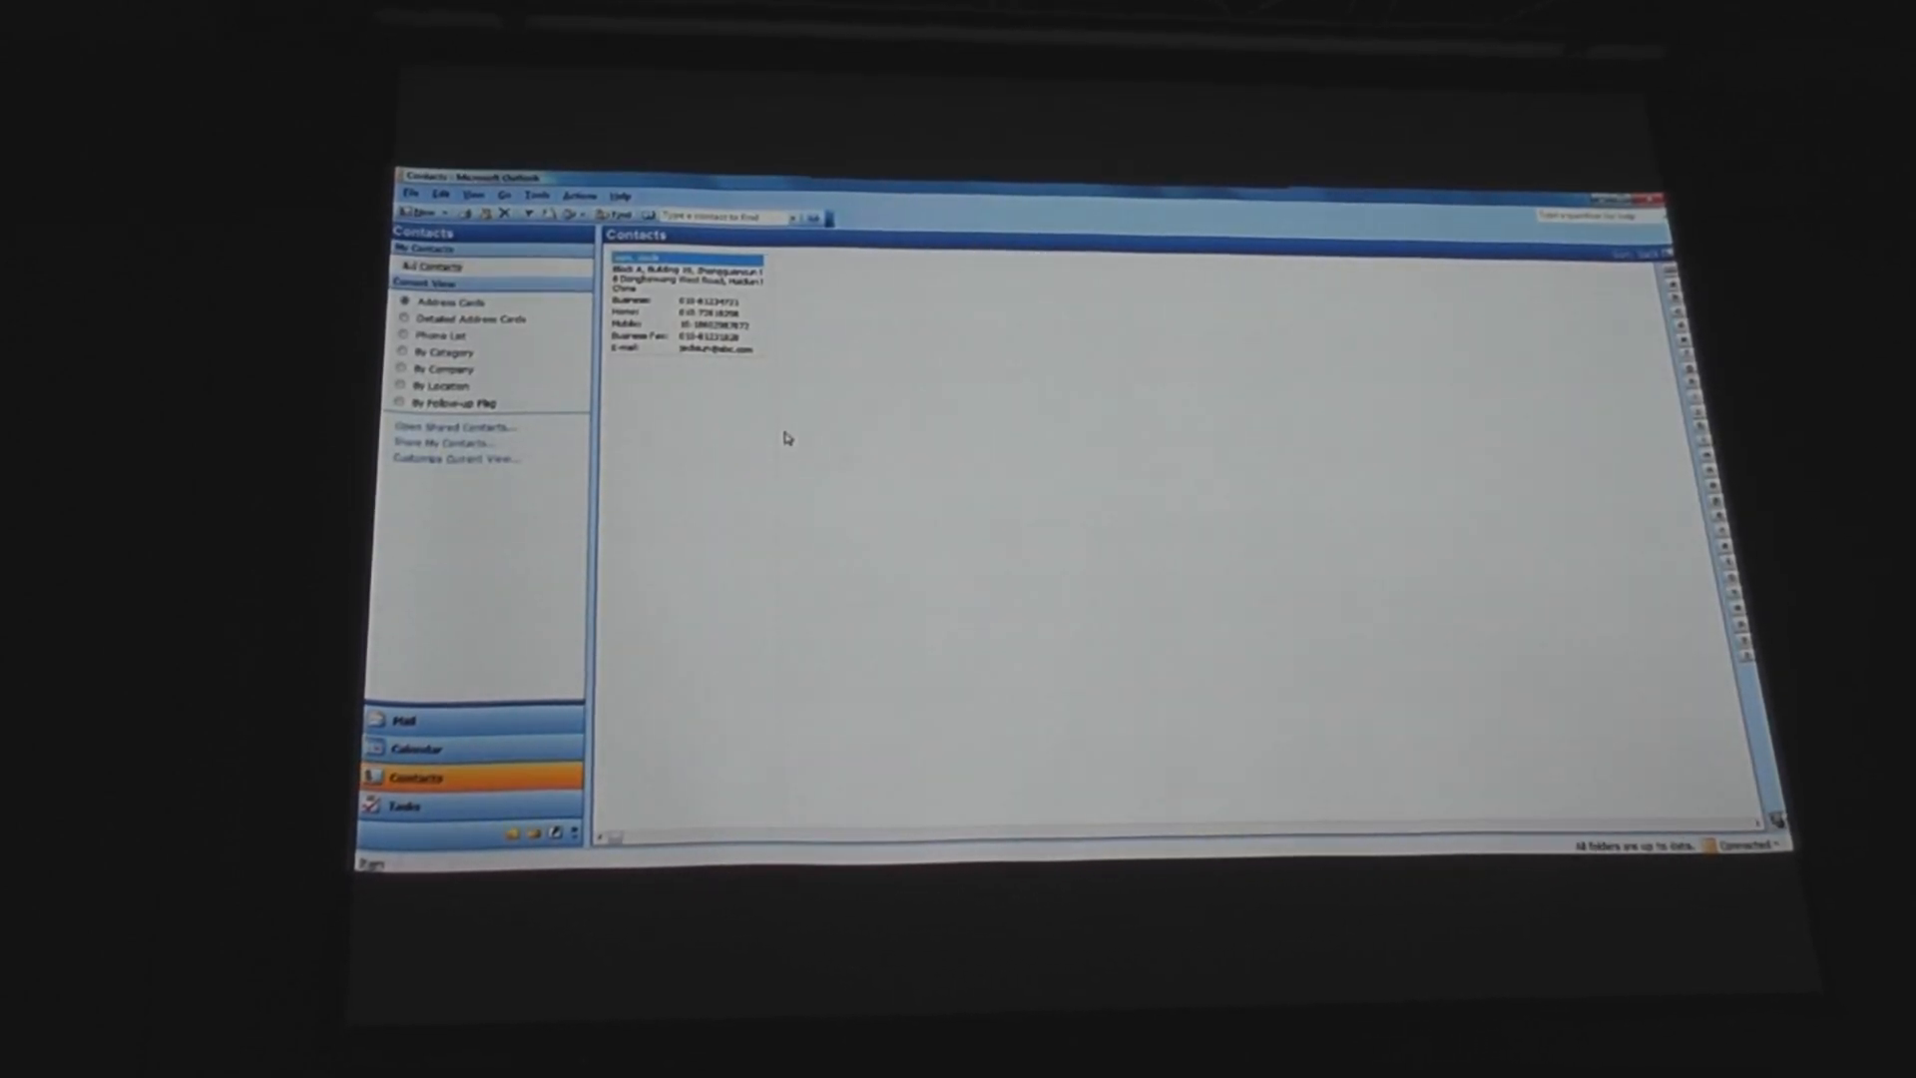
{"action": "double_click", "coordinate": [668, 269]}
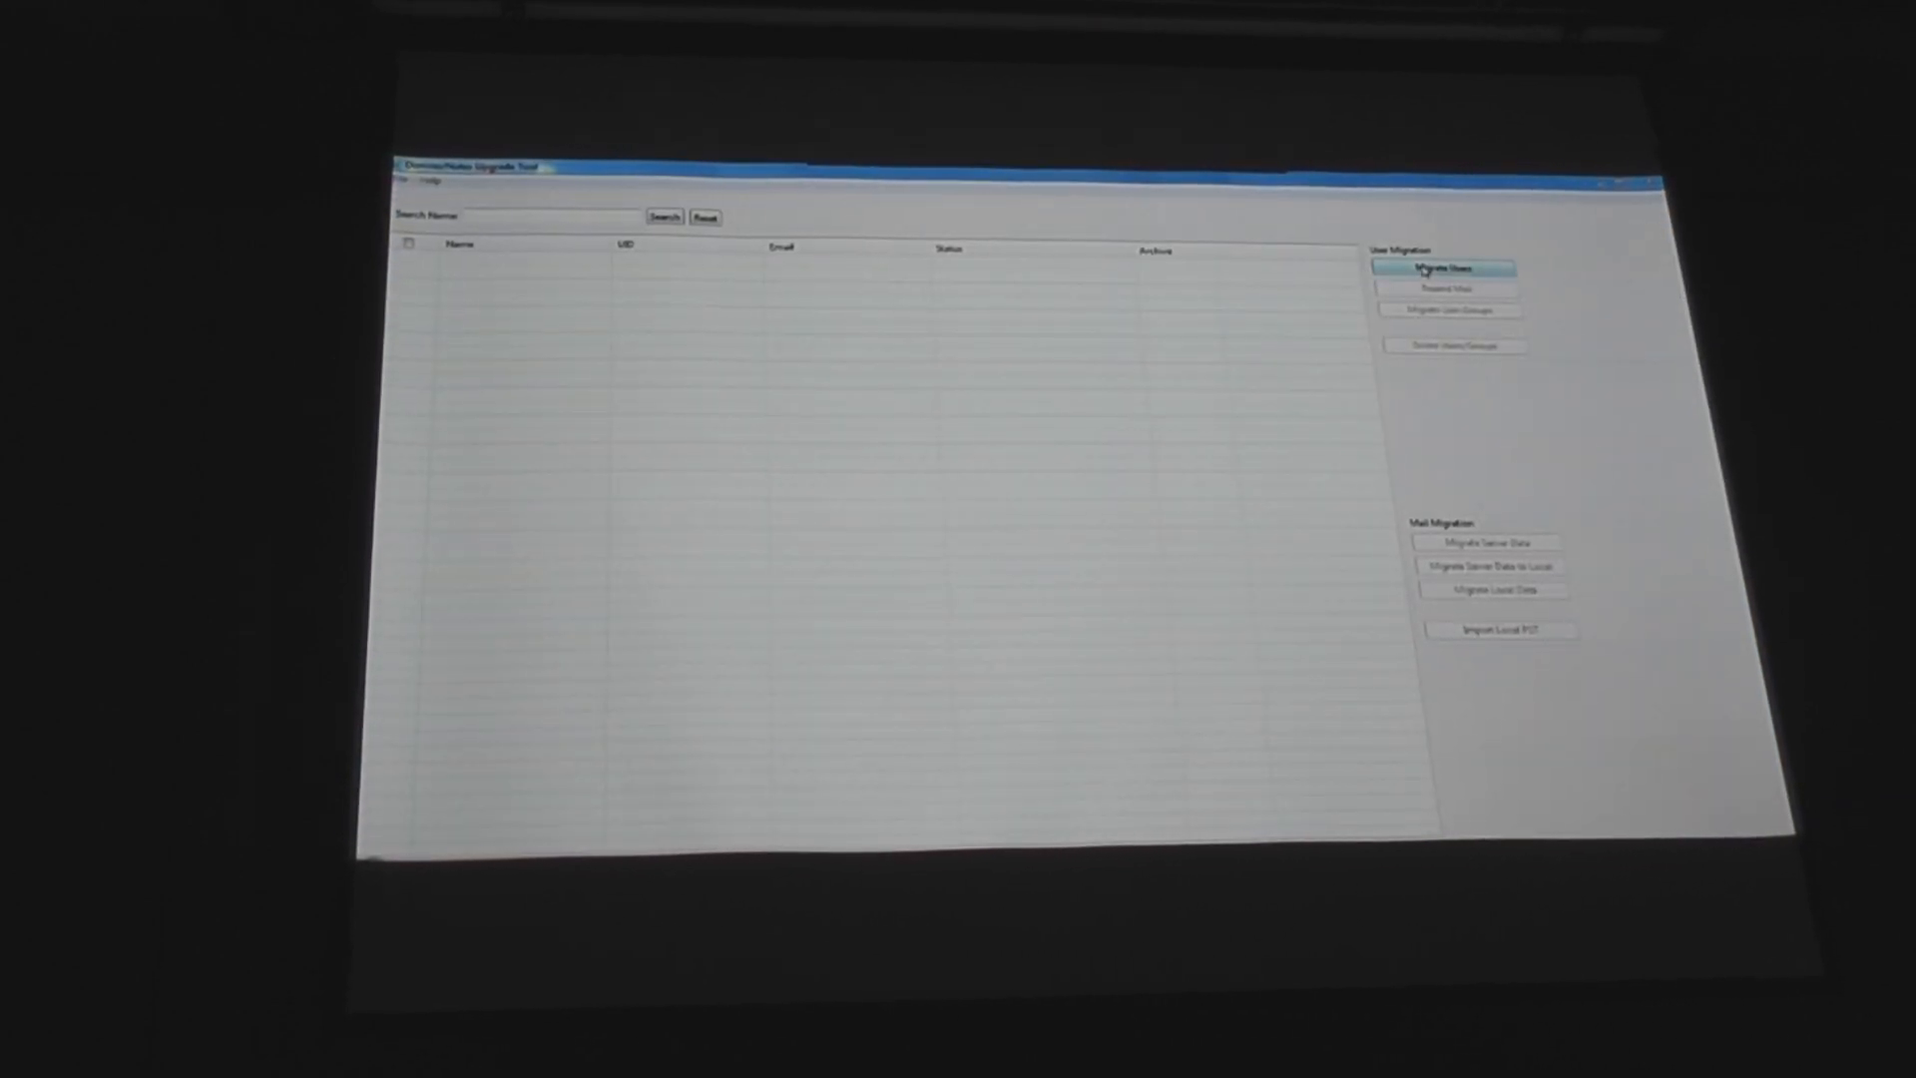
Start Migrate Users, confirm the Active Directory connection test succeeds, and advance past Source AD and Target Domino.
{"action": "left_click", "coordinate": [1446, 267]}
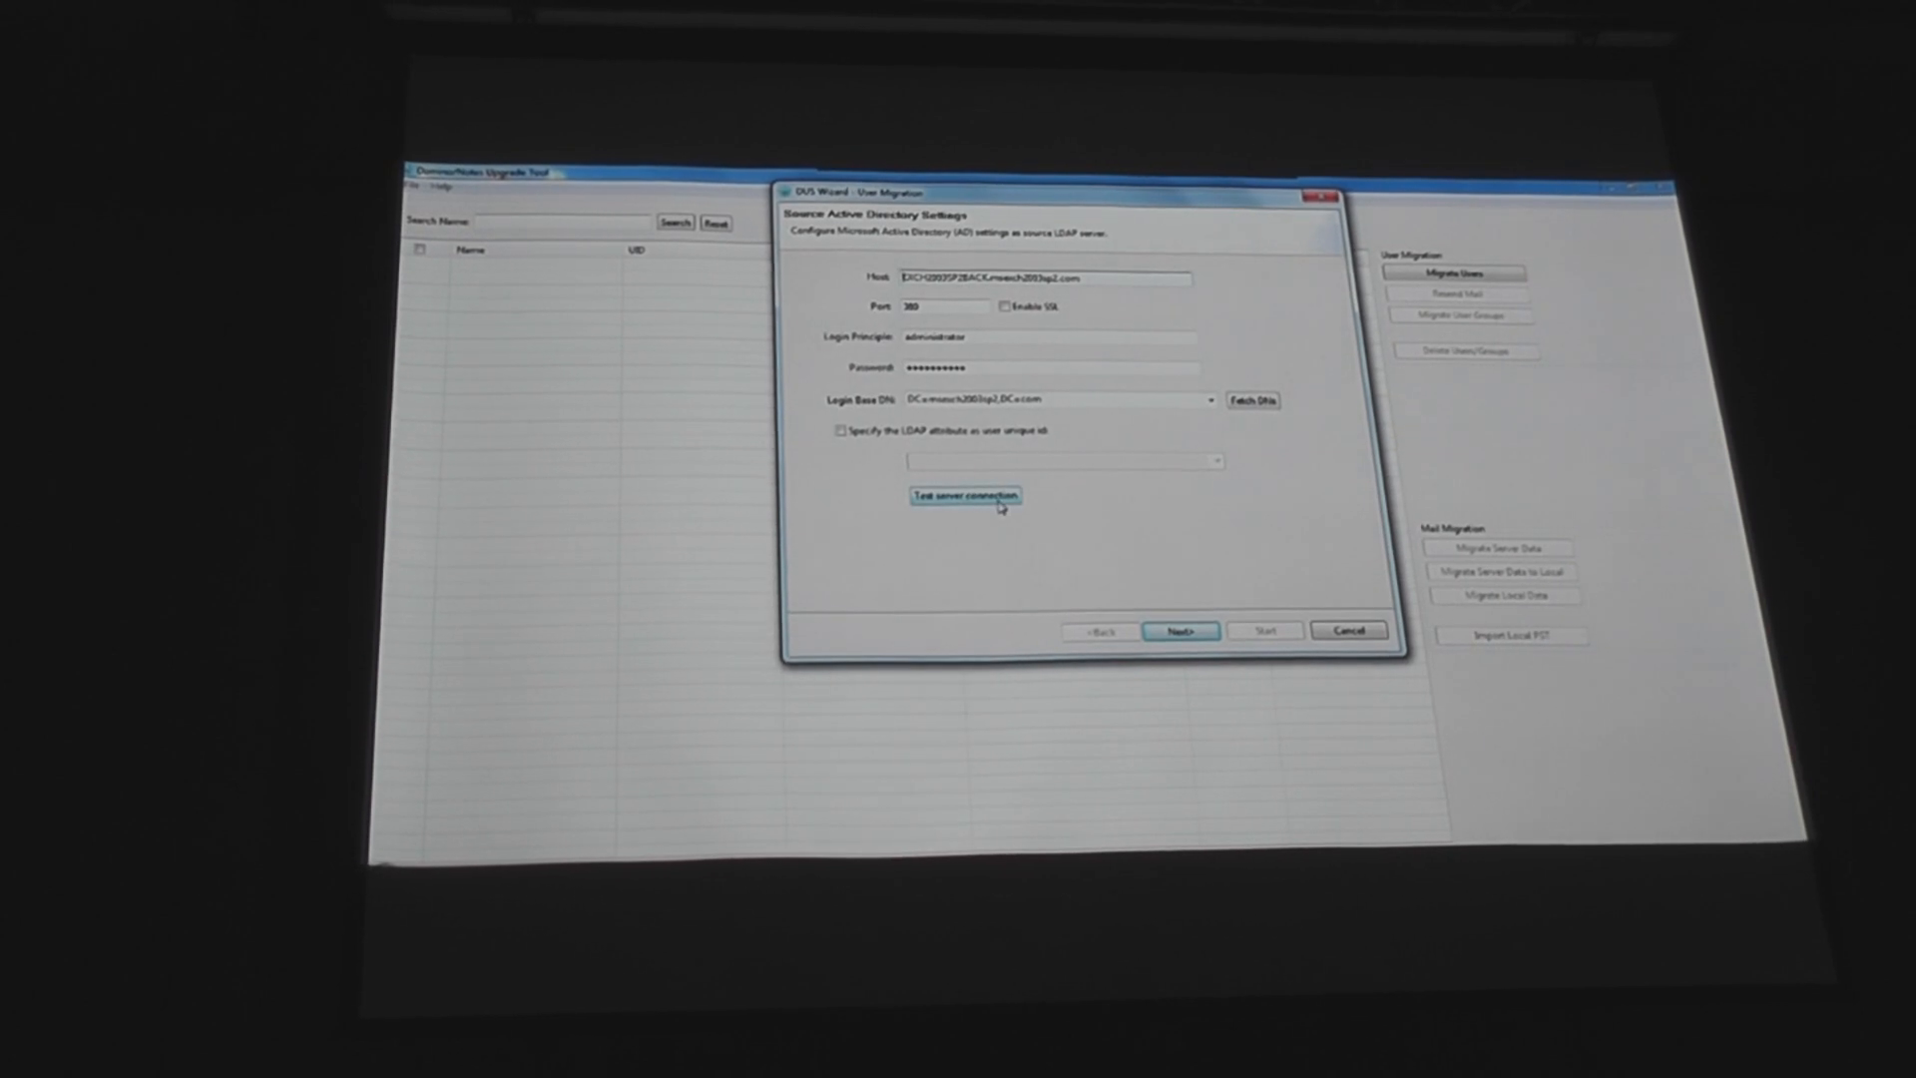
{"action": "left_click", "coordinate": [967, 495]}
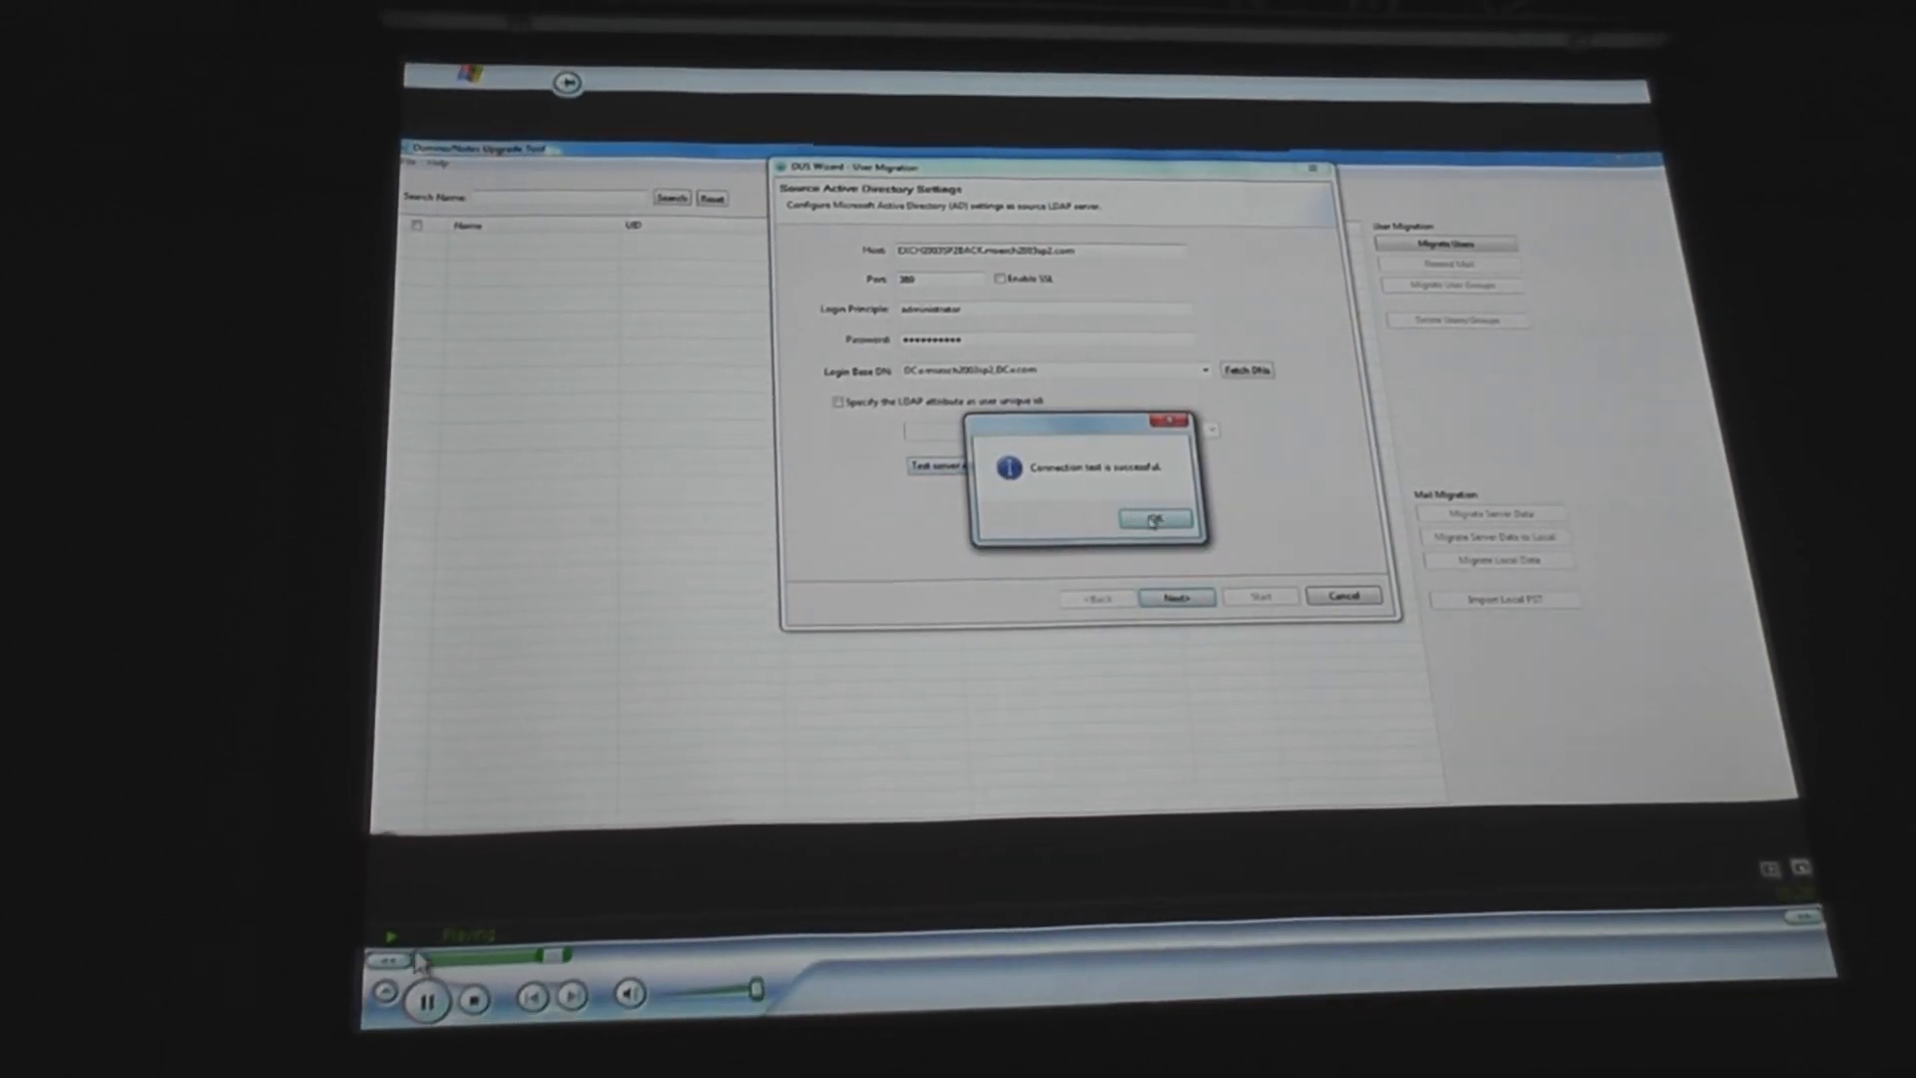
{"action": "left_click", "coordinate": [1156, 519]}
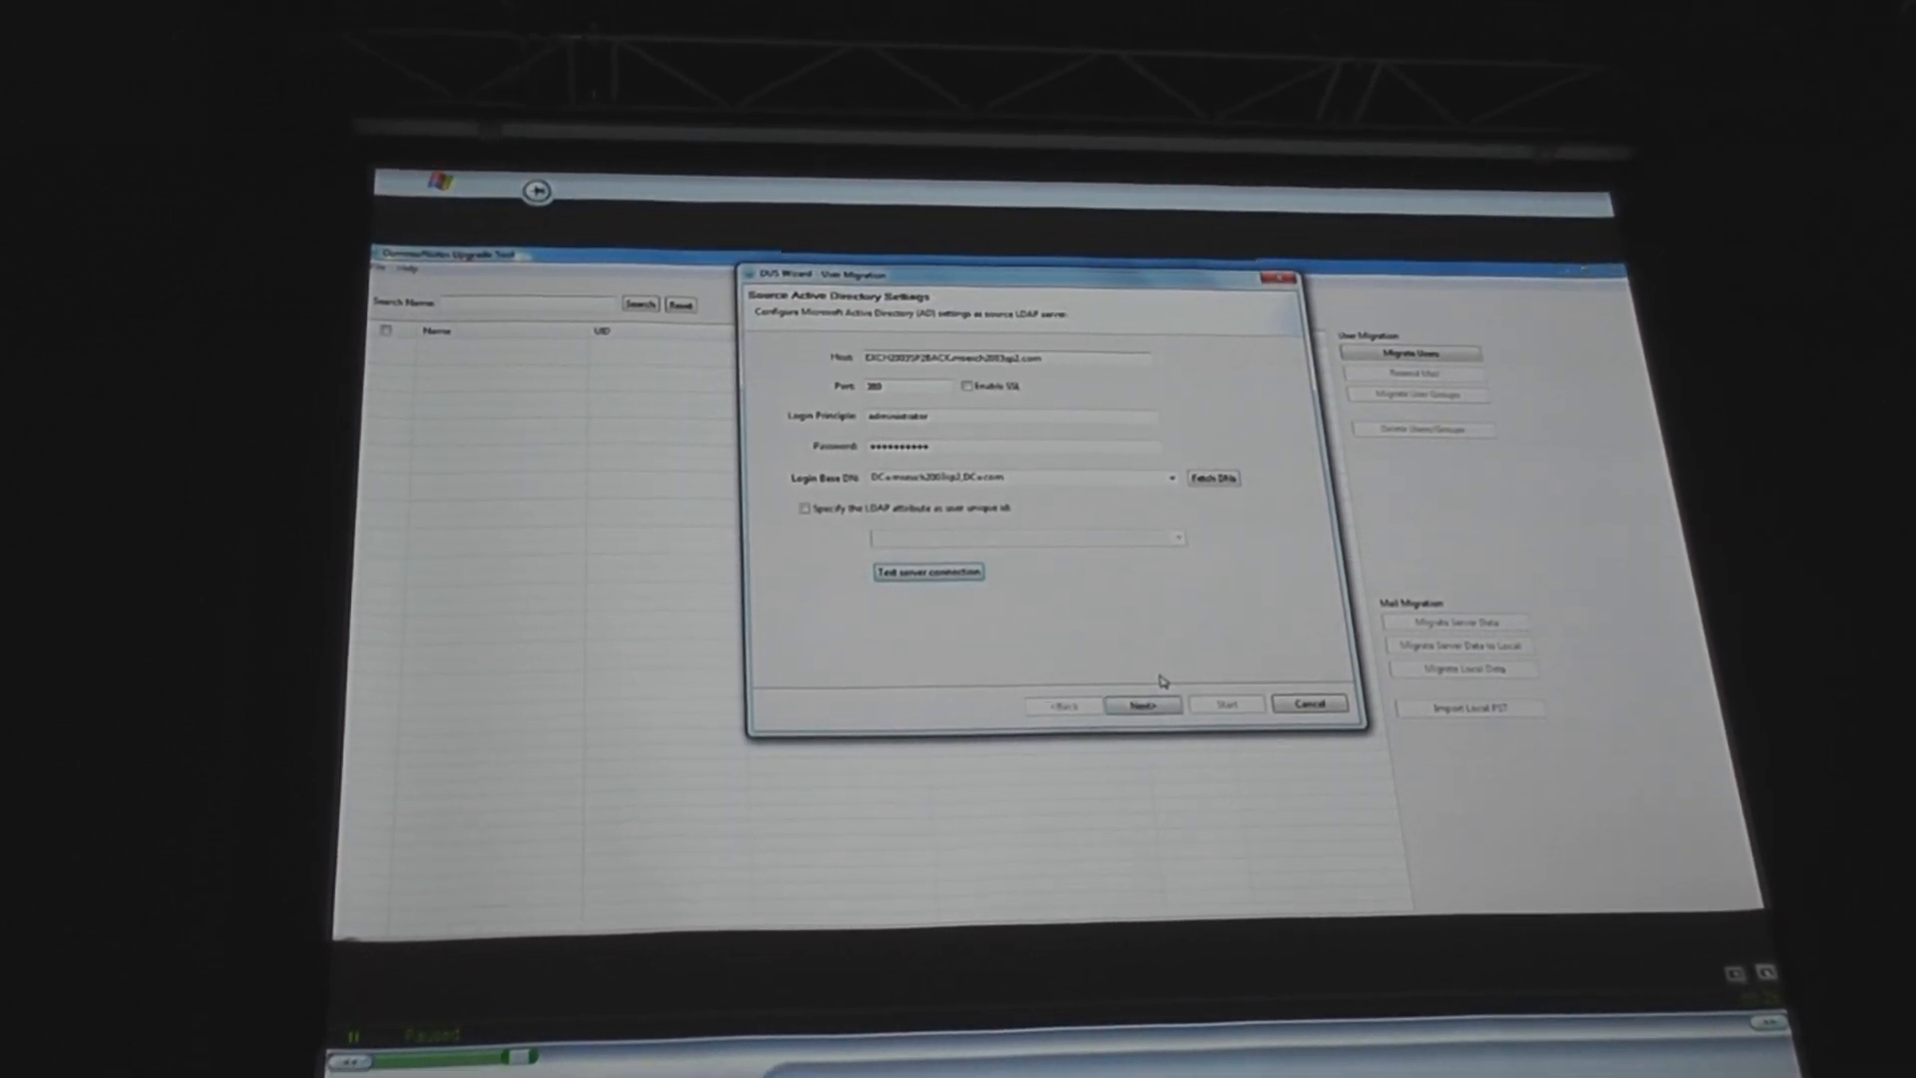
{"action": "left_click", "coordinate": [1140, 705]}
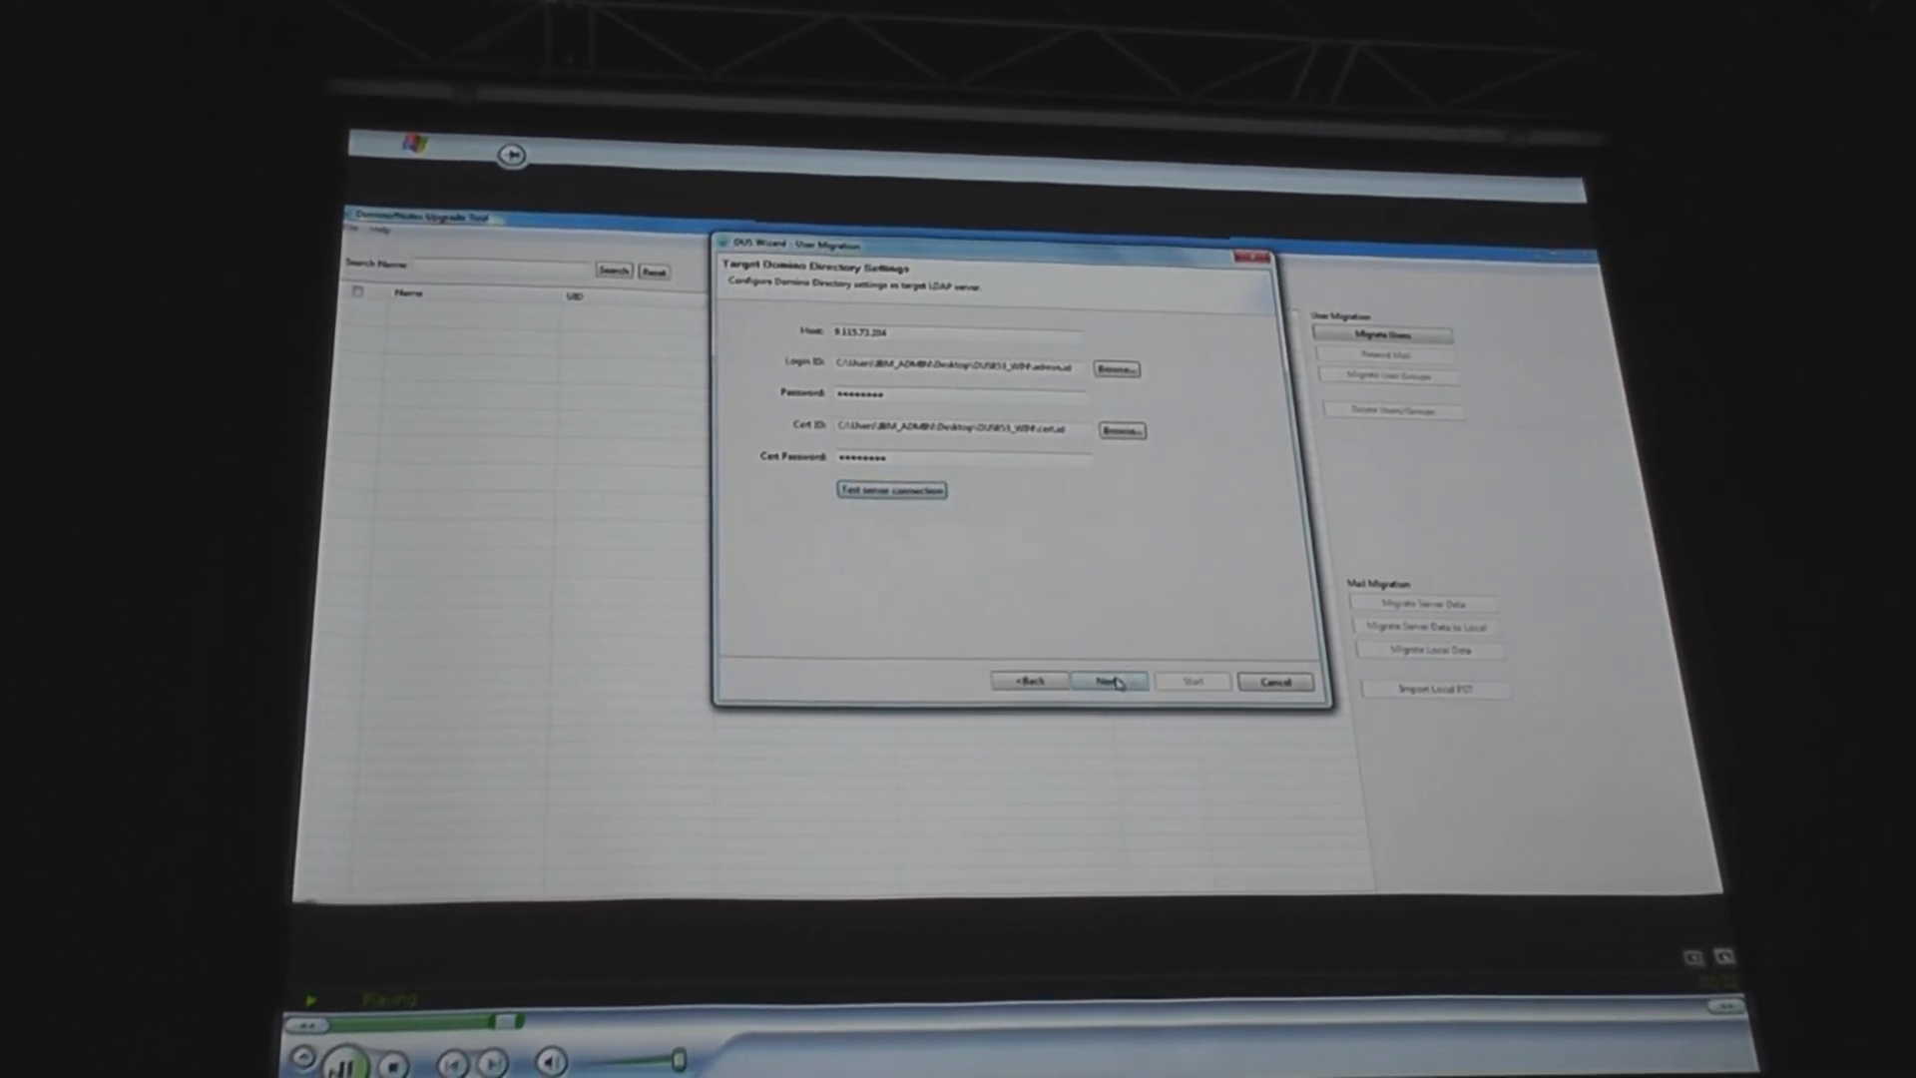
{"action": "left_click", "coordinate": [1108, 681]}
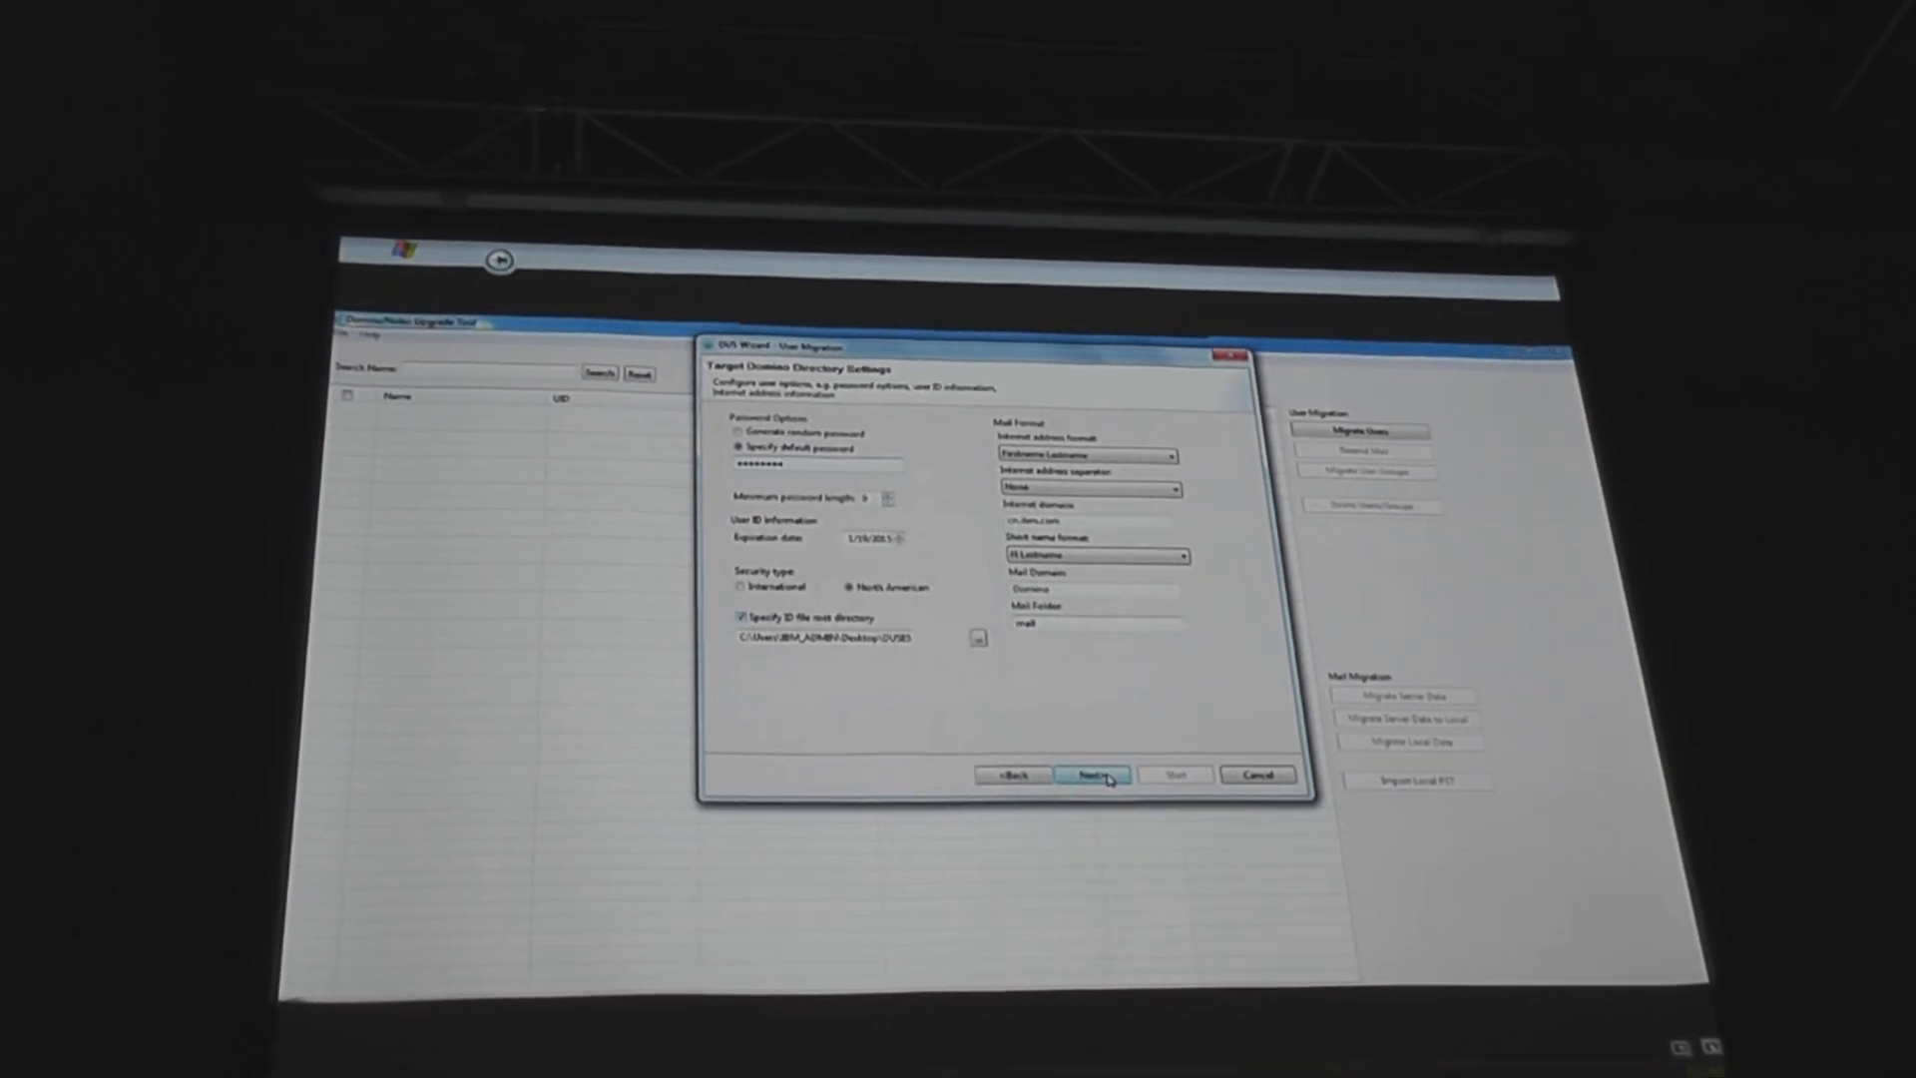
{"action": "left_click", "coordinate": [1095, 773]}
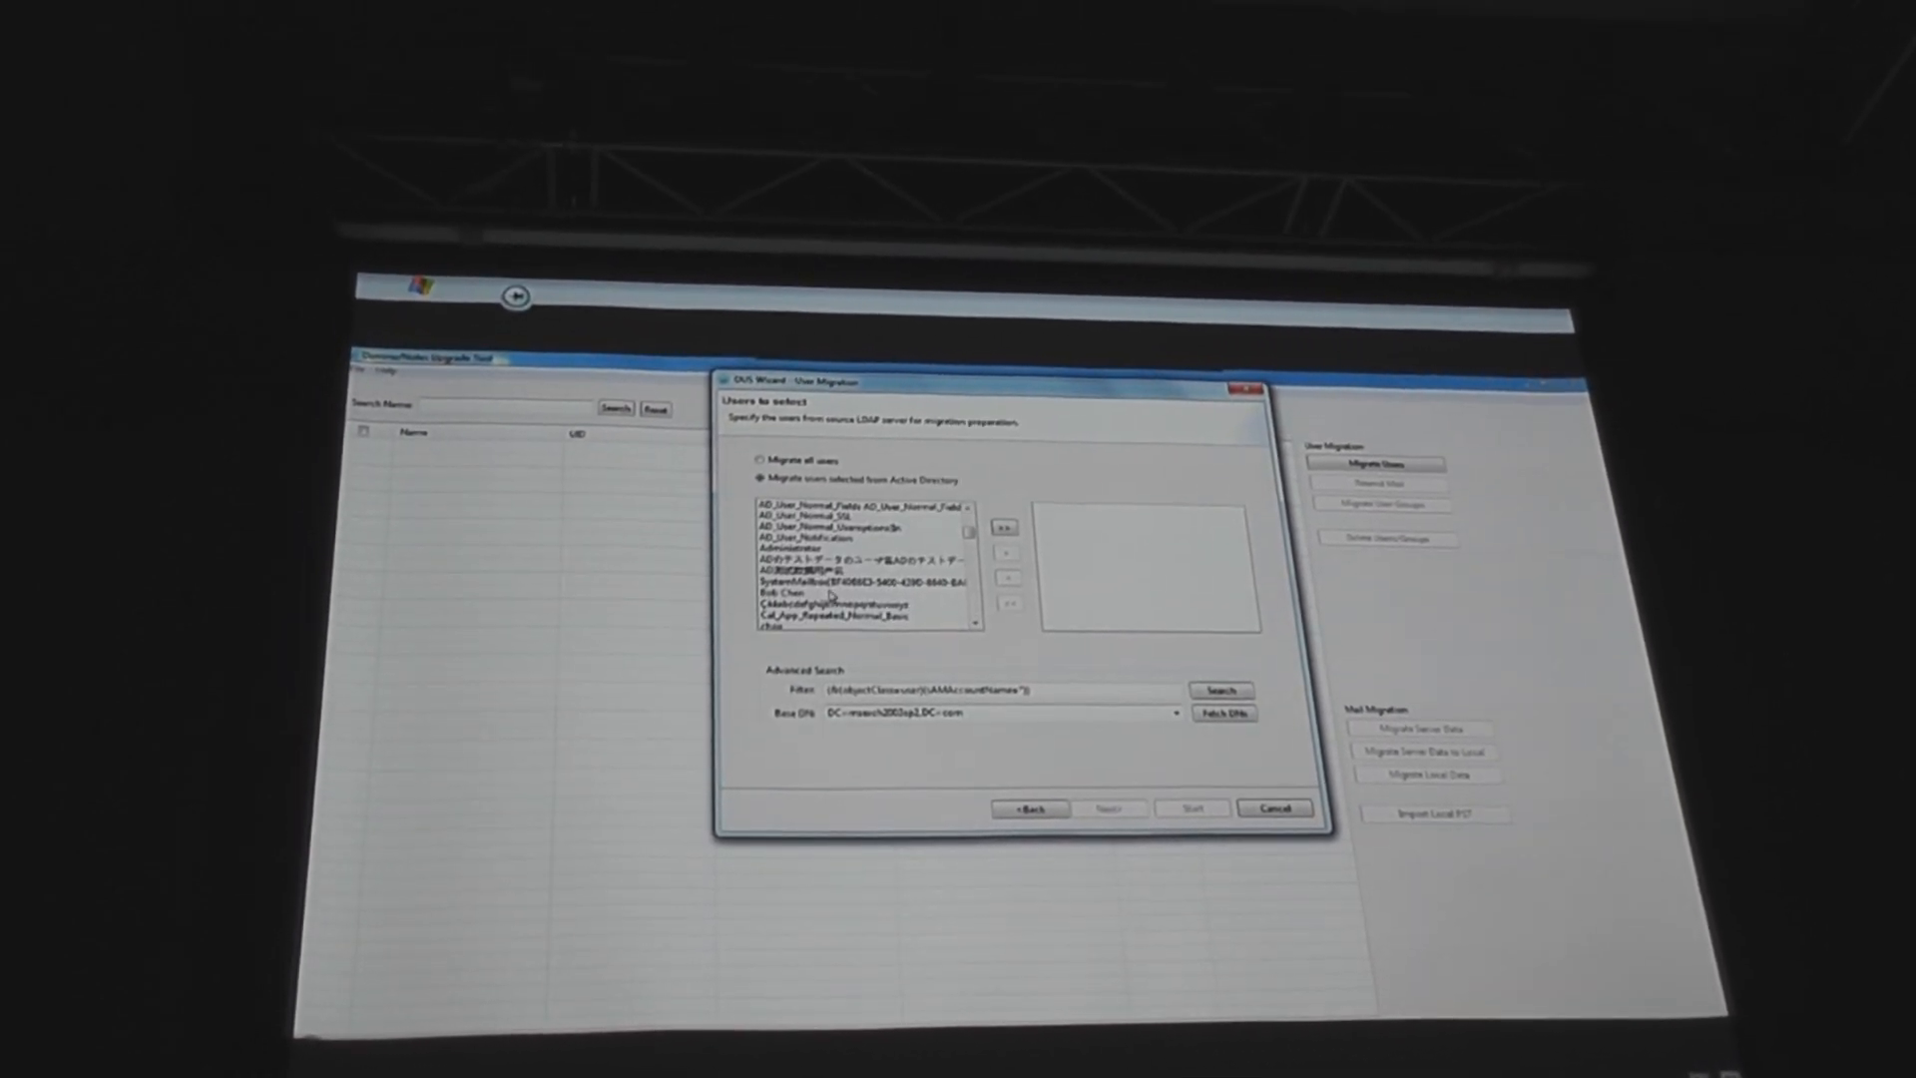
{"action": "left_click", "coordinate": [998, 555]}
{"action": "type", "text": "jason"}
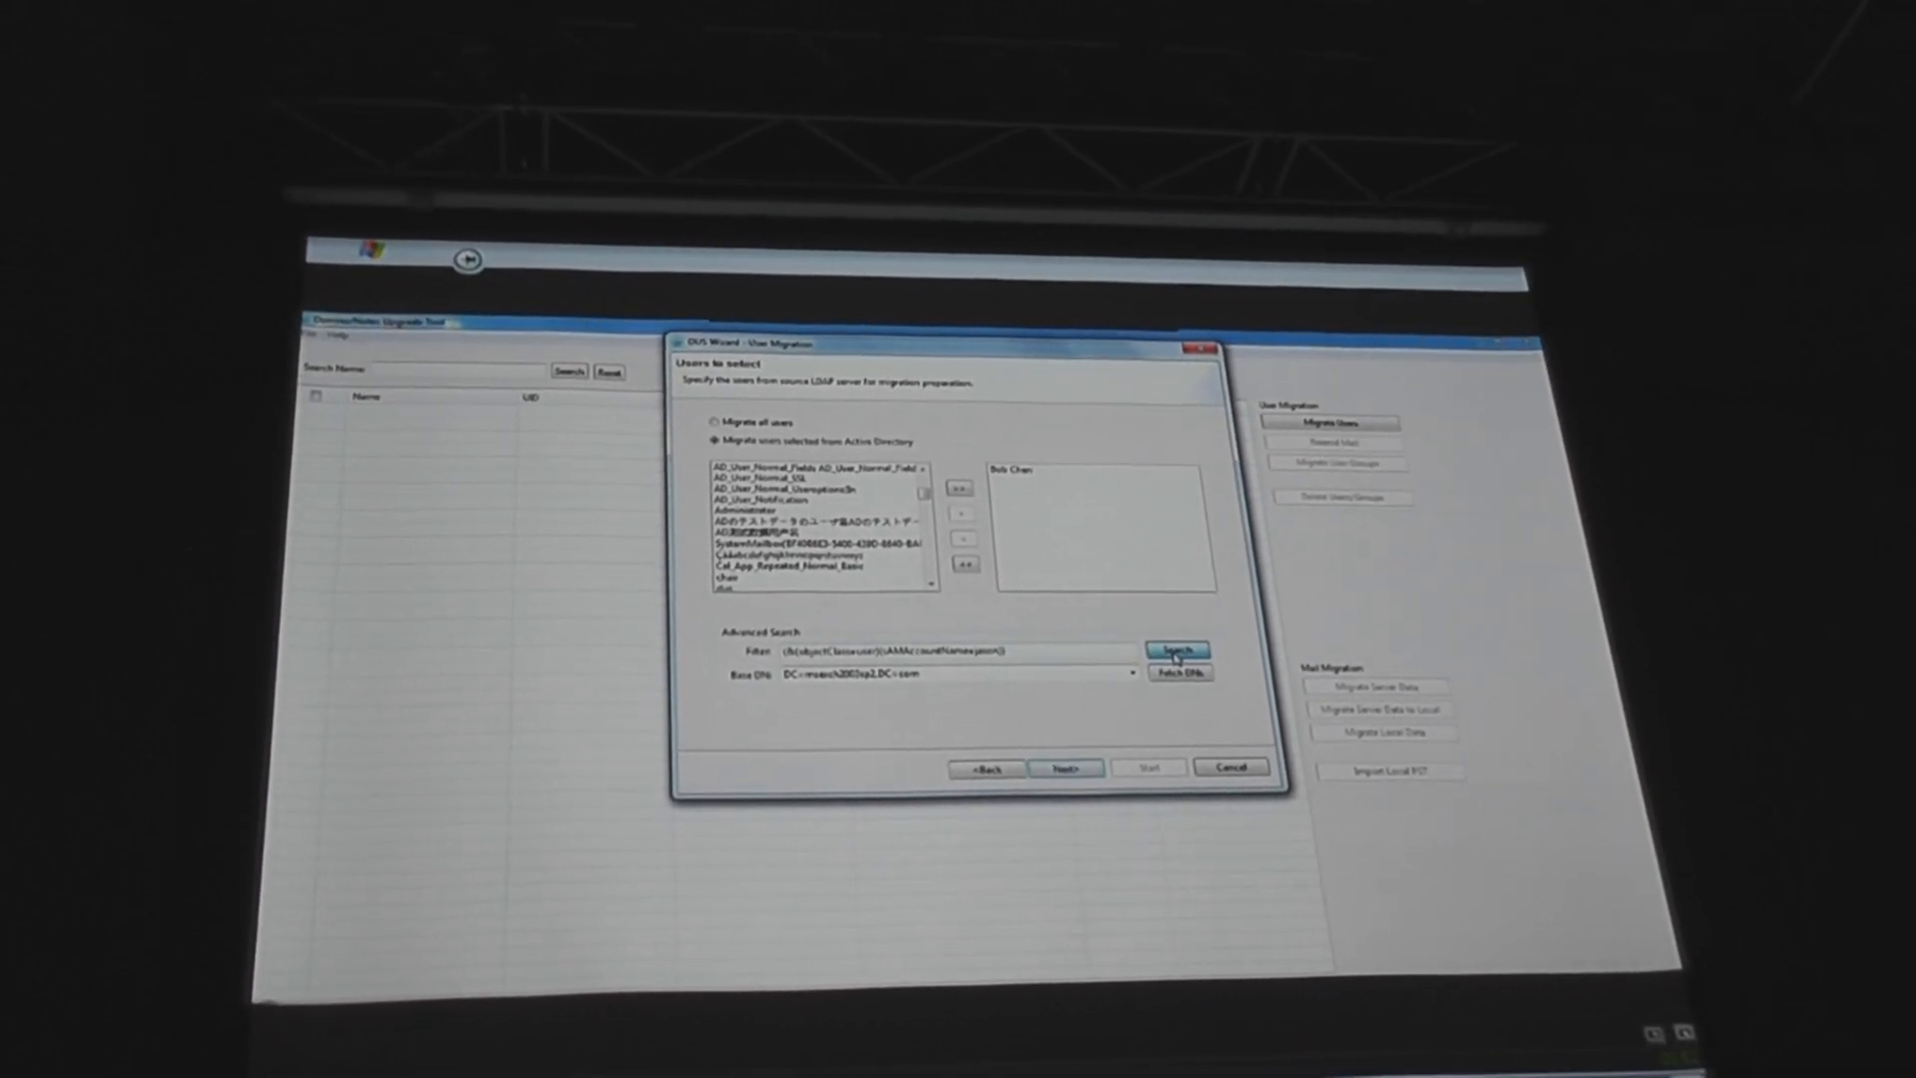
{"action": "left_click", "coordinate": [1176, 648]}
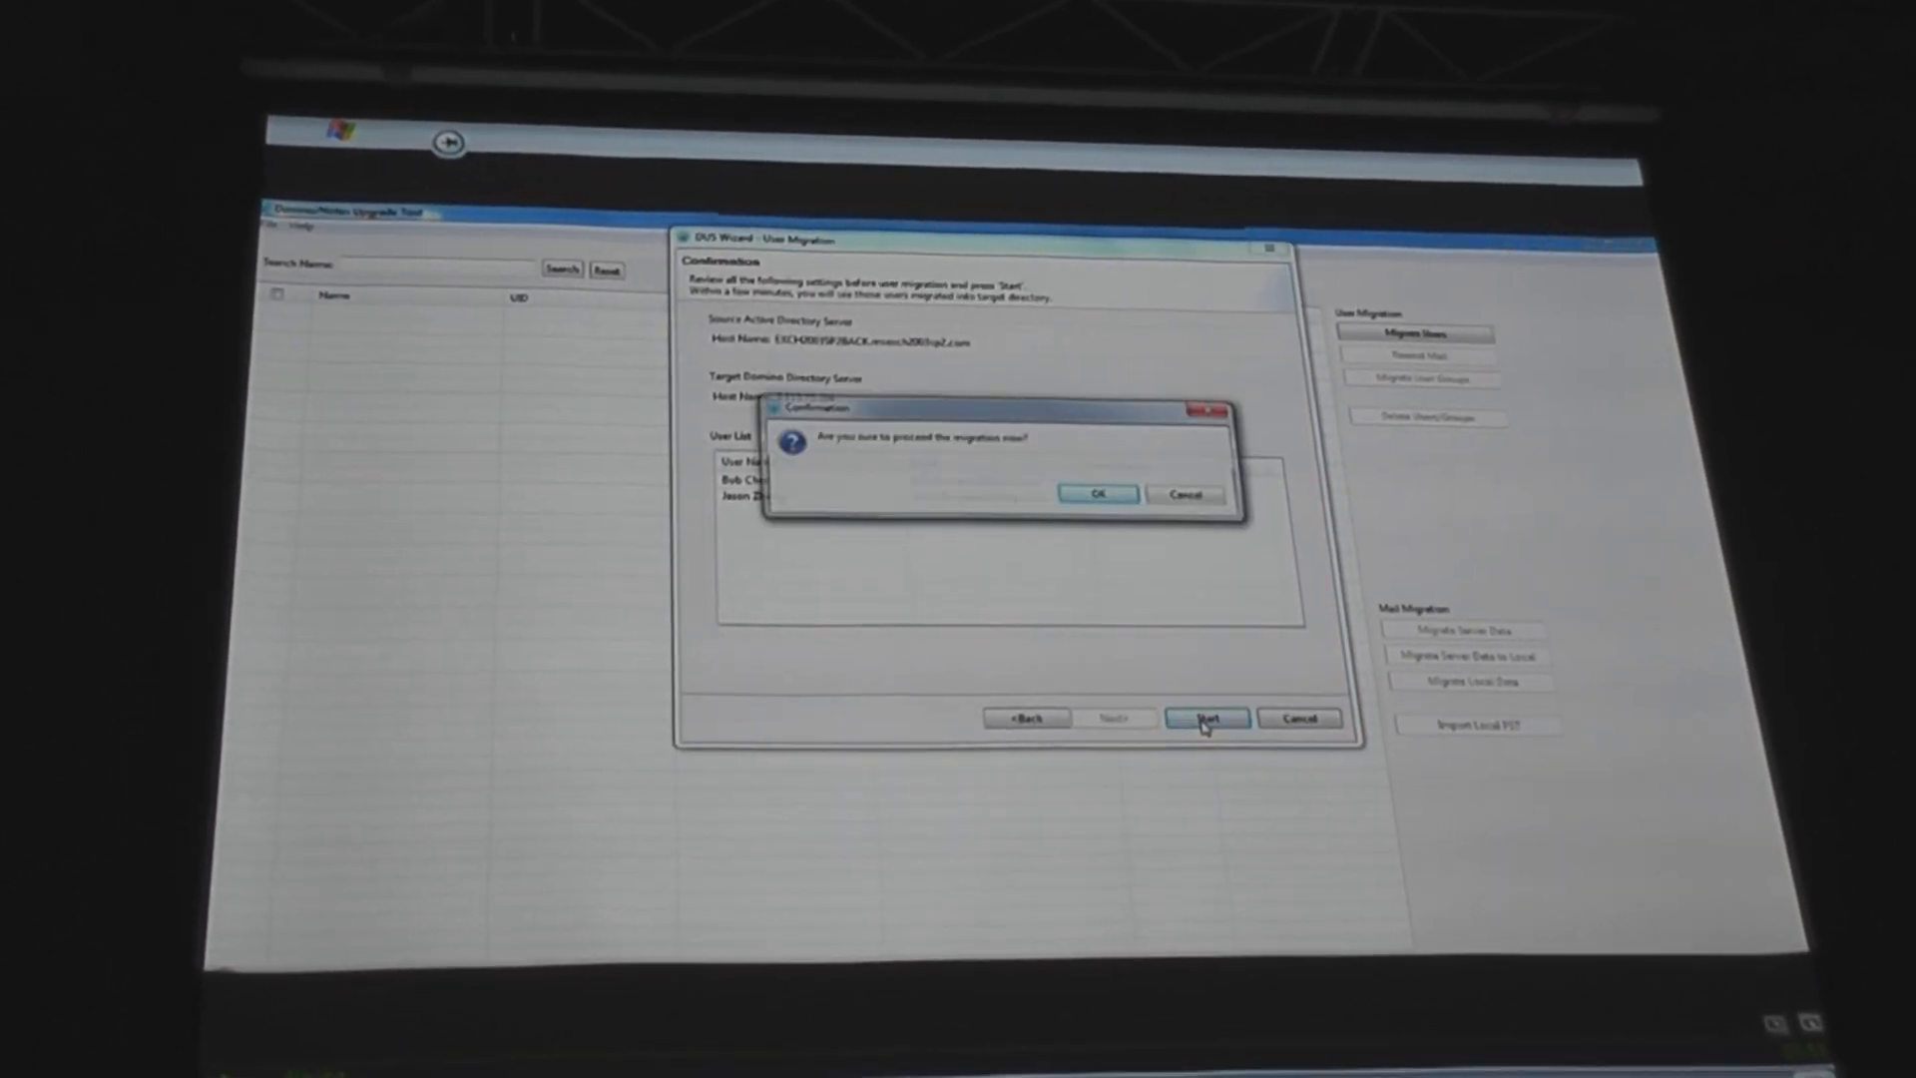
{"action": "left_click", "coordinate": [1096, 494]}
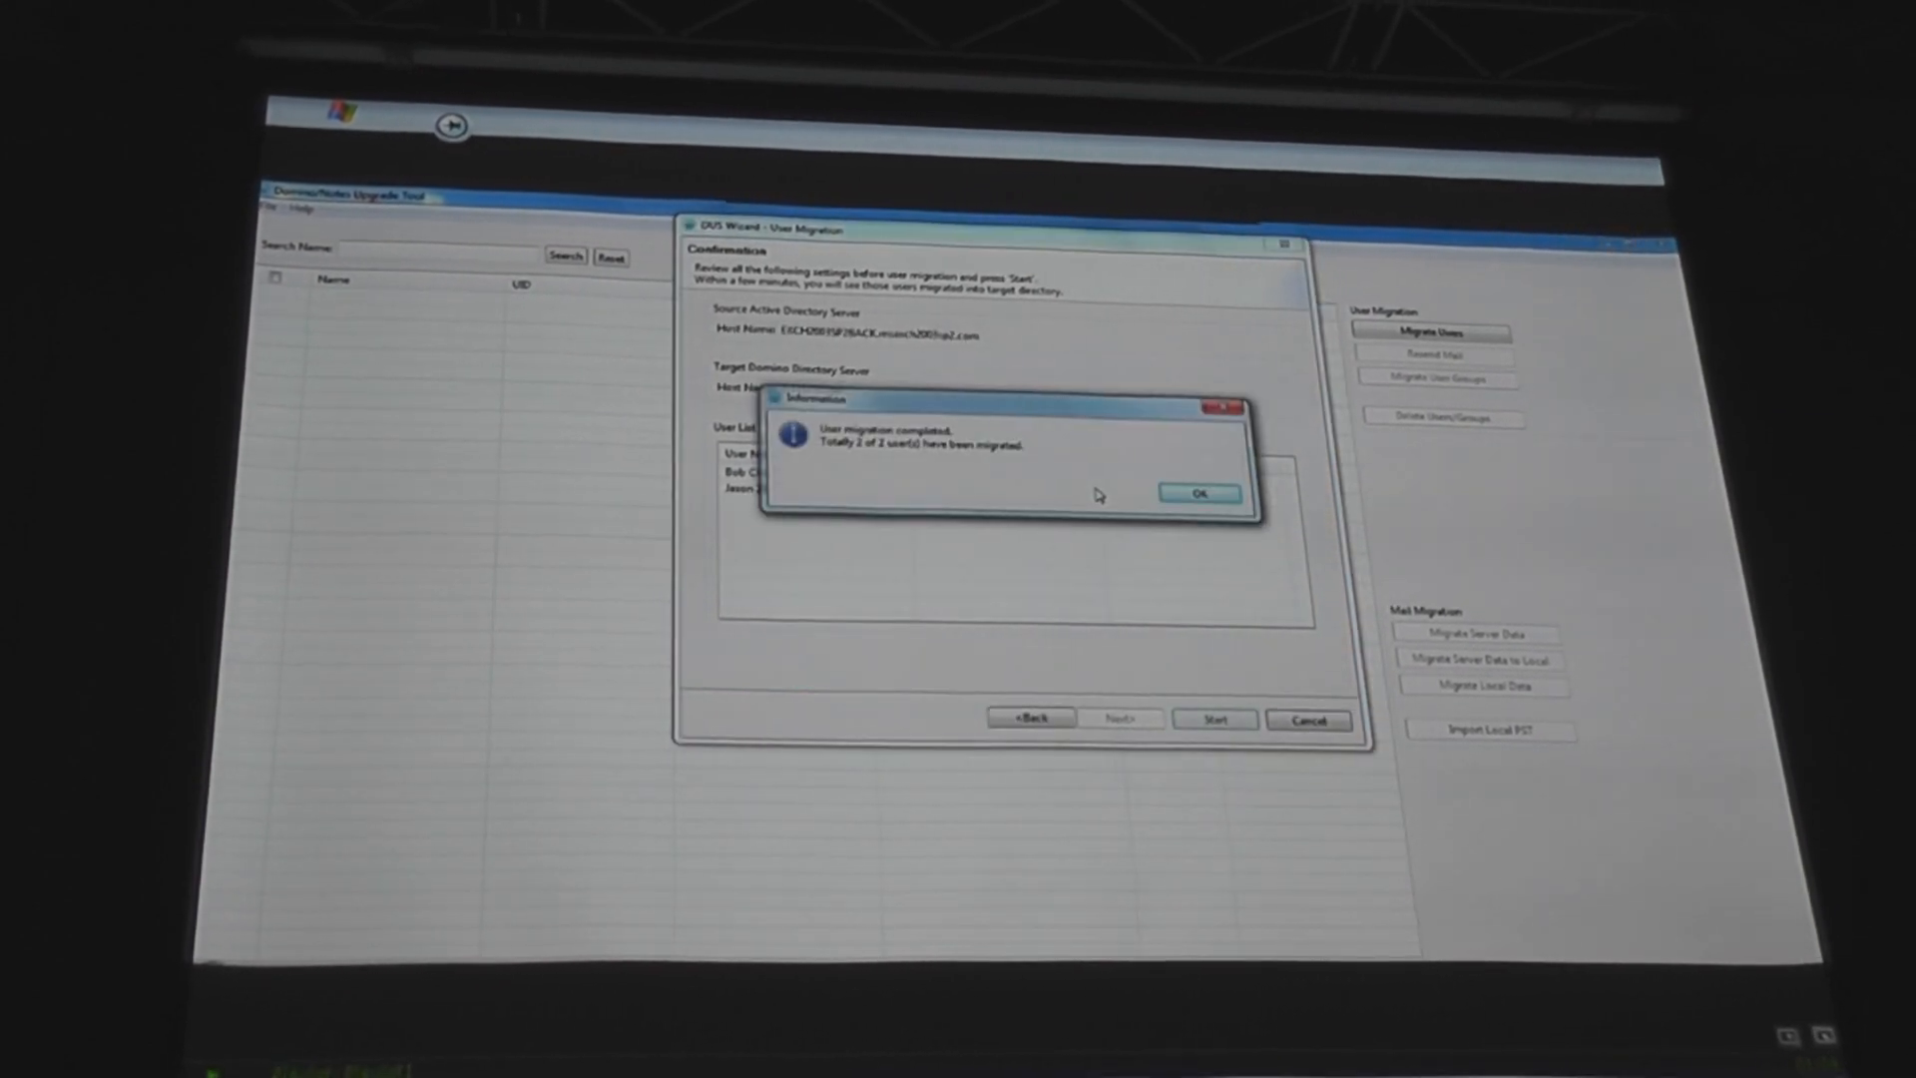
{"action": "left_click", "coordinate": [1198, 494]}
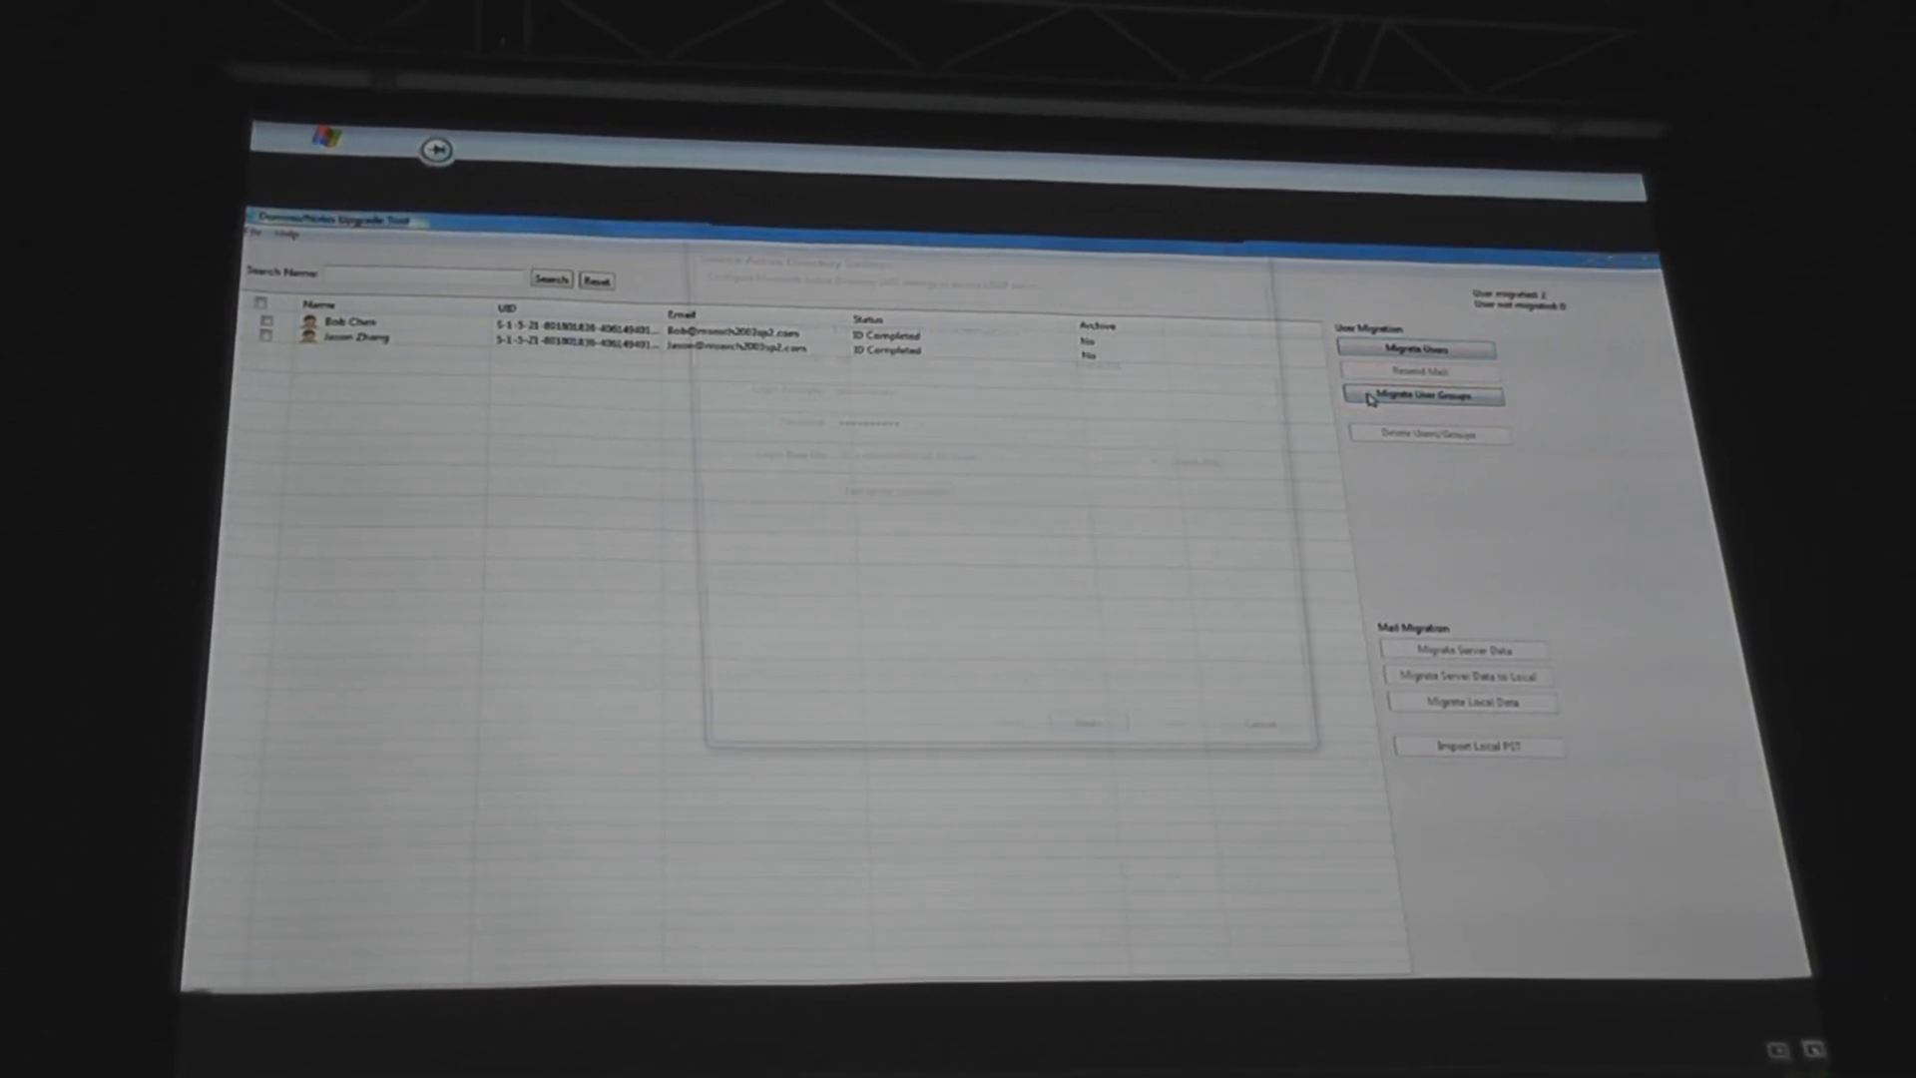
Run Migrate User Groups past AD and Domino settings and start migrating the Sales group.
{"action": "left_click", "coordinate": [1422, 396]}
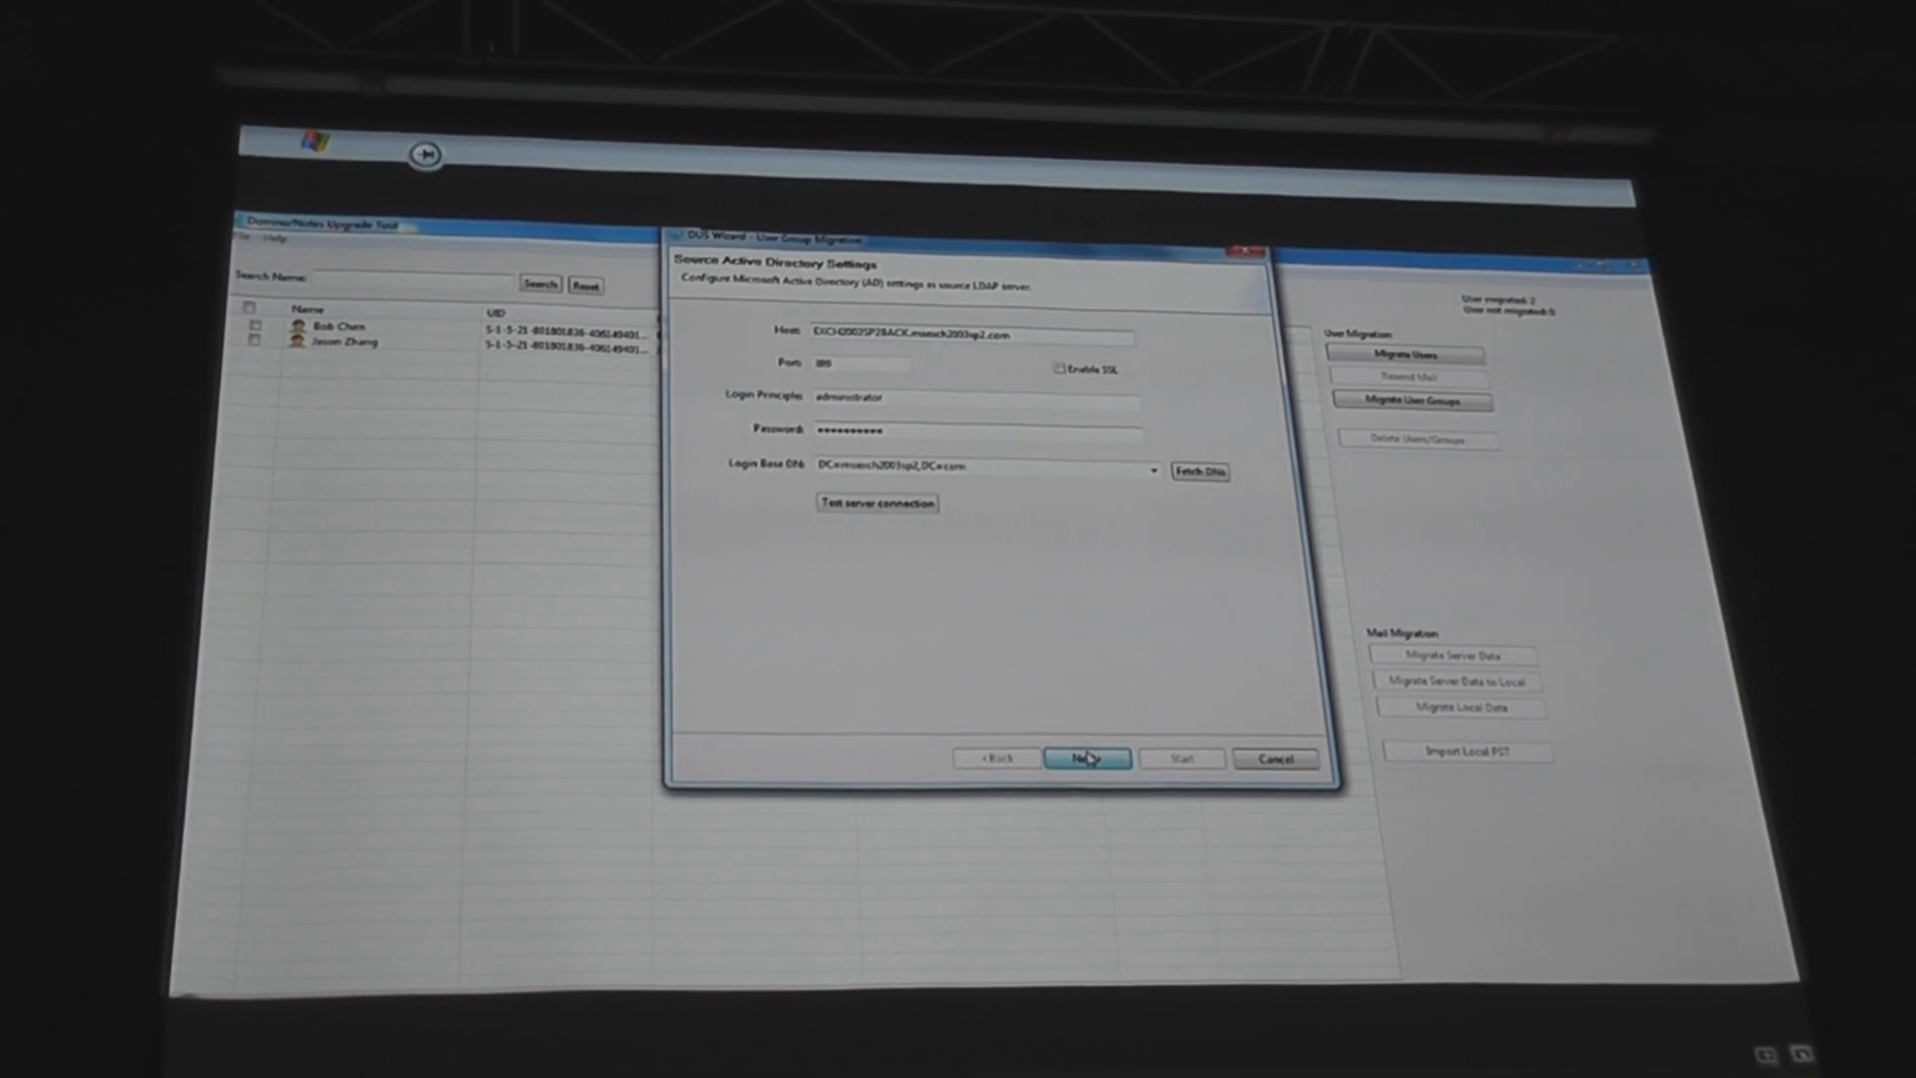
{"action": "left_click", "coordinate": [1085, 758]}
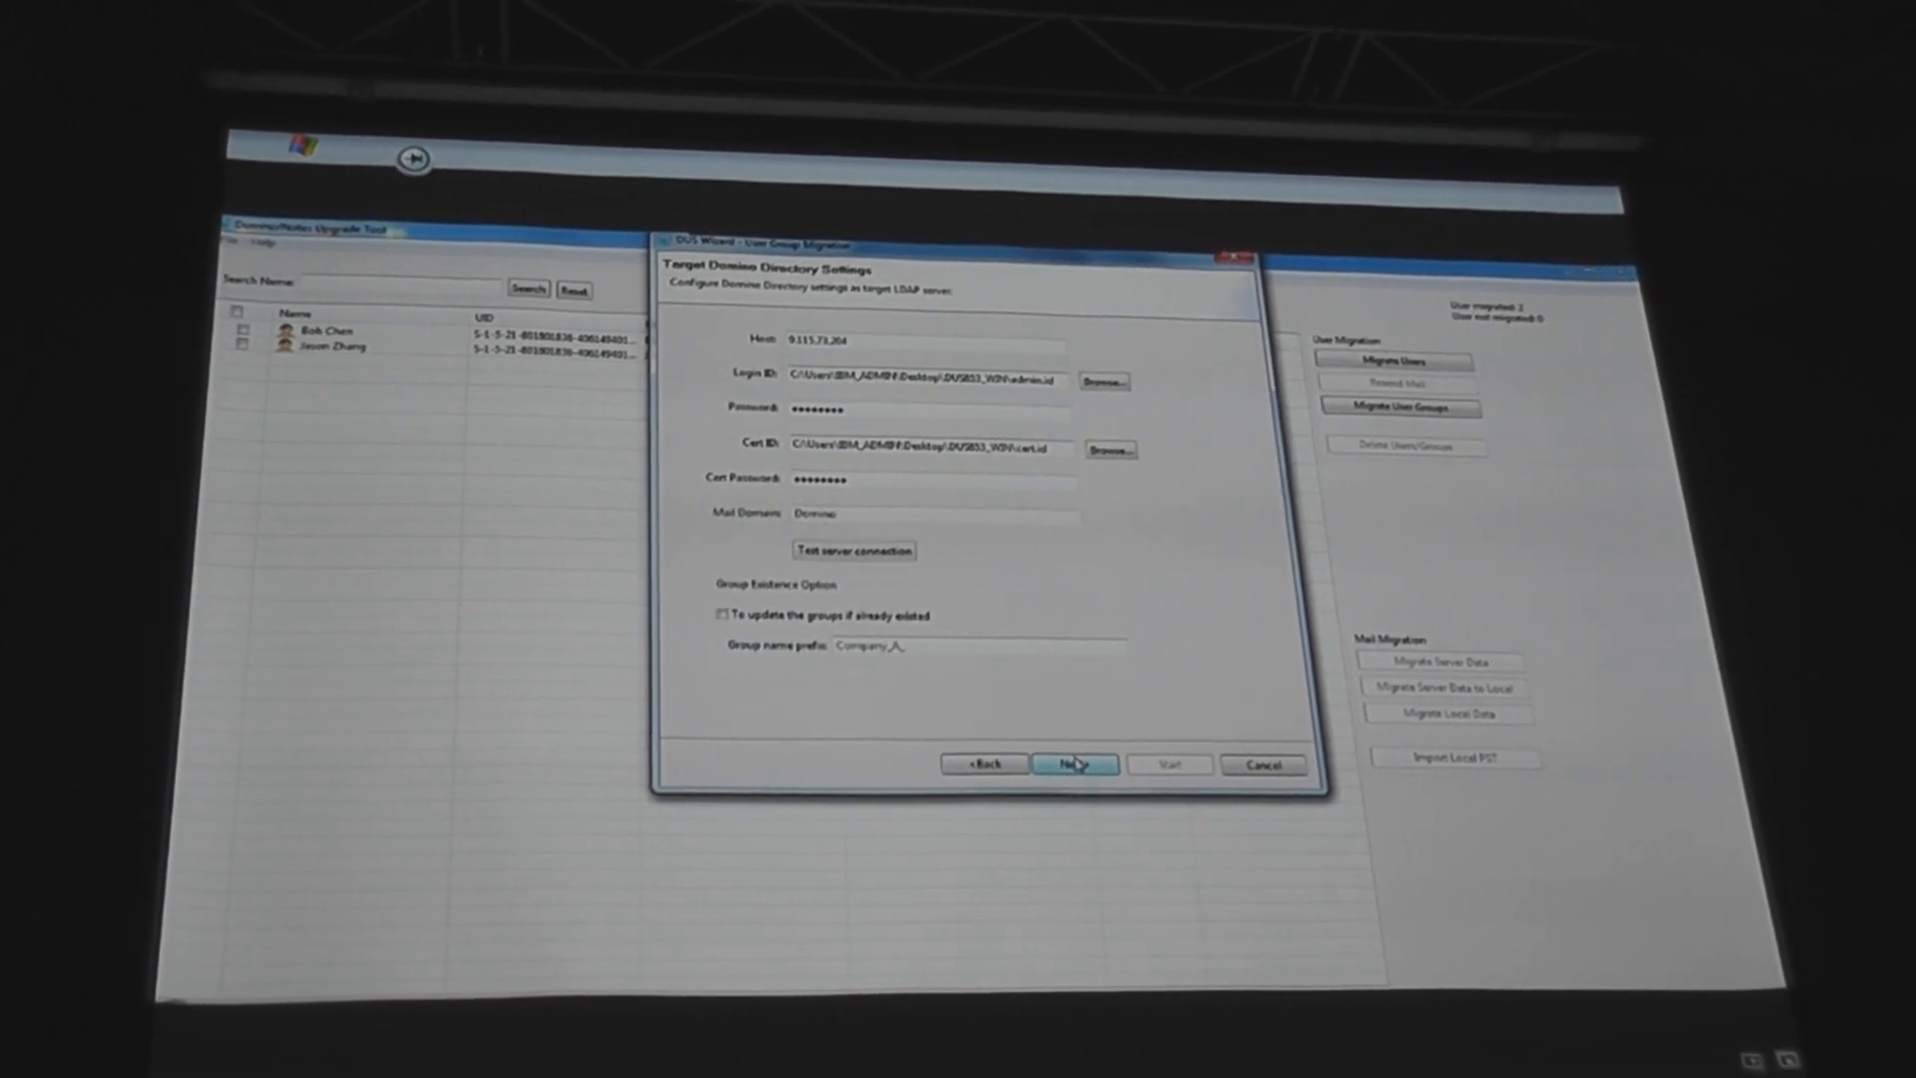
{"action": "left_click", "coordinate": [1074, 763]}
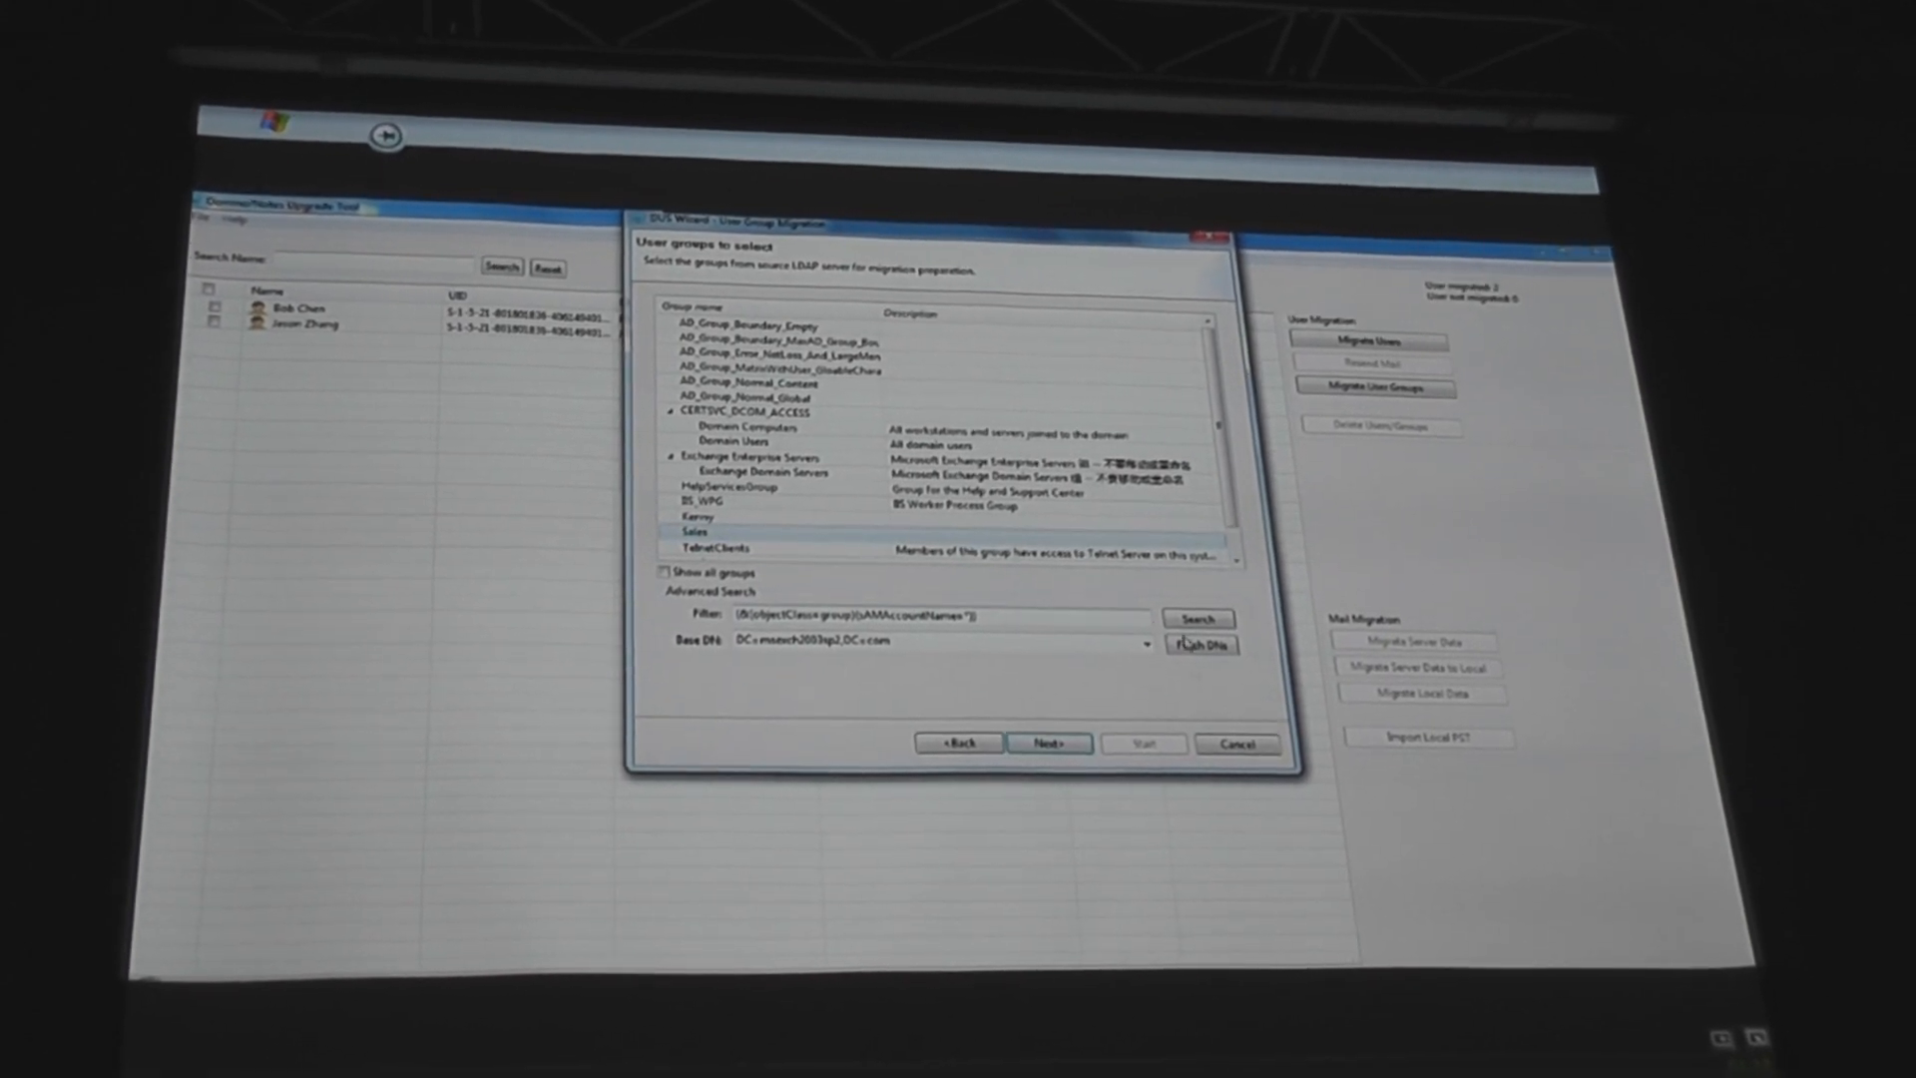
{"action": "left_click", "coordinate": [1048, 771]}
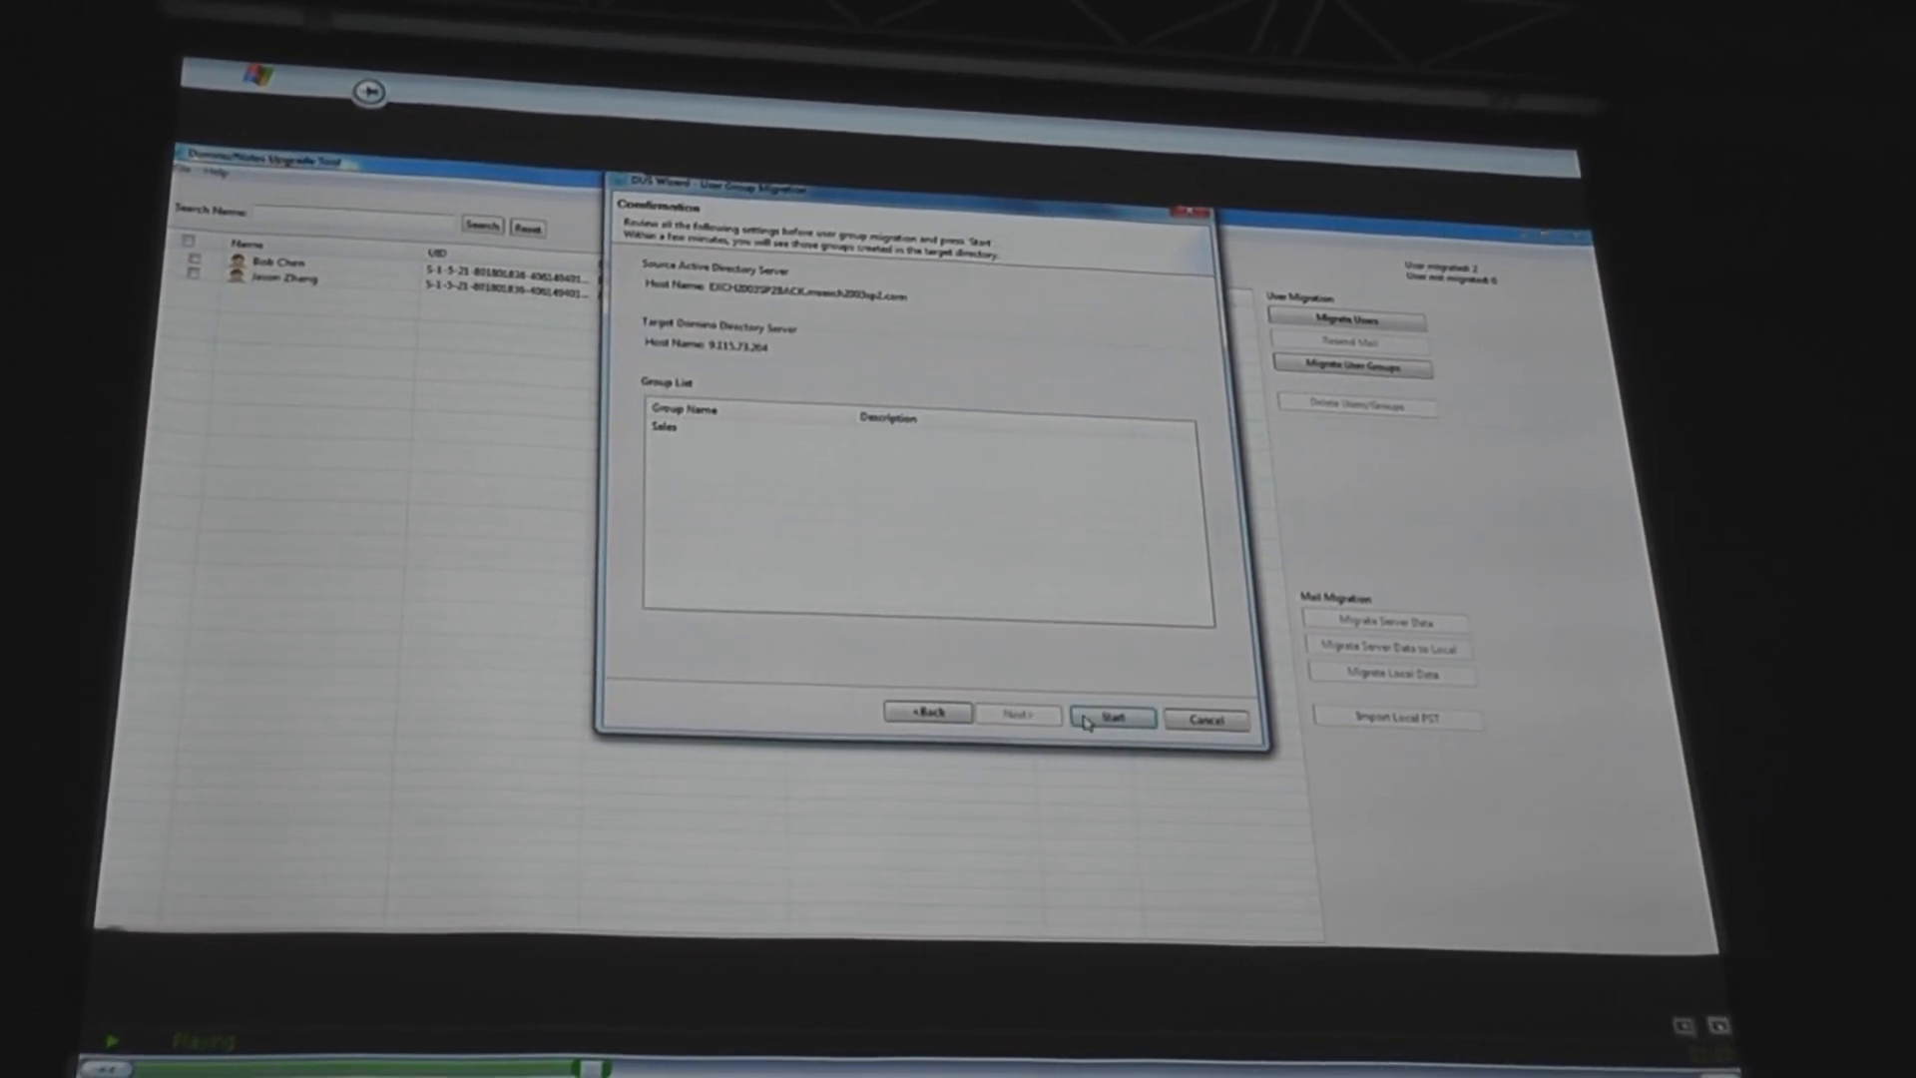
{"action": "left_click", "coordinate": [1112, 713]}
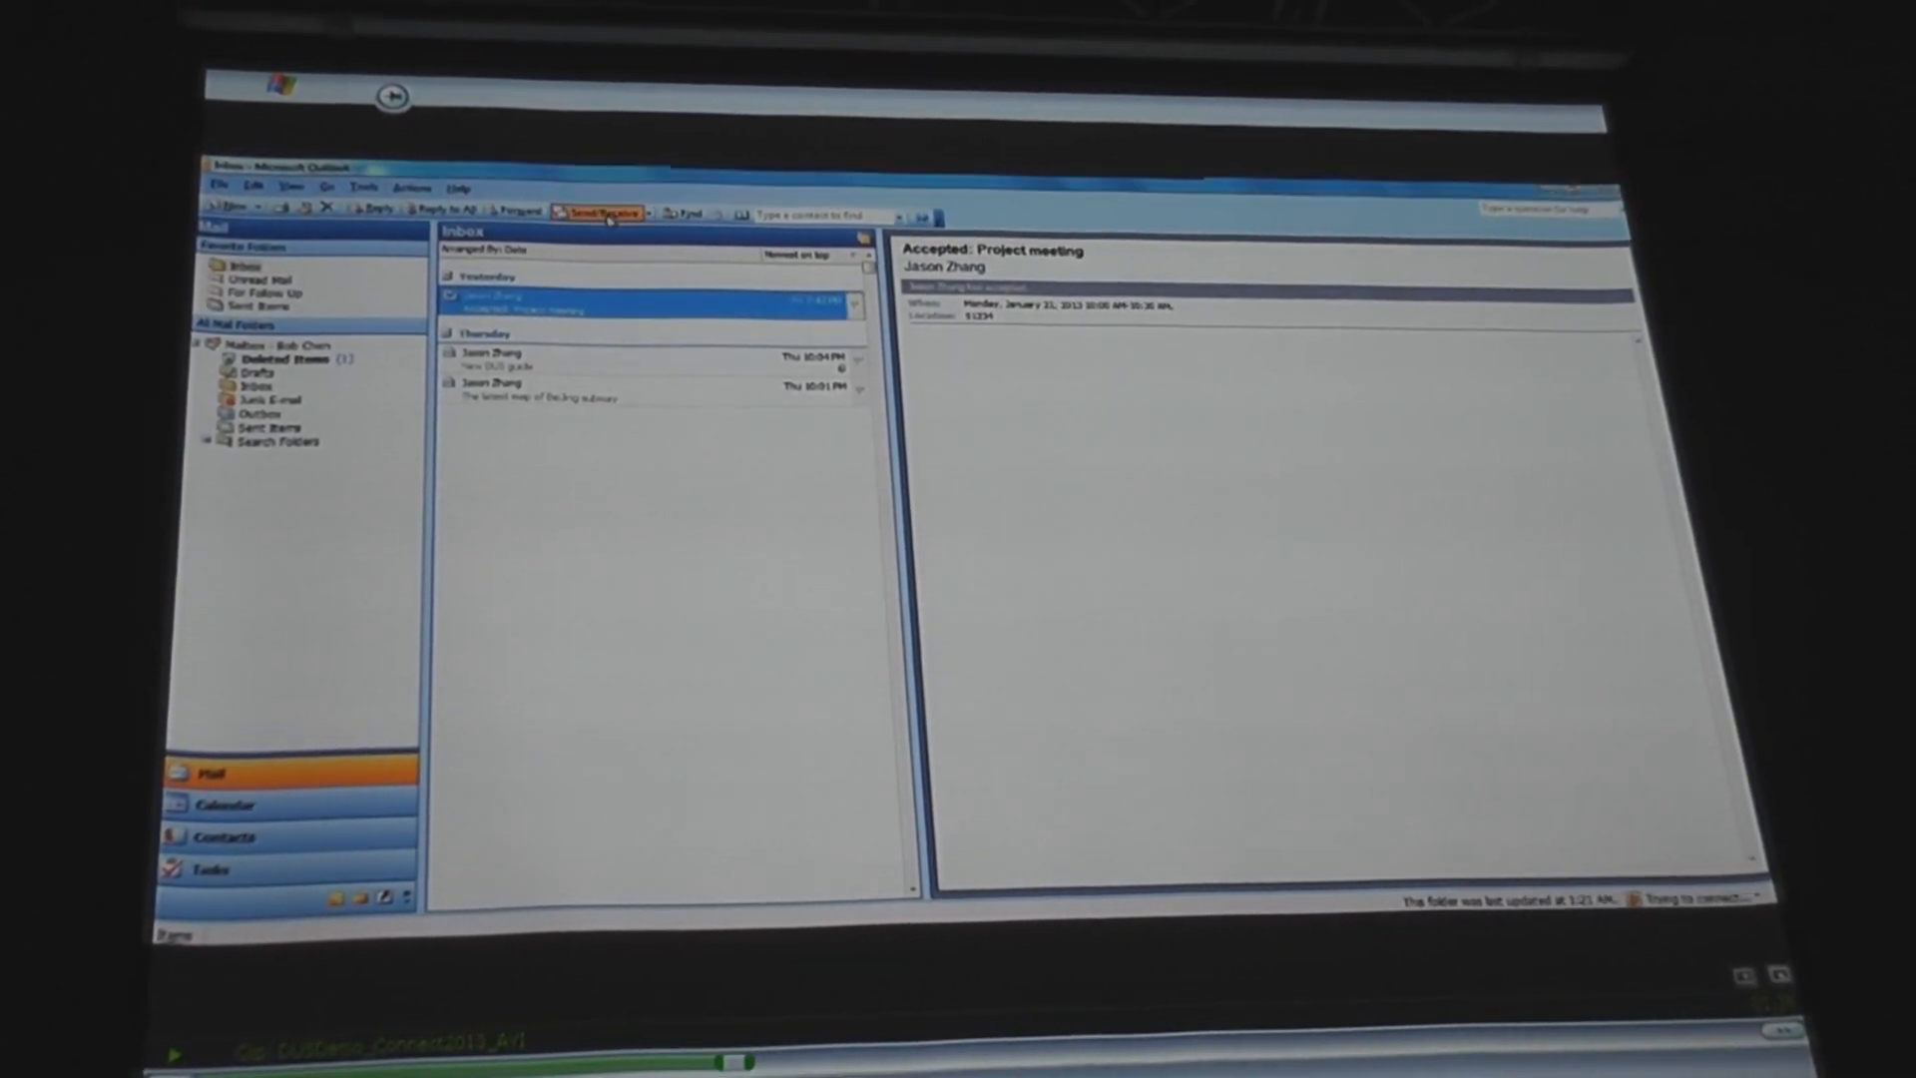
Send/Receive in Outlook and open the new mail-migrated notice.
{"action": "left_click", "coordinate": [597, 212]}
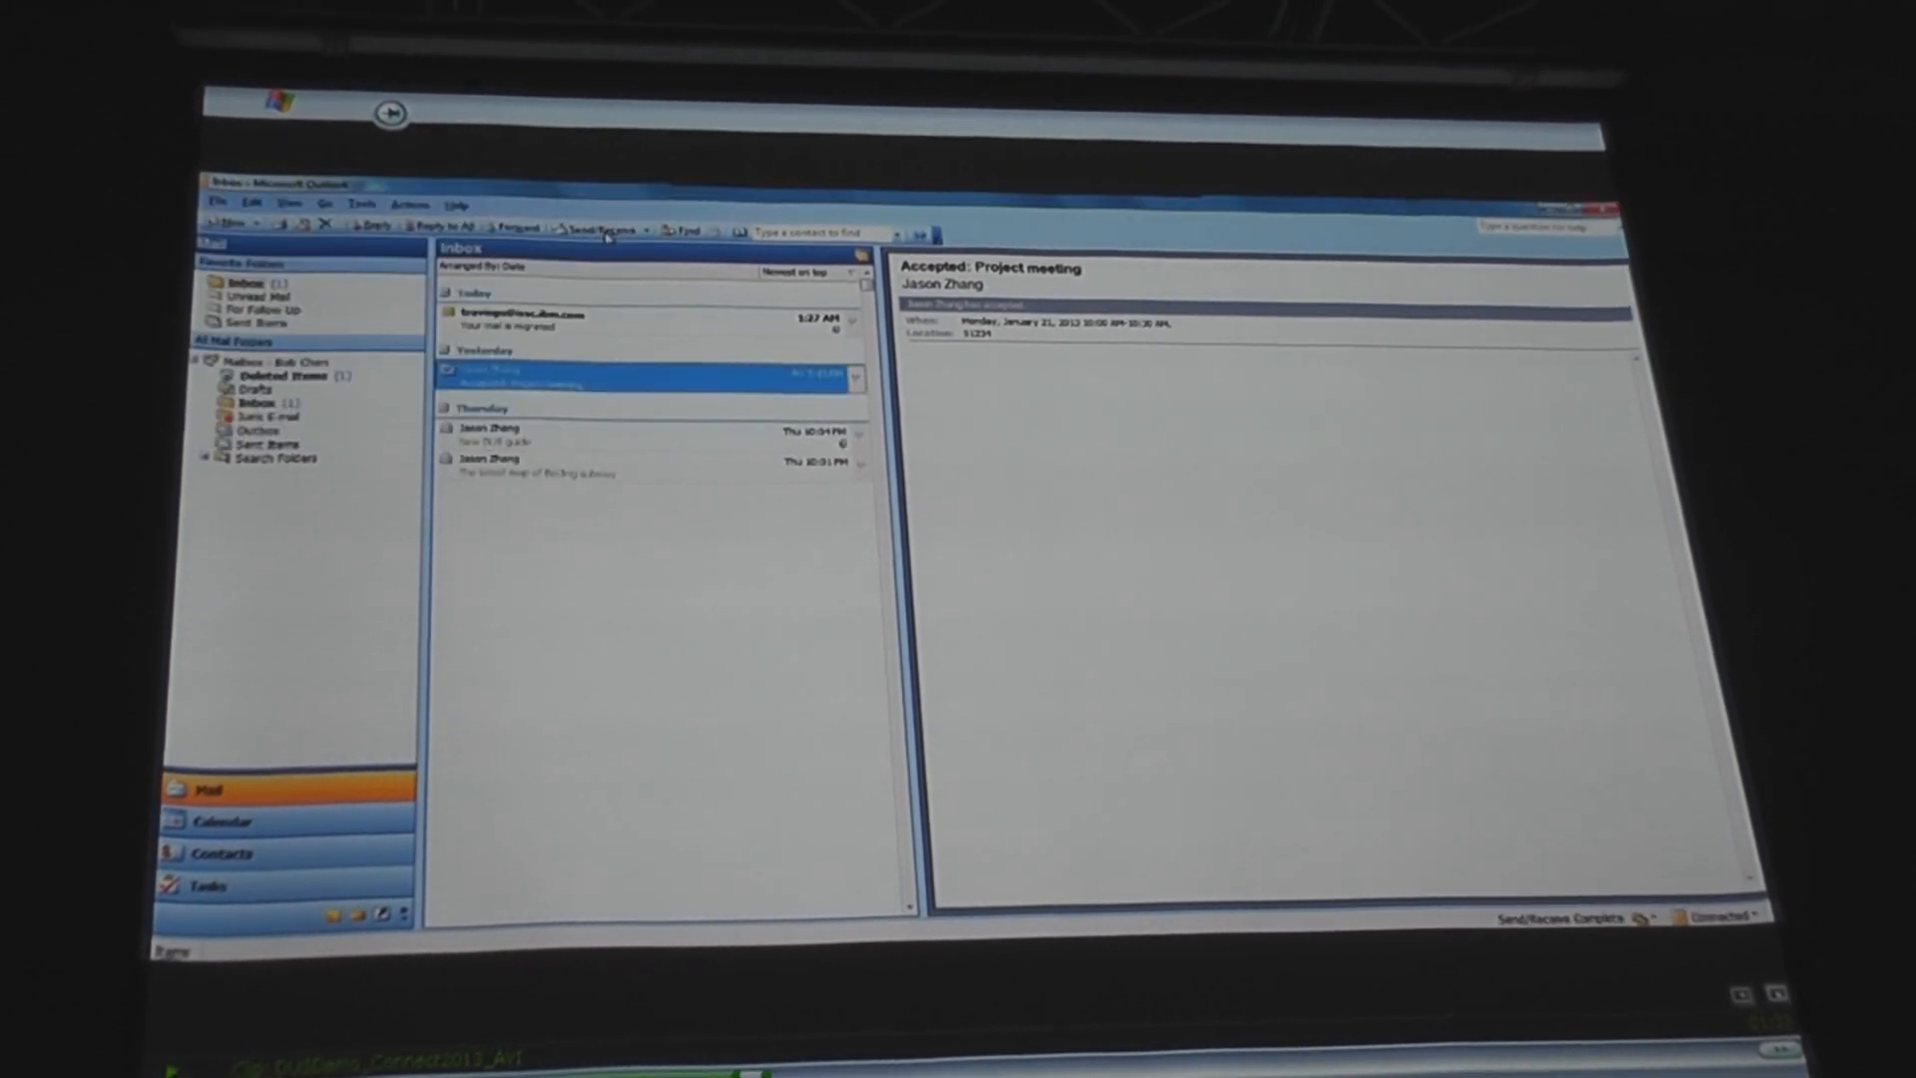
{"action": "left_click", "coordinate": [565, 319]}
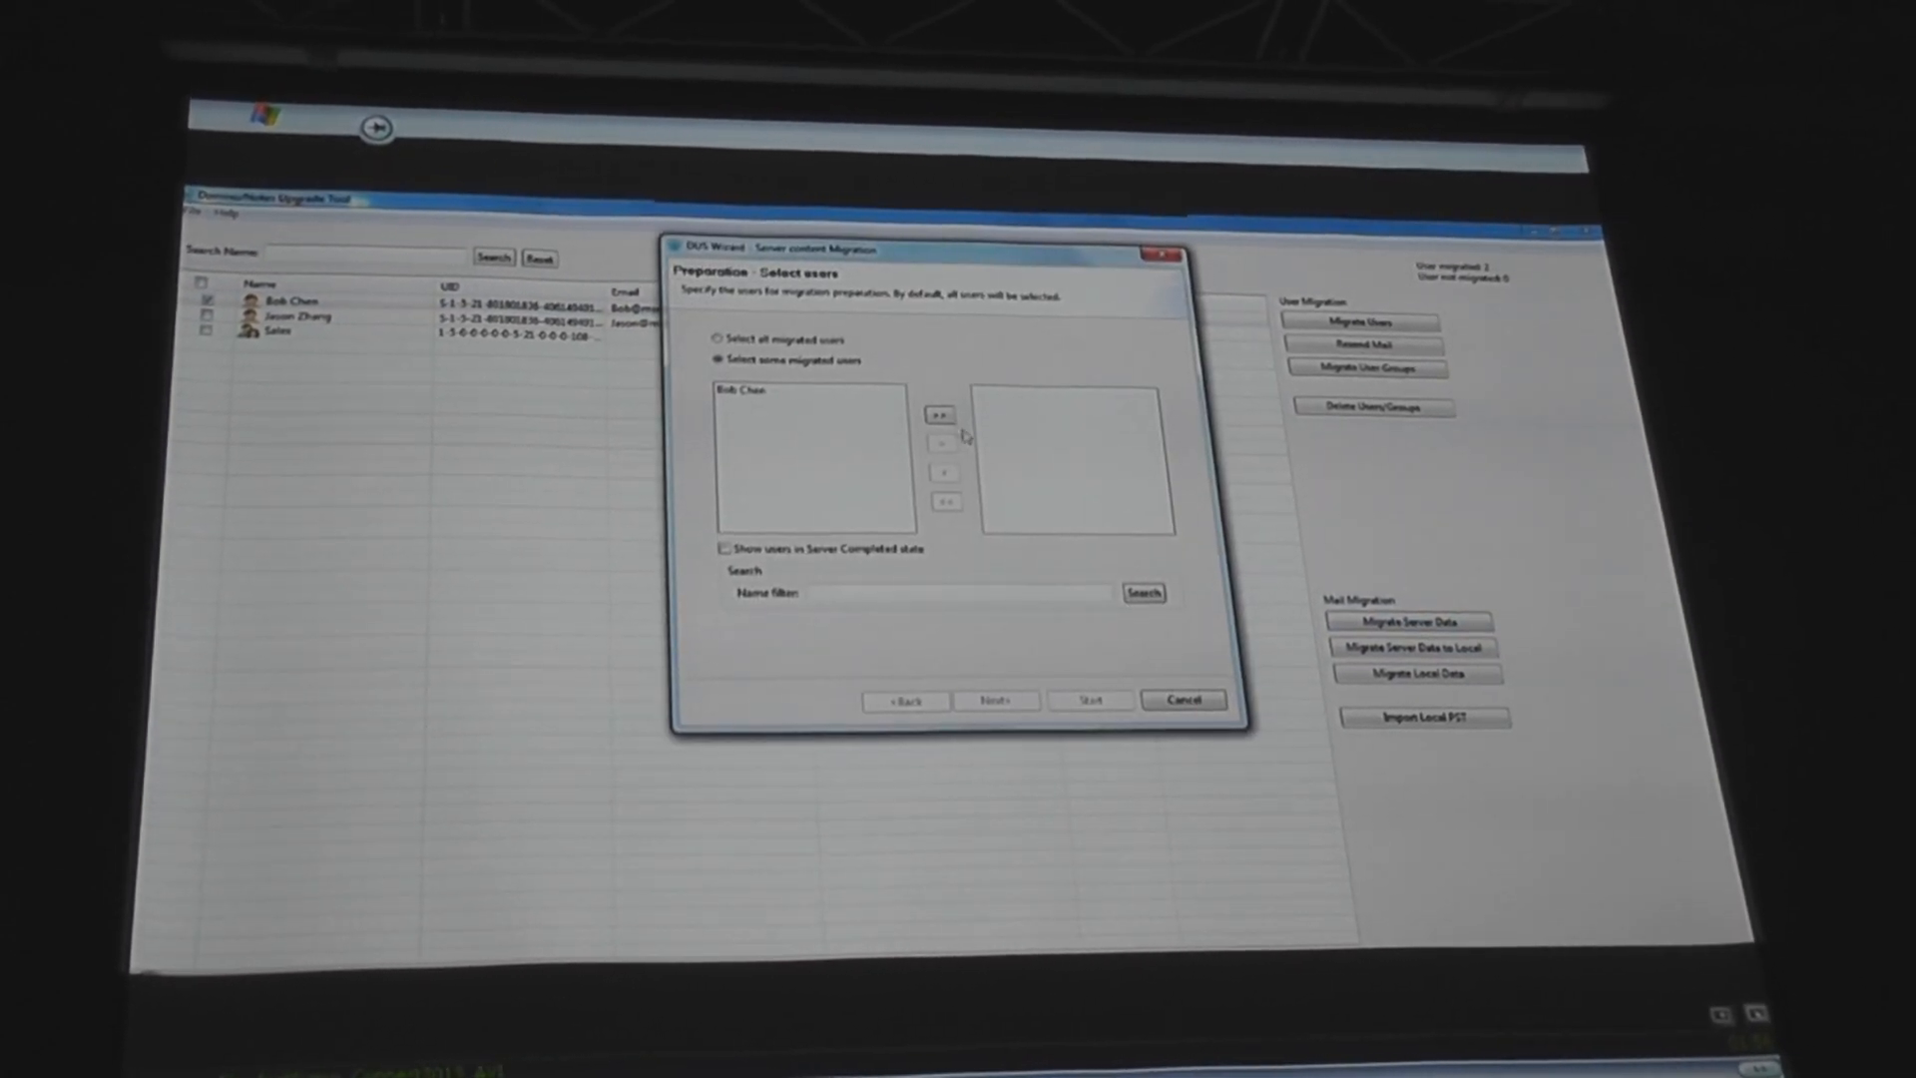
{"action": "left_click", "coordinate": [938, 414]}
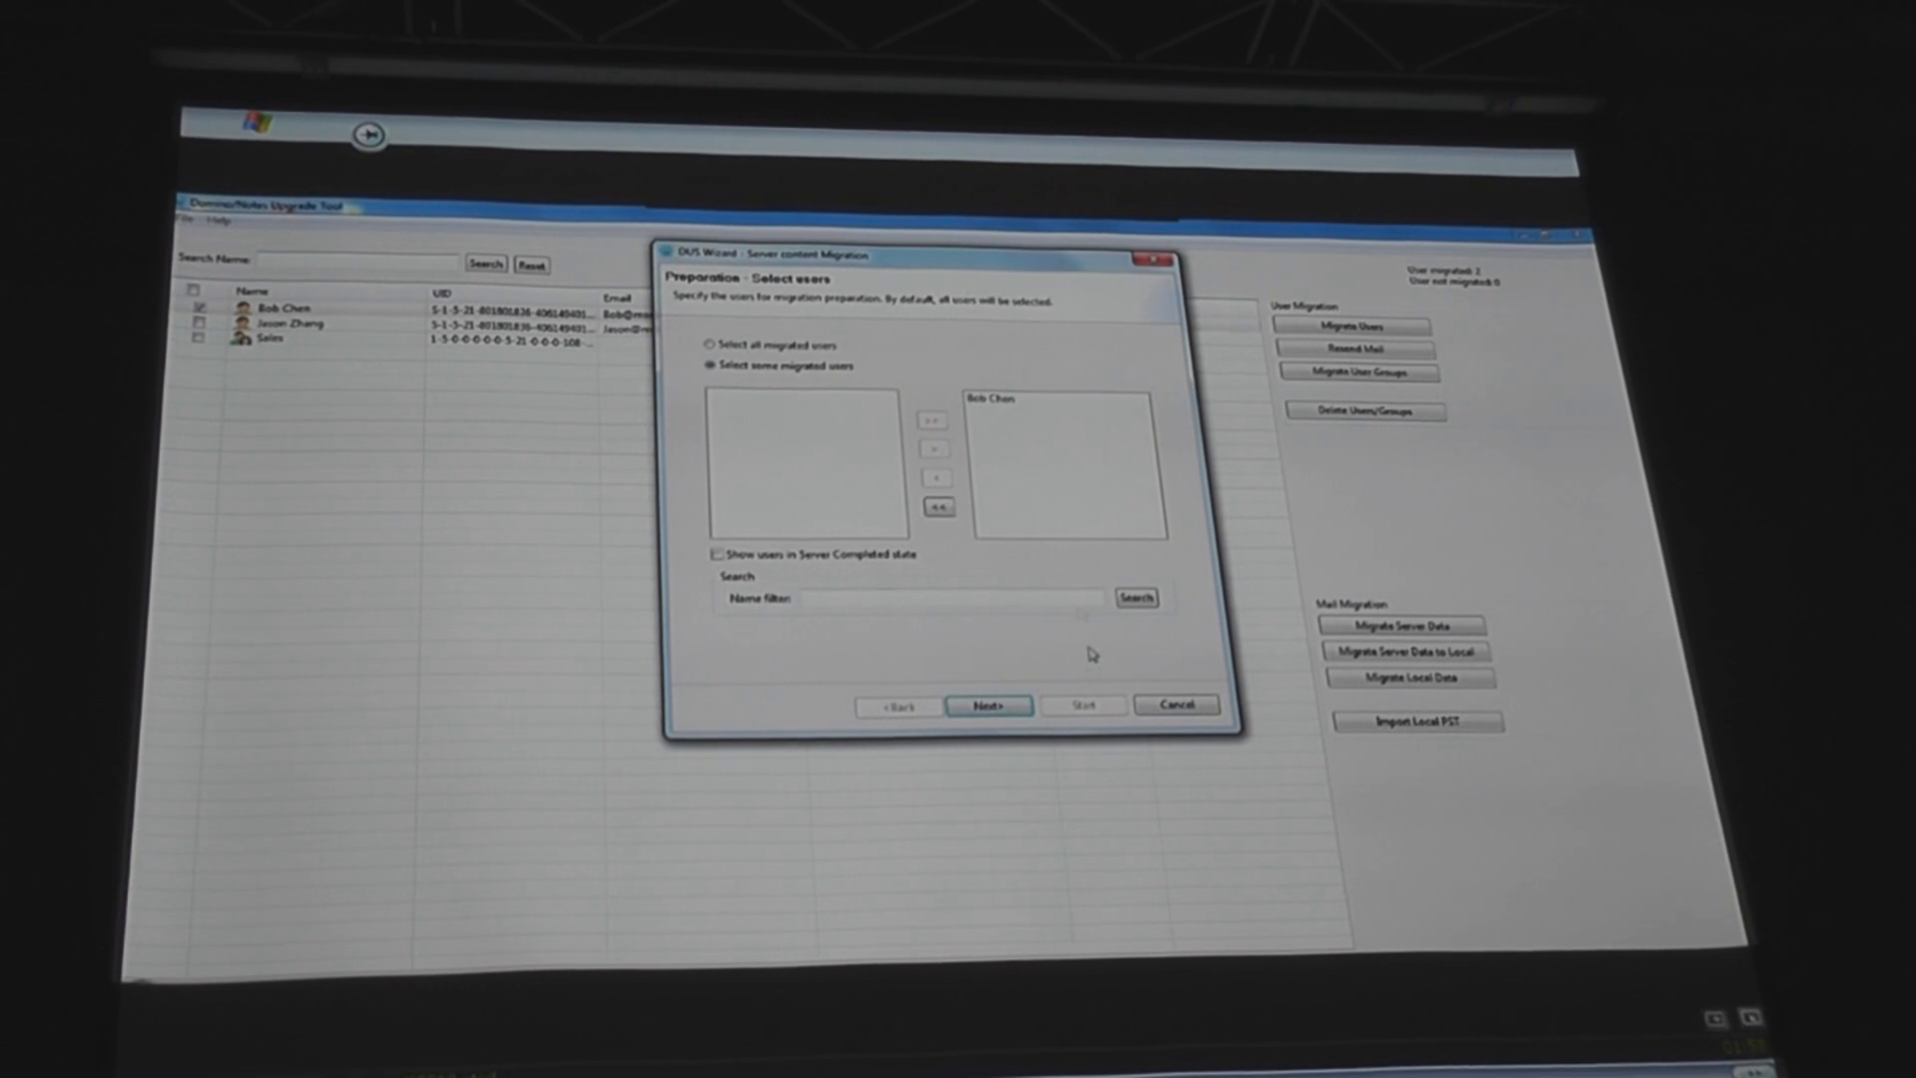
{"action": "left_click", "coordinate": [989, 704]}
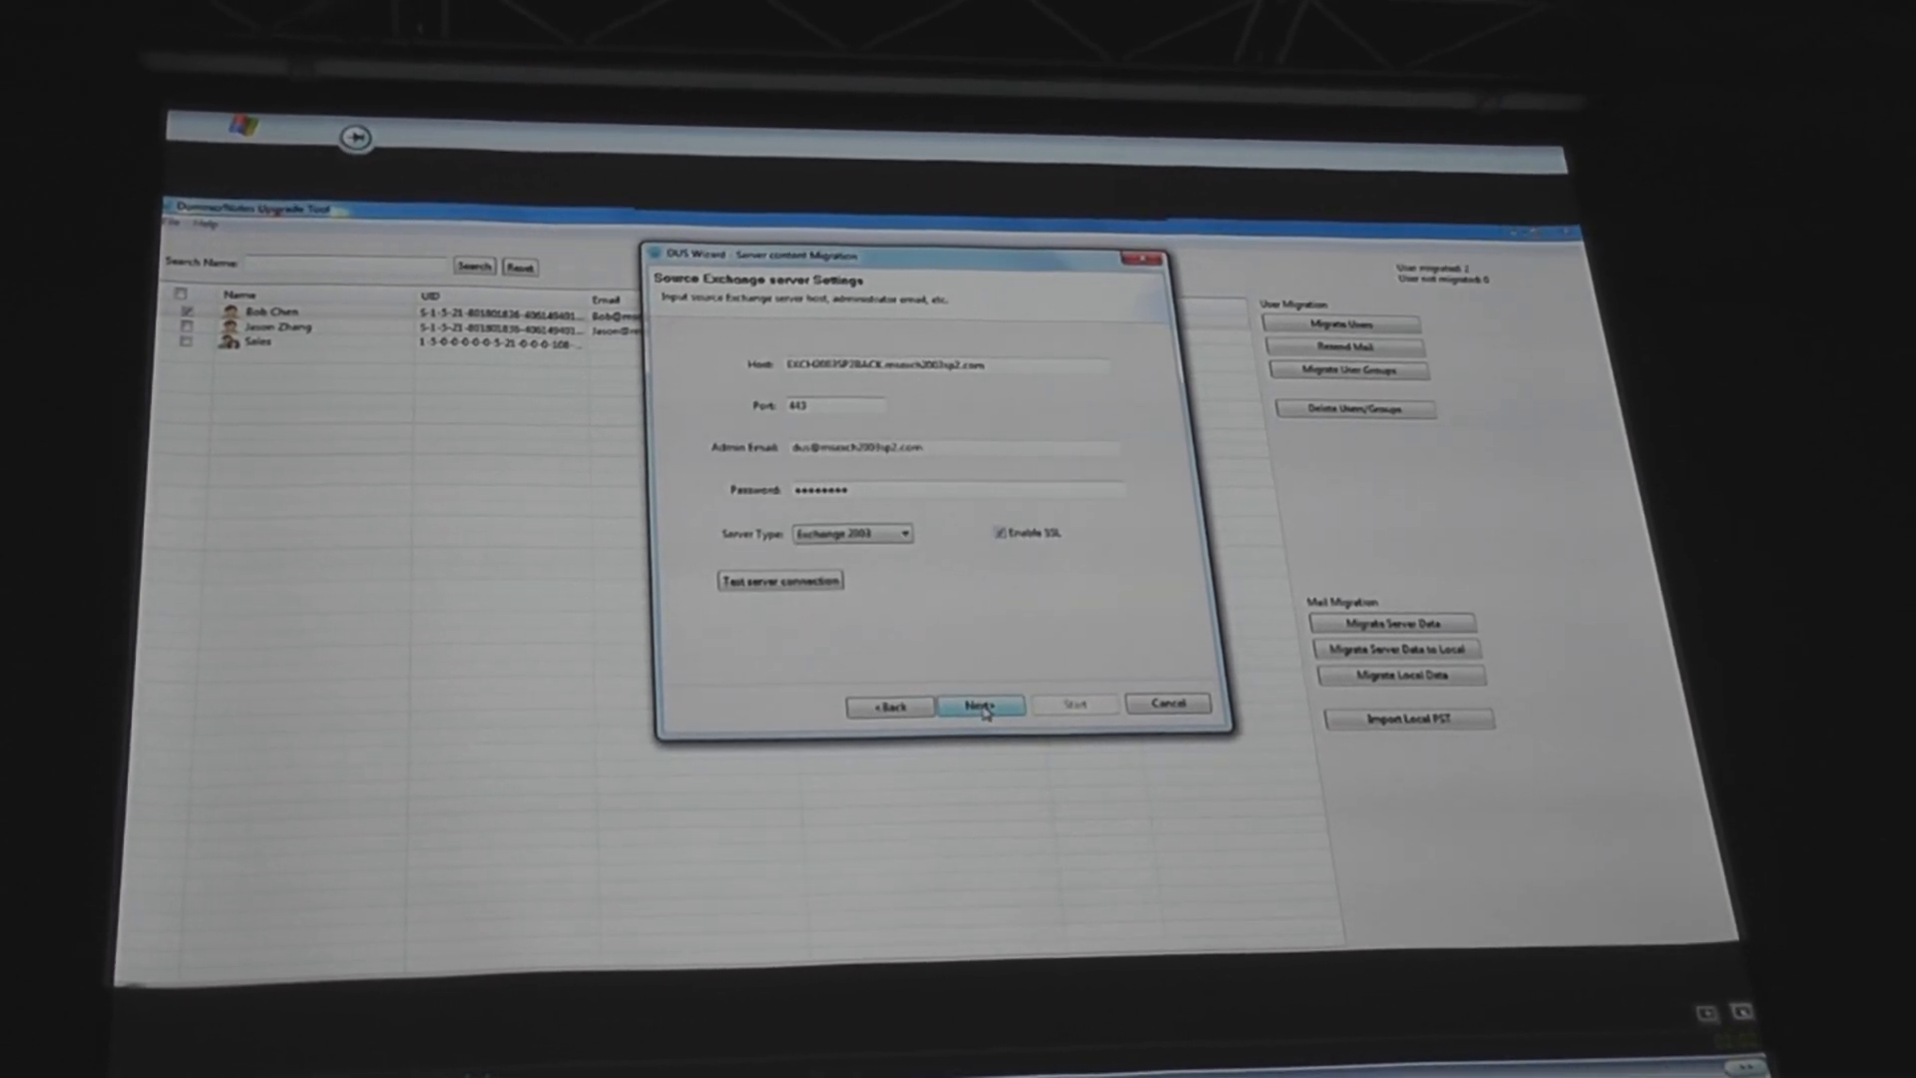
{"action": "left_click", "coordinate": [981, 705]}
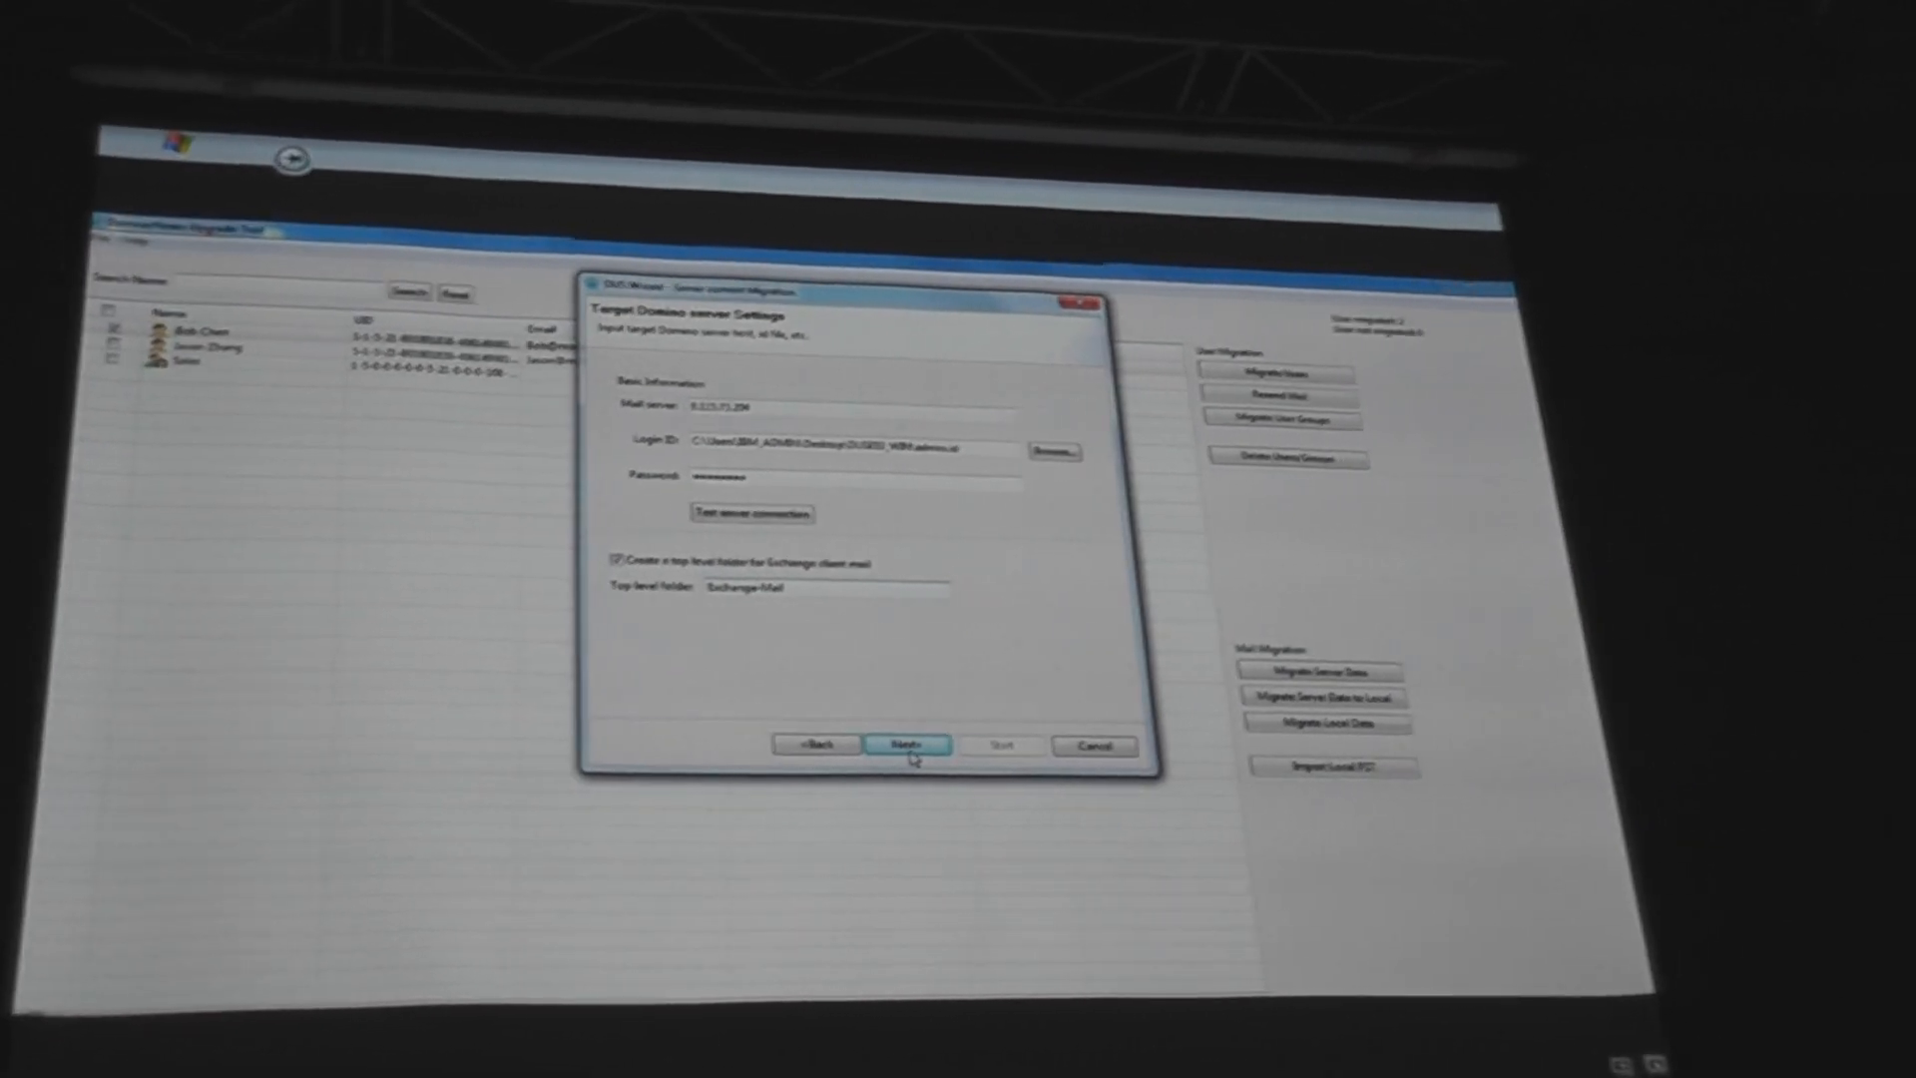
{"action": "left_click", "coordinate": [906, 744]}
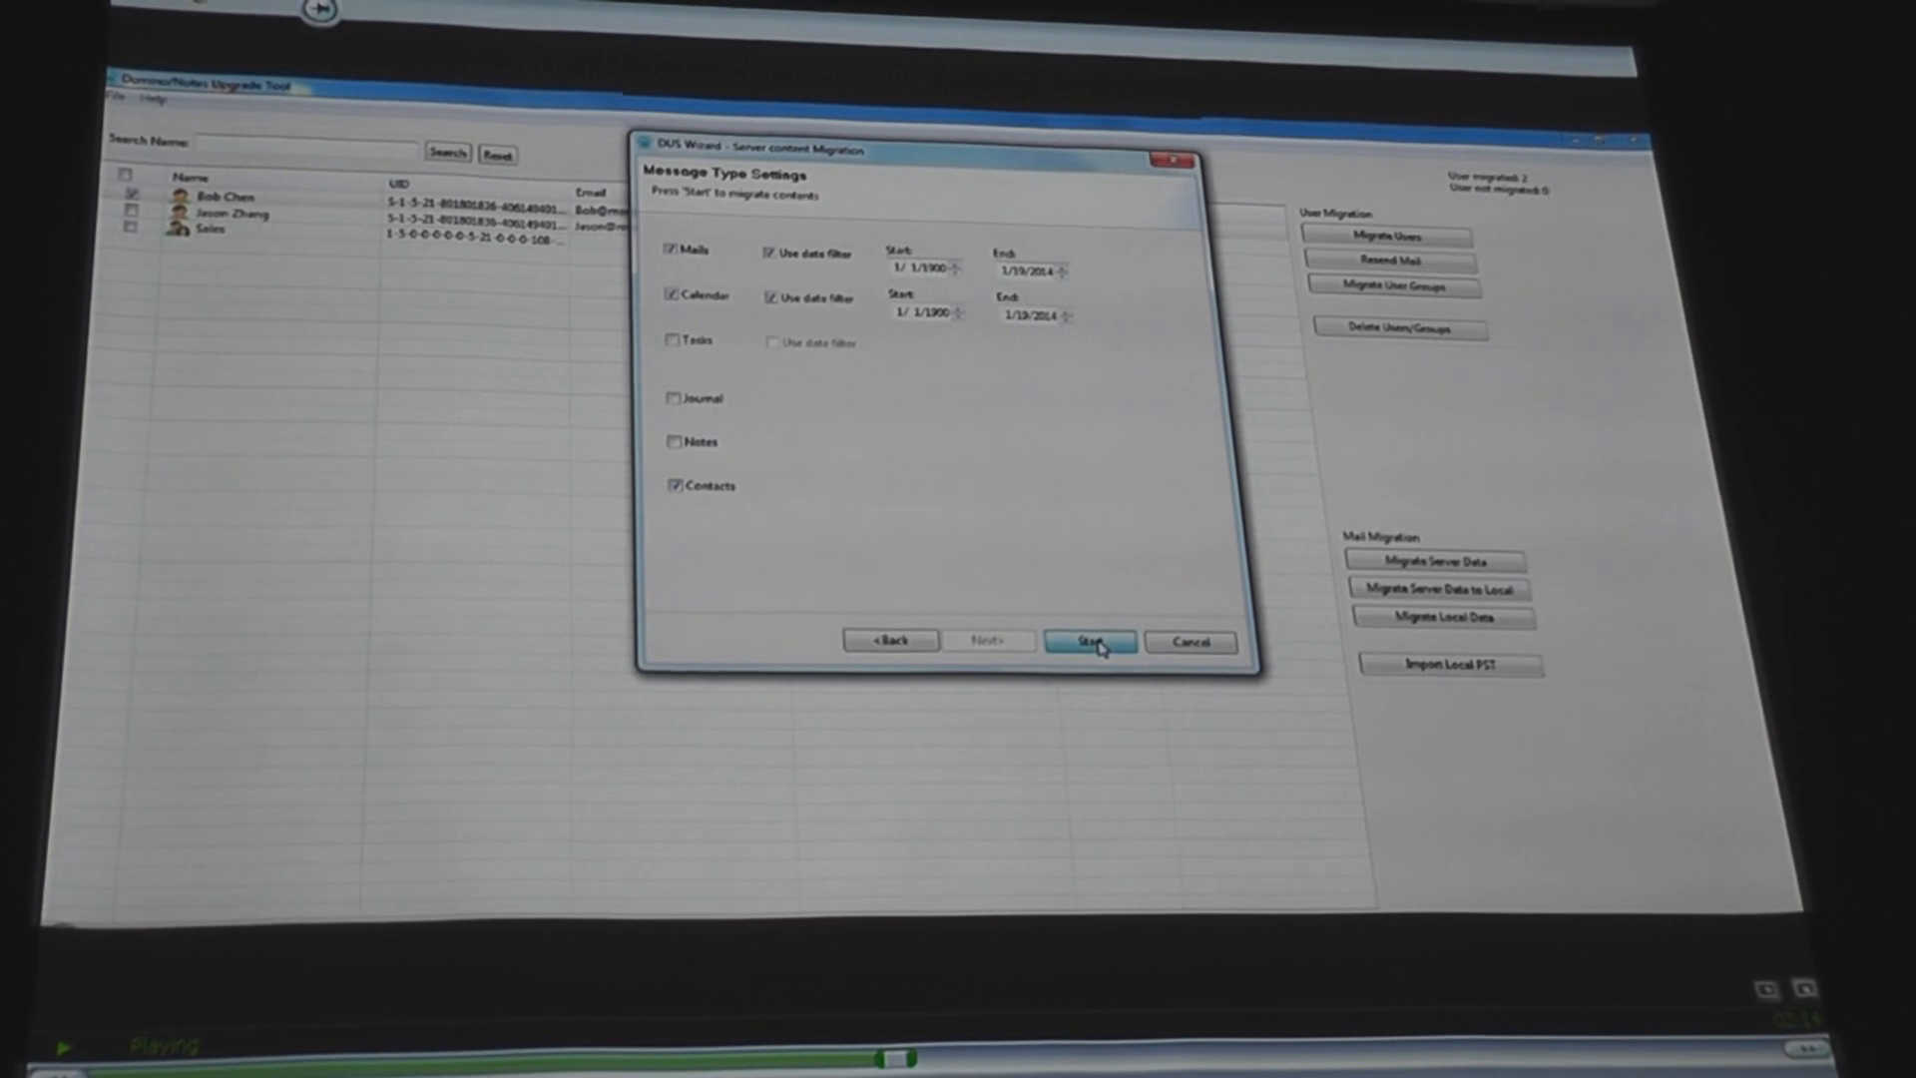
{"action": "left_click", "coordinate": [1089, 641]}
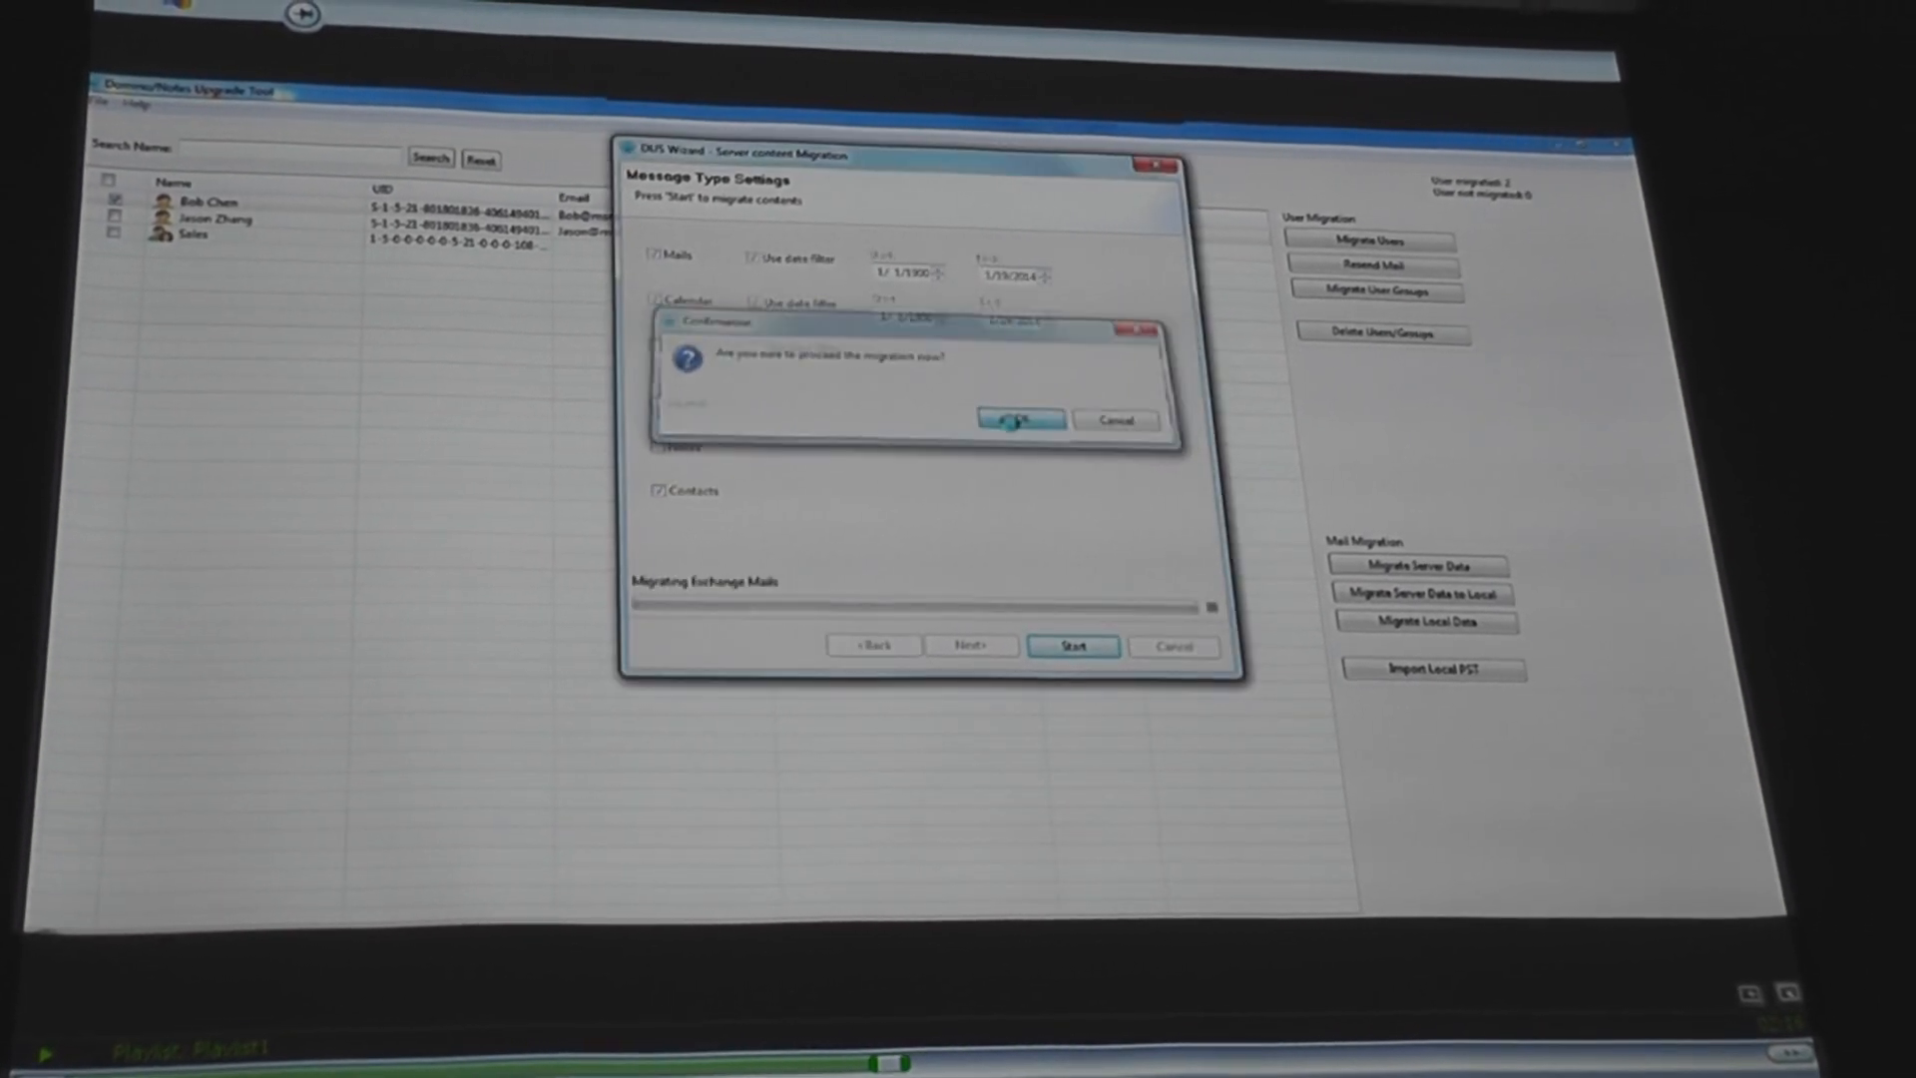
{"action": "left_click", "coordinate": [1017, 420]}
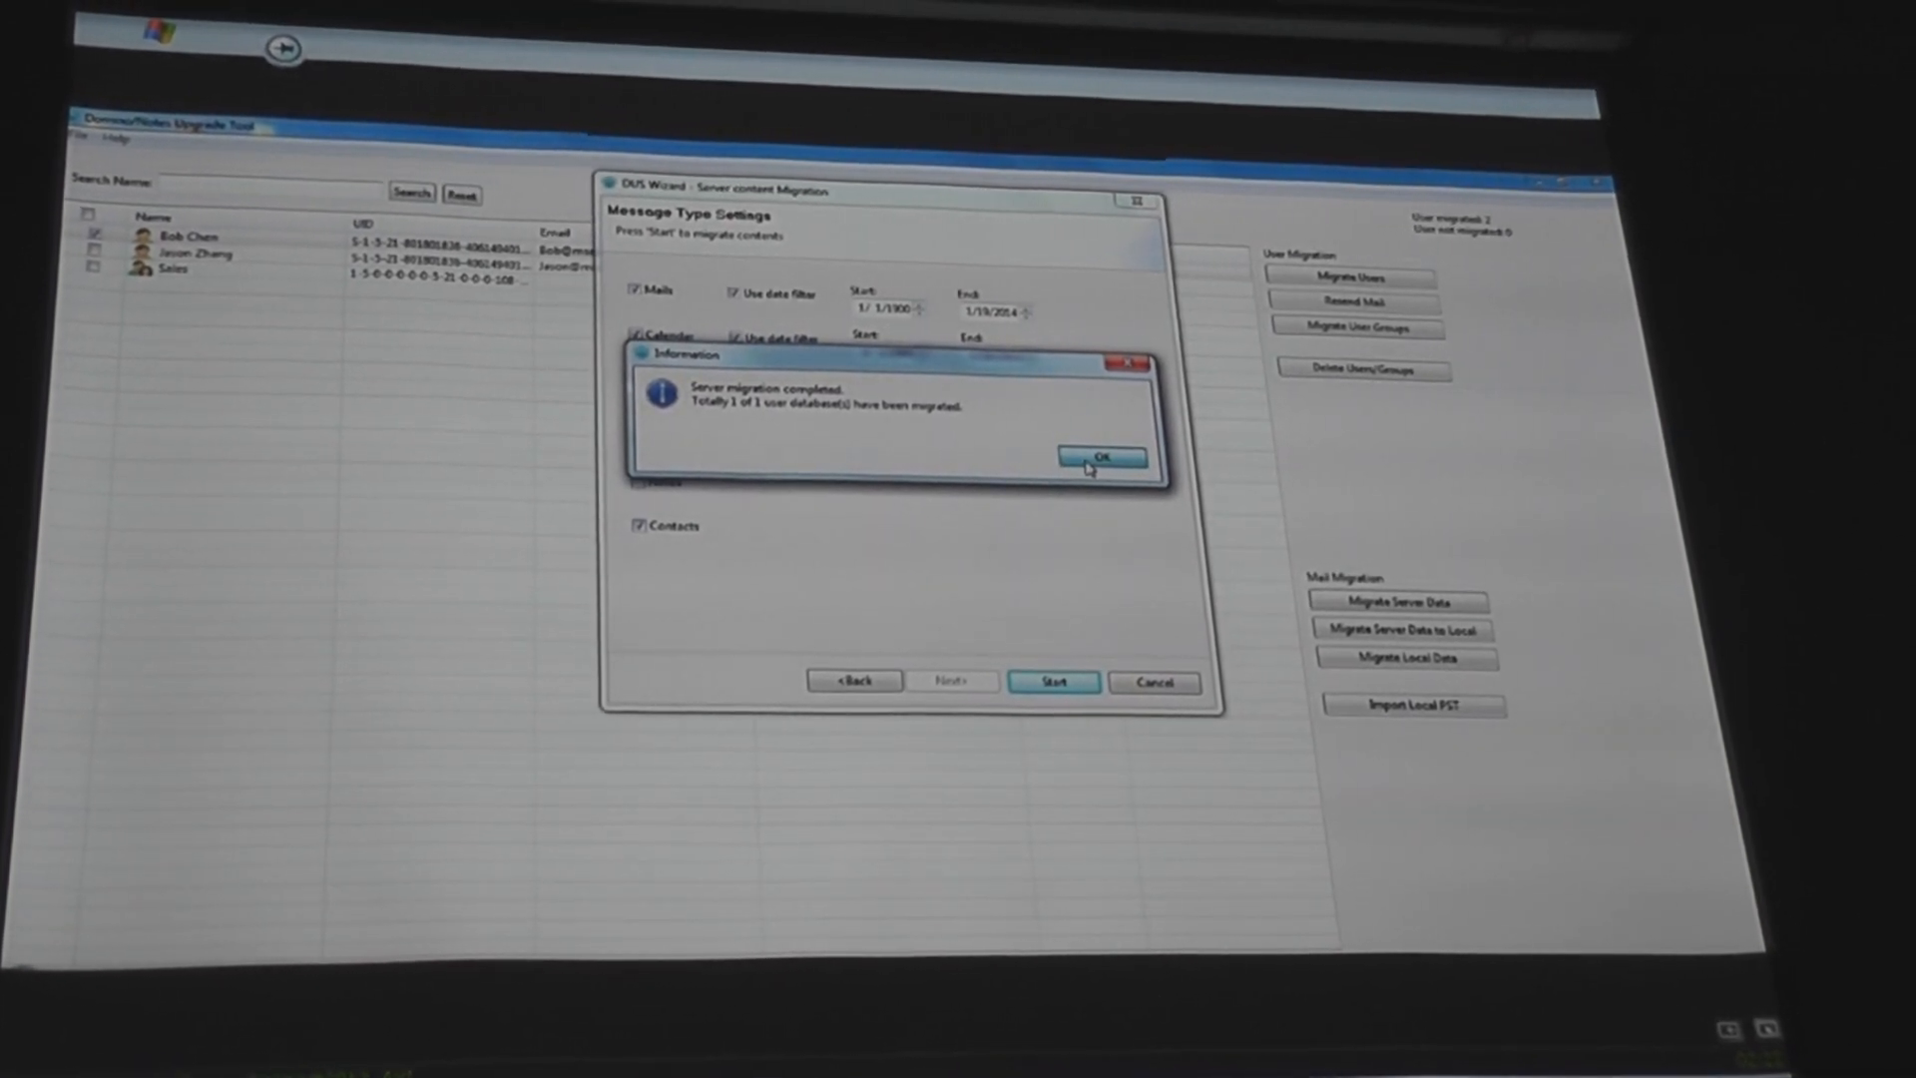
{"action": "left_click", "coordinate": [1100, 457]}
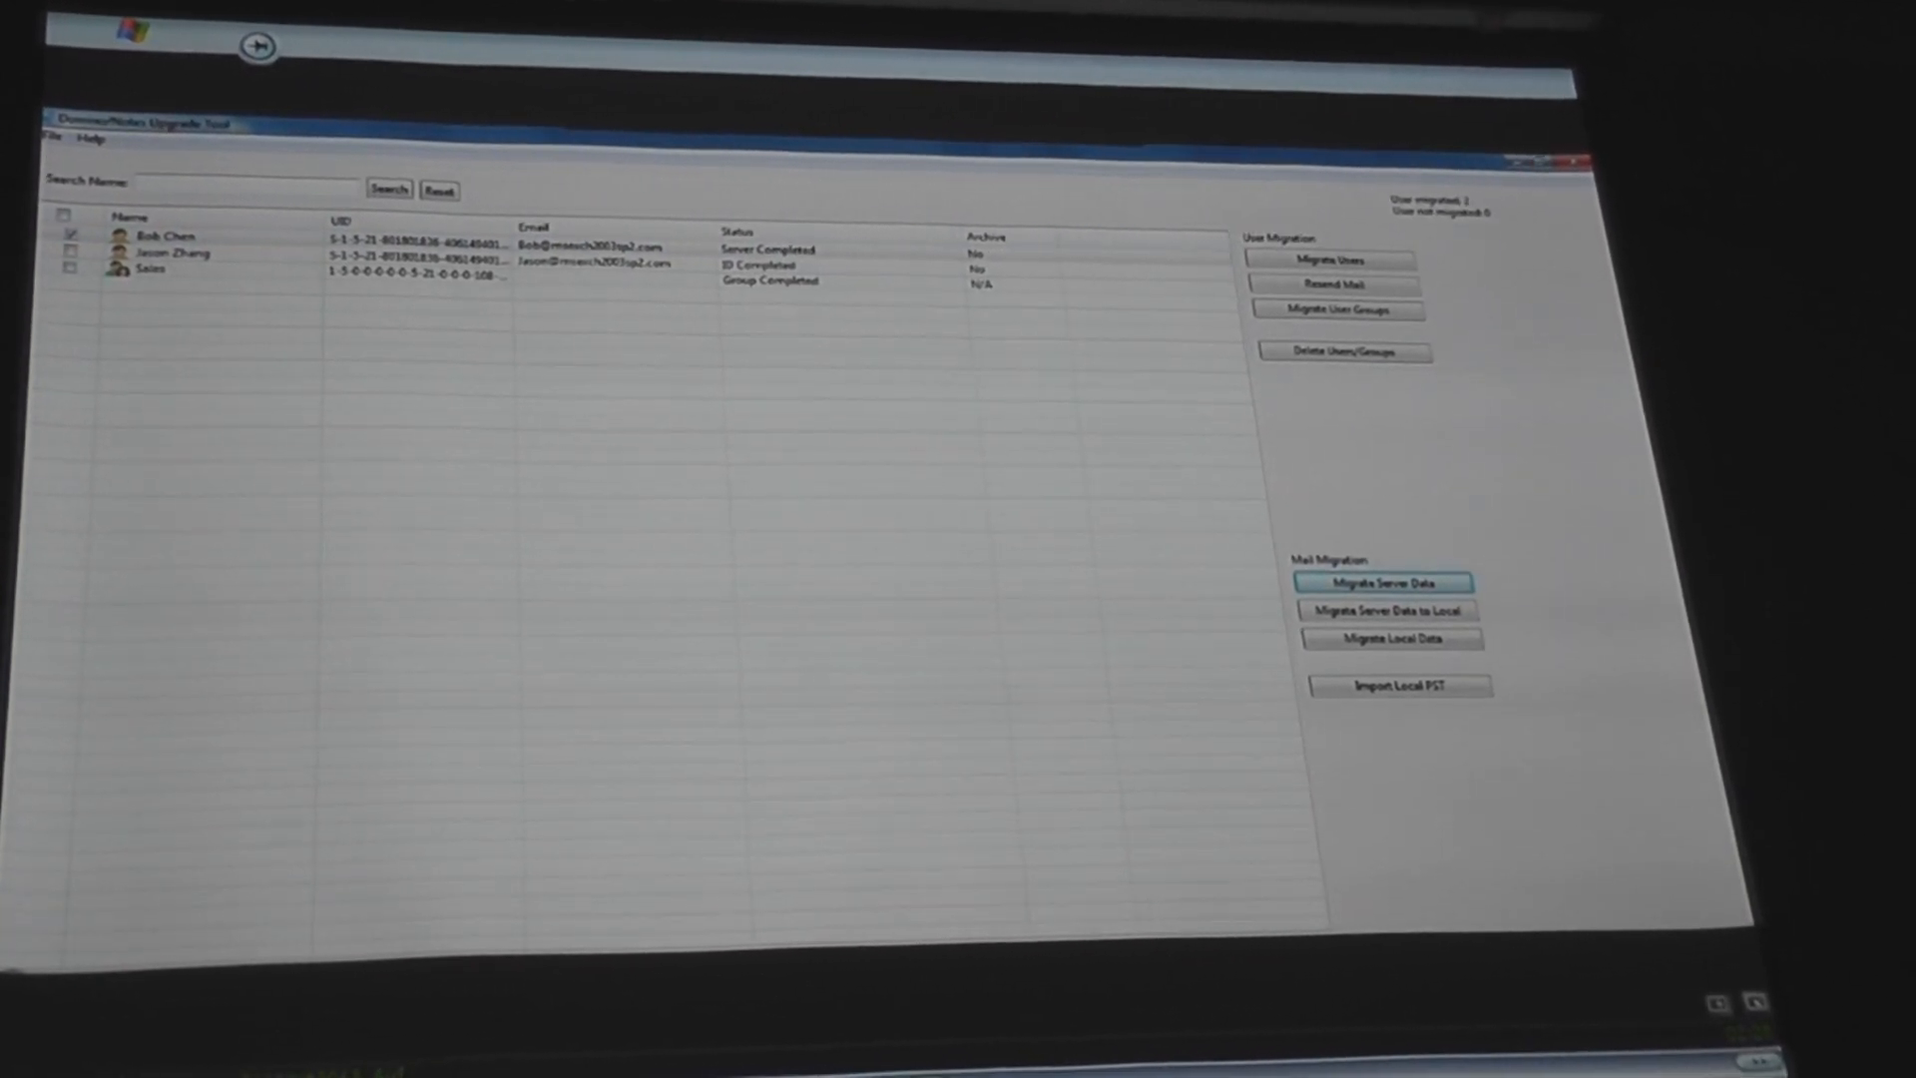
{"action": "left_click", "coordinate": [1388, 582]}
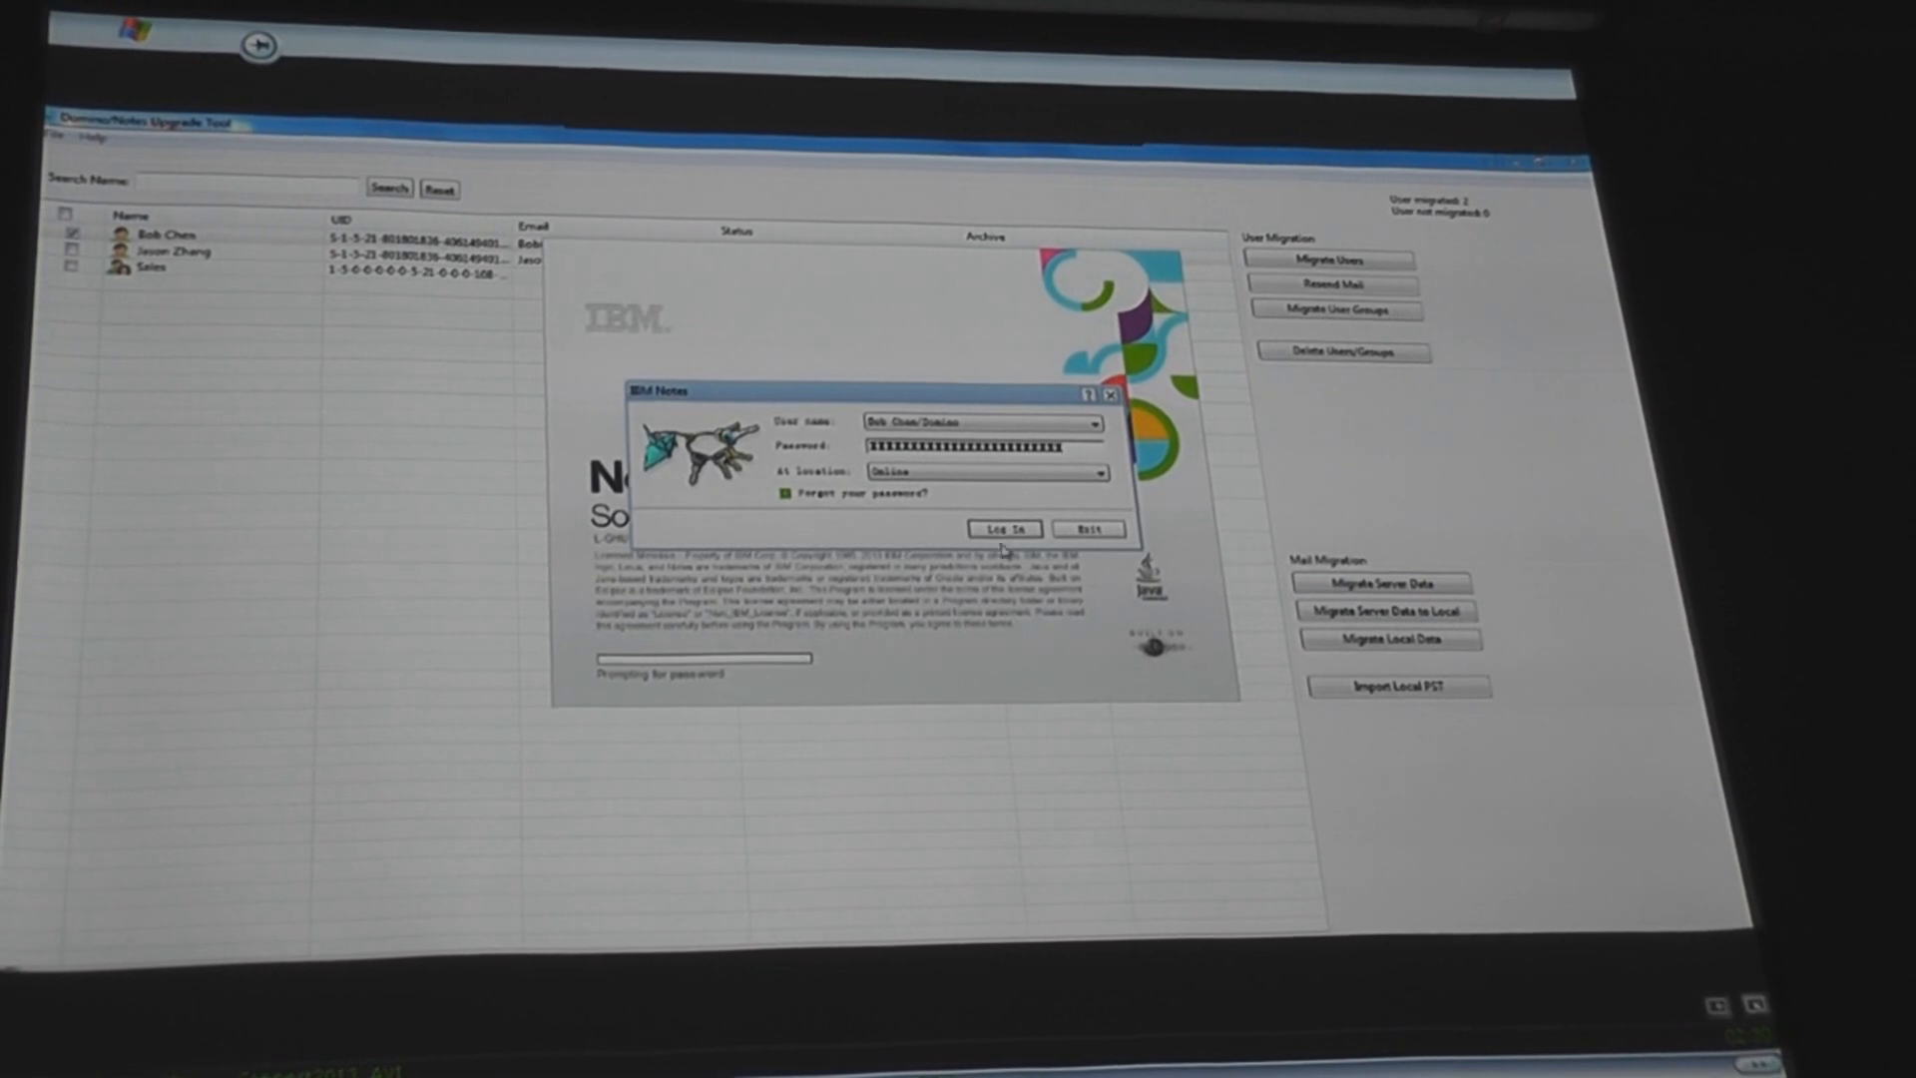
{"action": "left_click", "coordinate": [1003, 529]}
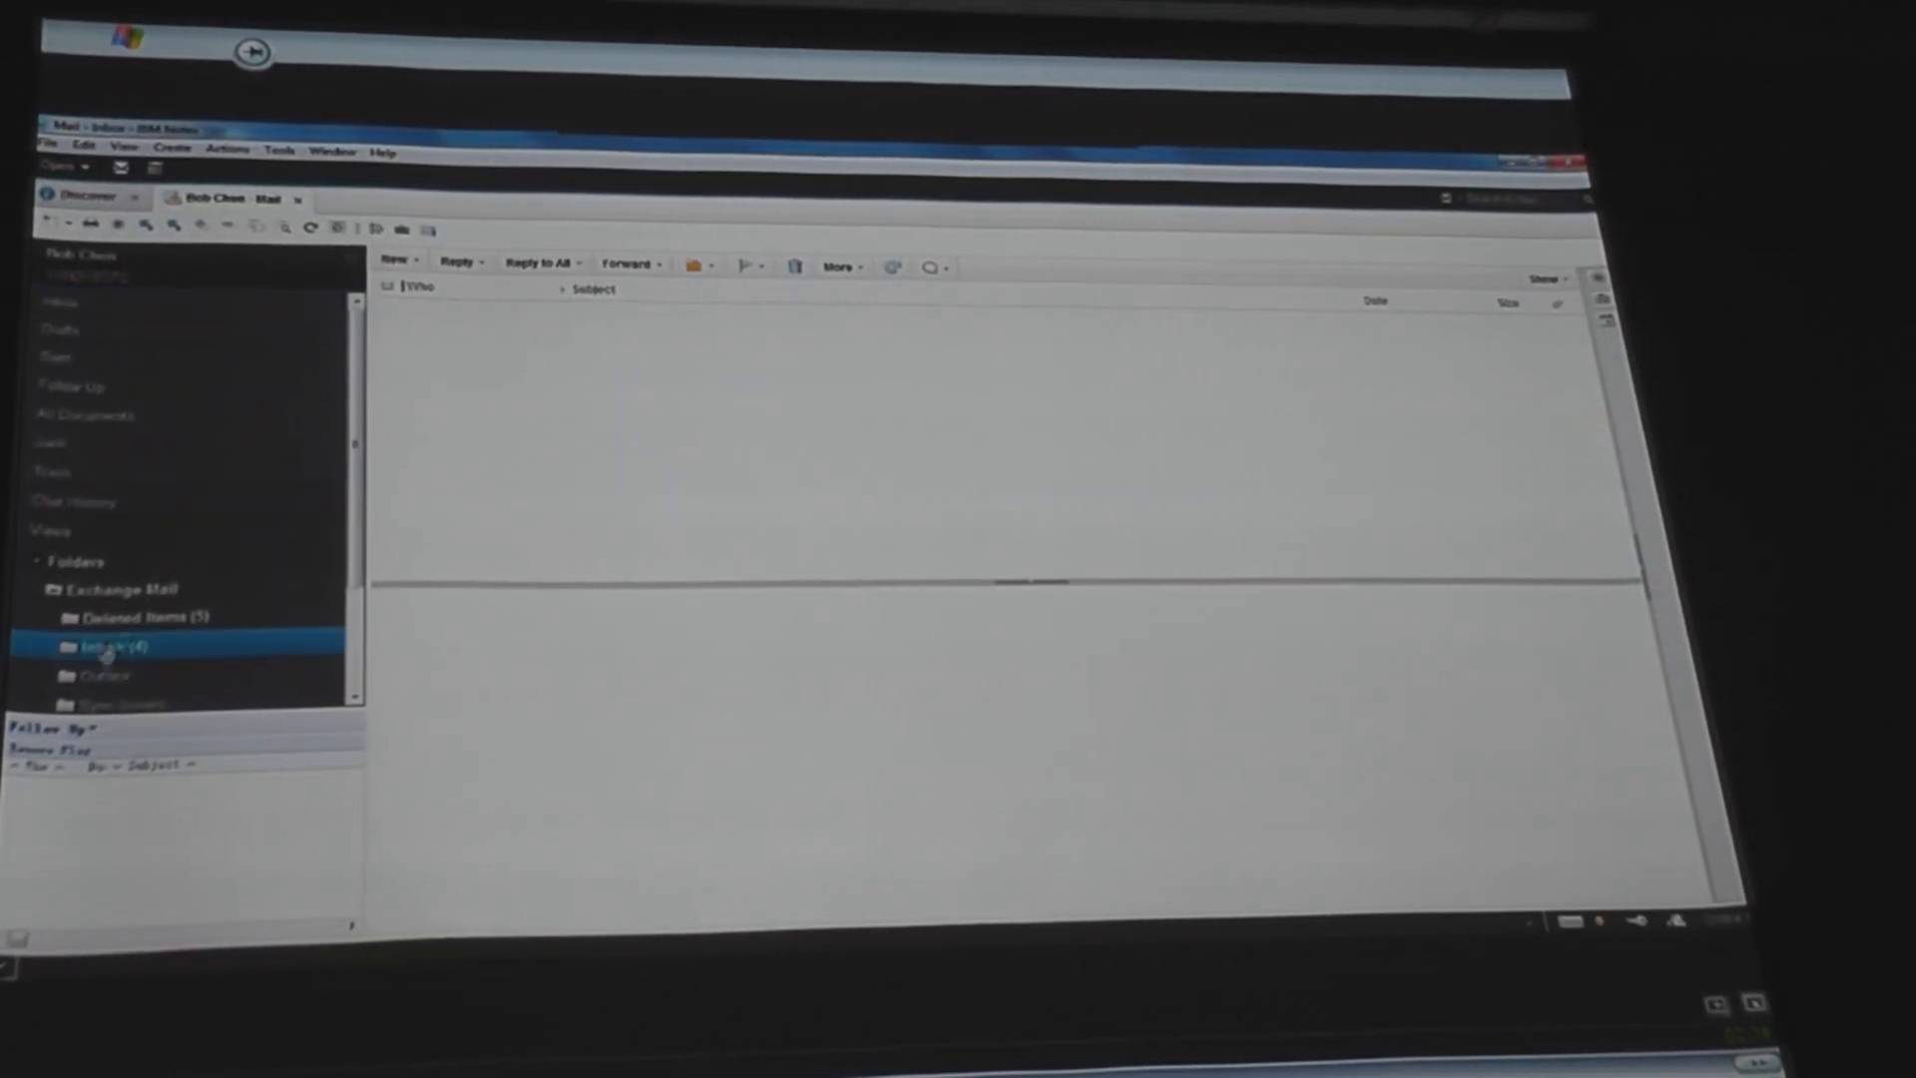
{"action": "left_click", "coordinate": [105, 647]}
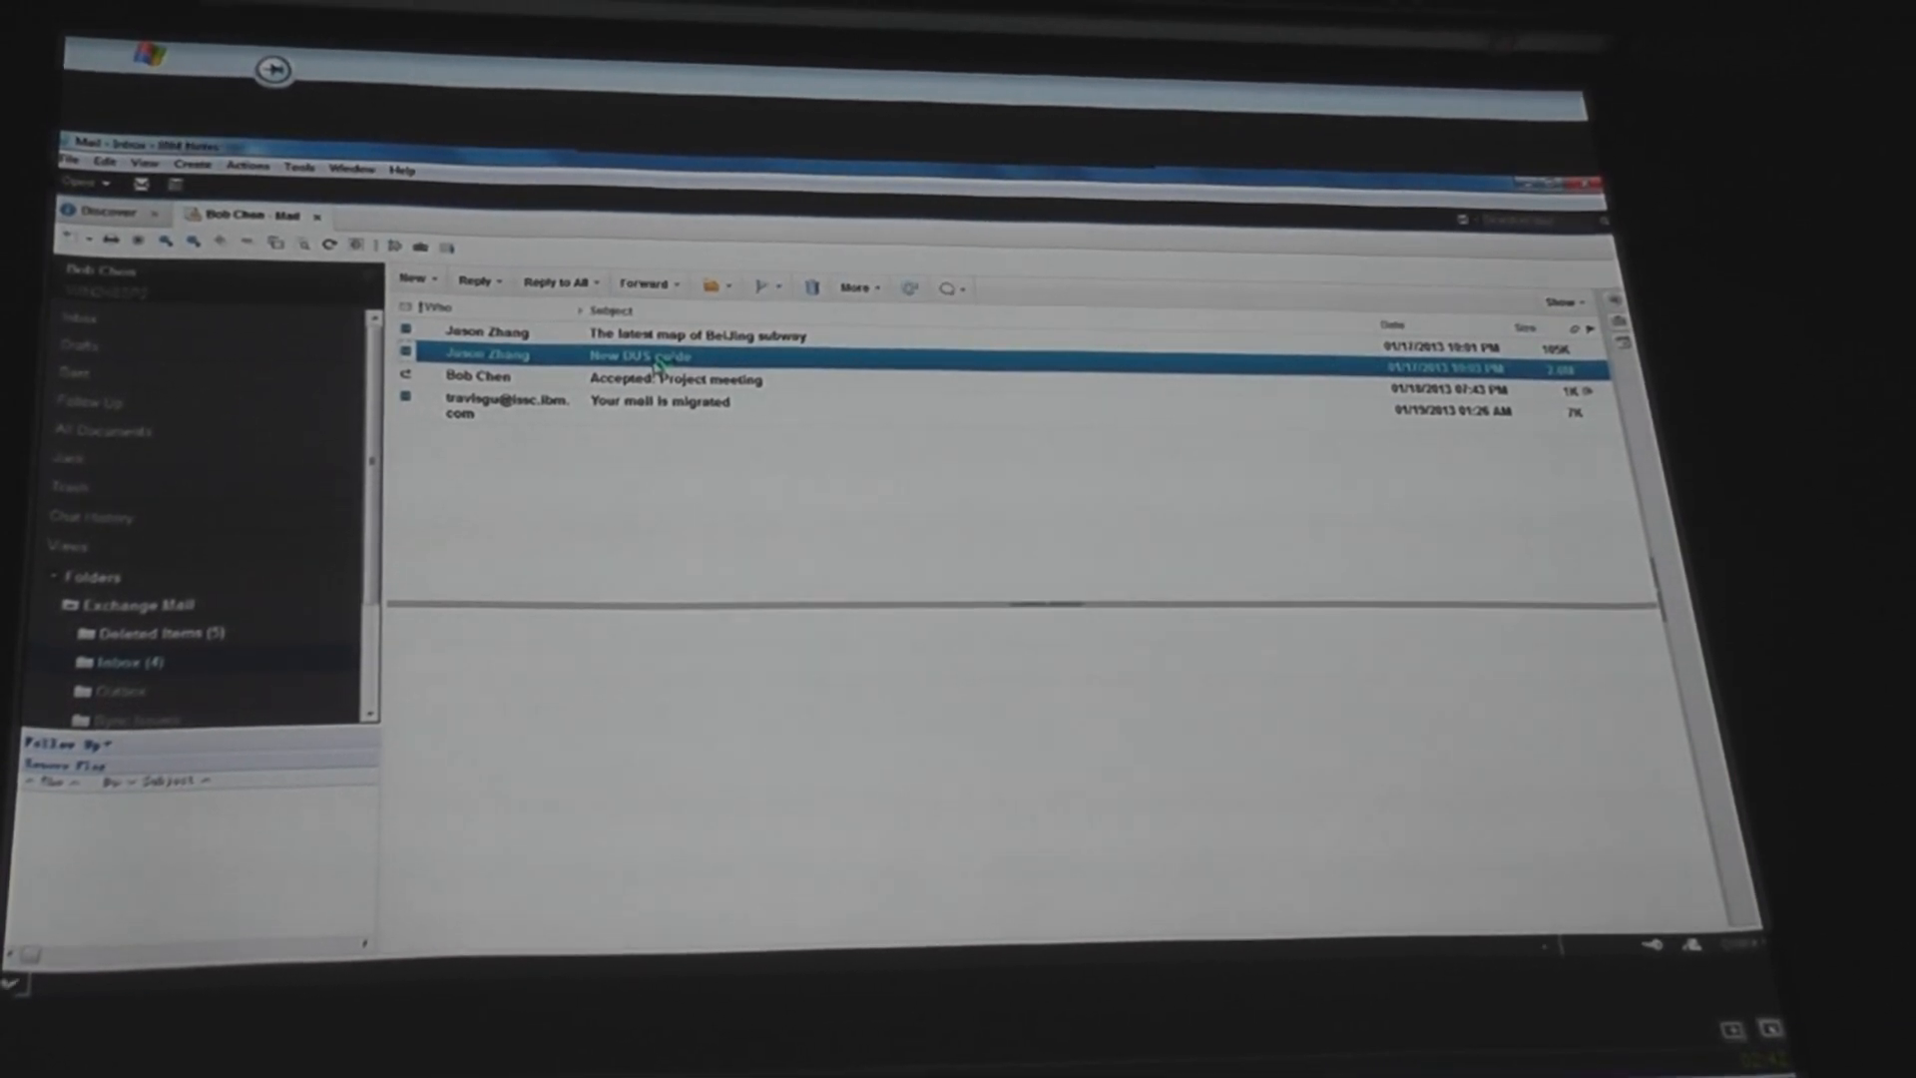
{"action": "left_click", "coordinate": [635, 355]}
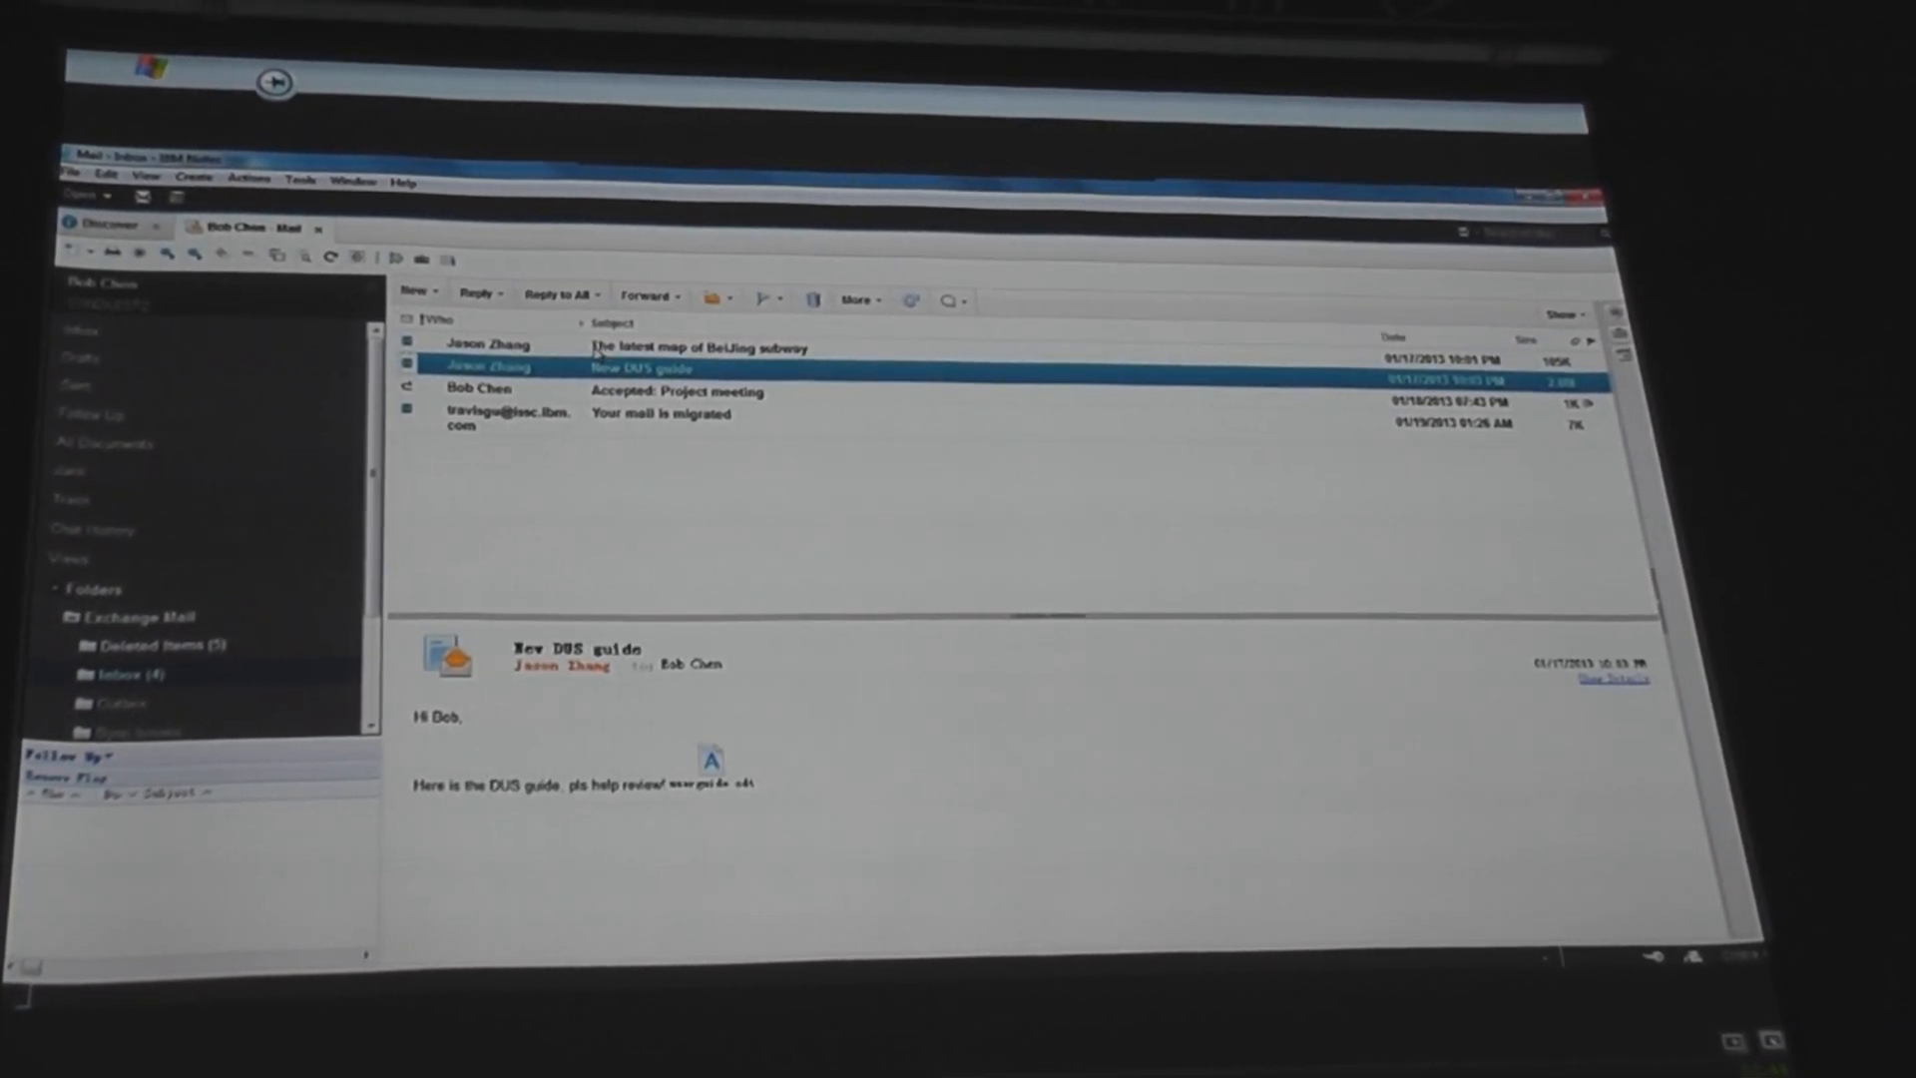
{"action": "left_click", "coordinate": [696, 346]}
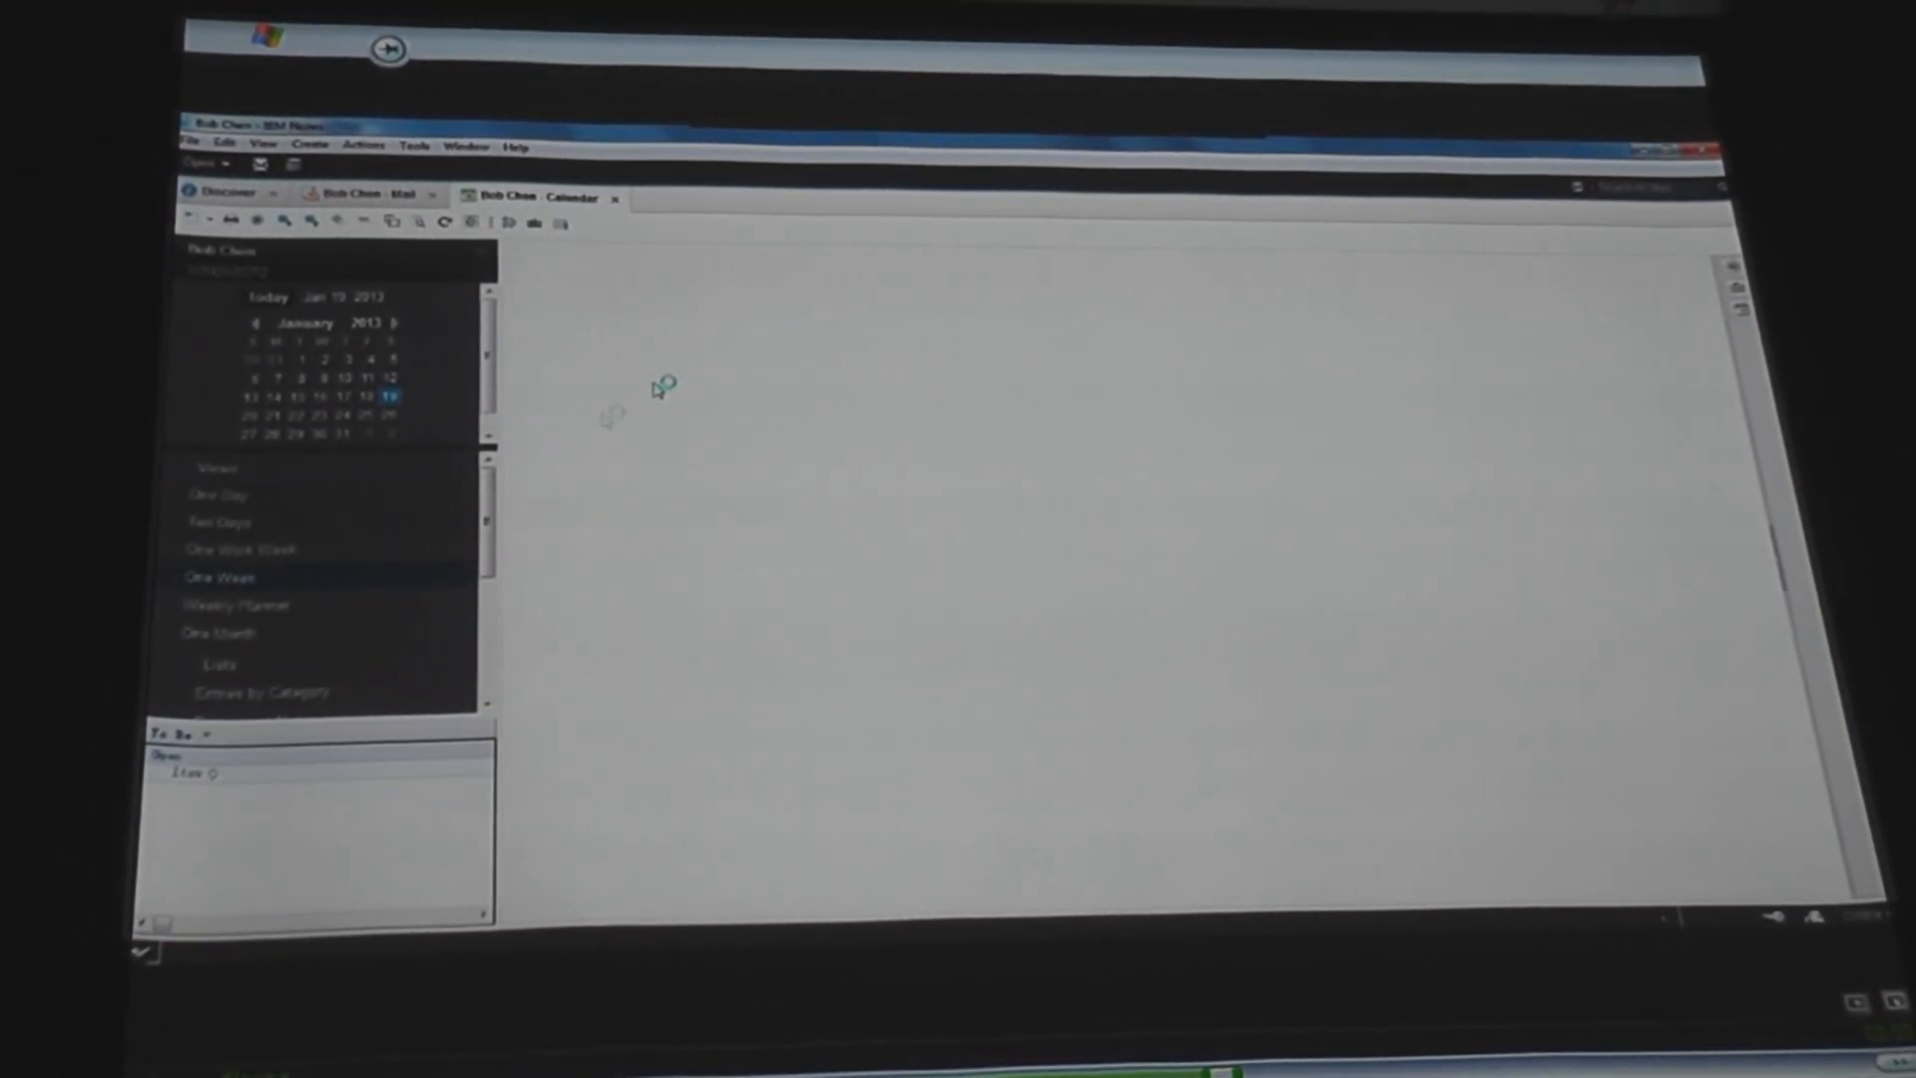
Switch the calendar to the January 2013 month view and open the January 21 Project meeting.
{"action": "left_click", "coordinate": [210, 577]}
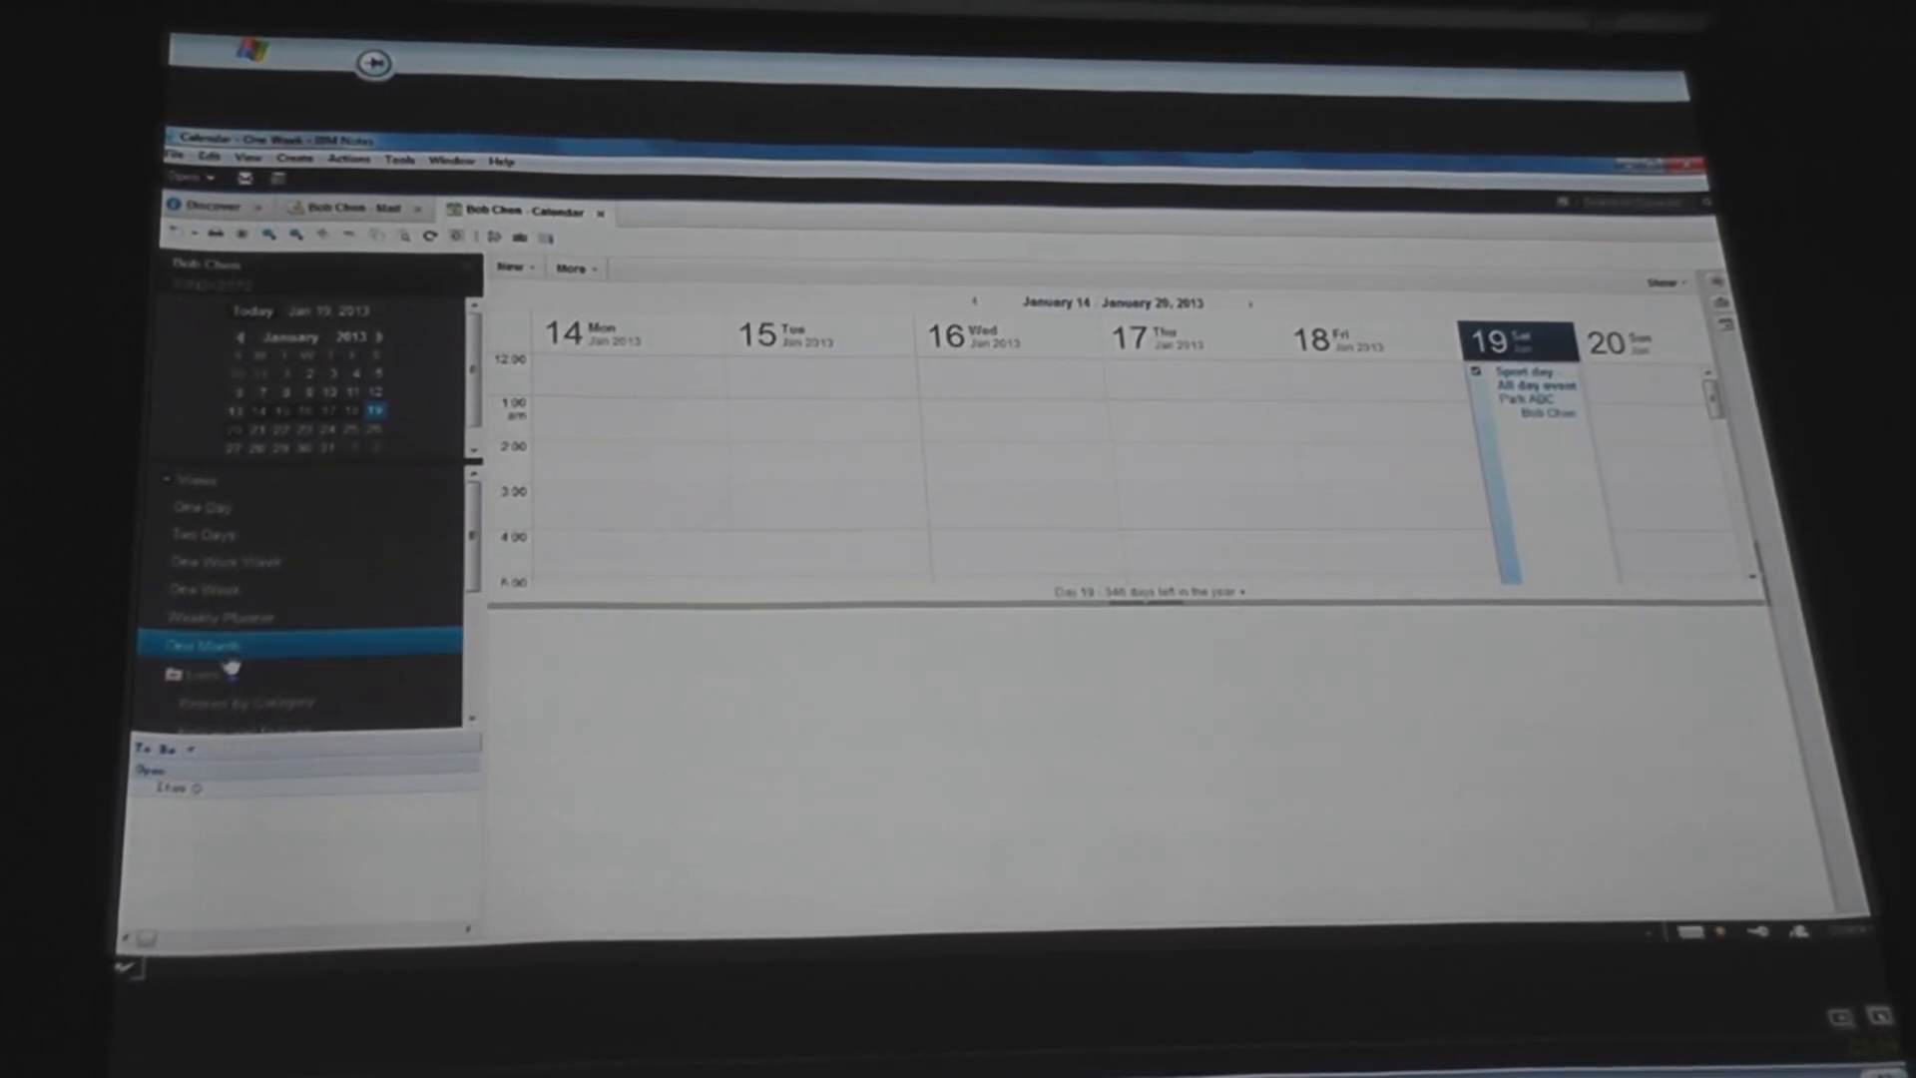
{"action": "left_click", "coordinate": [190, 642]}
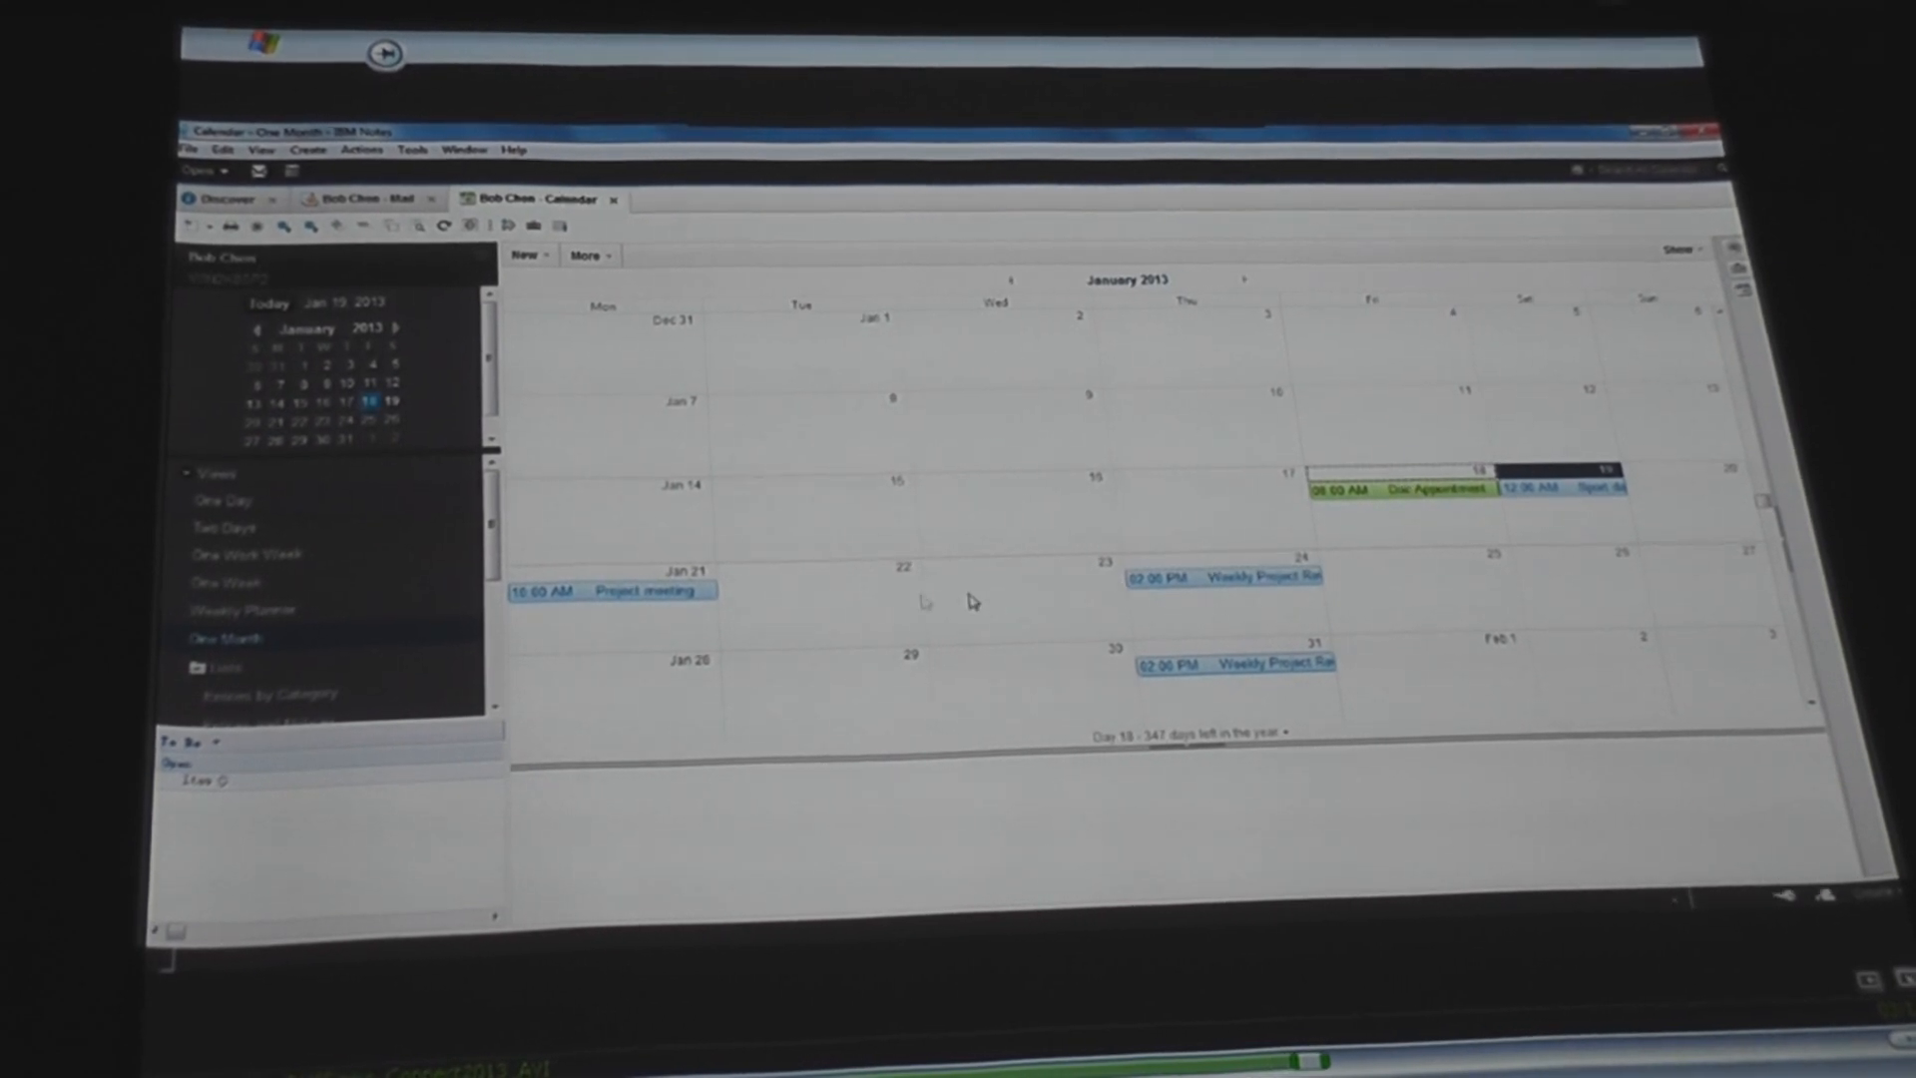
{"action": "left_click", "coordinate": [630, 592]}
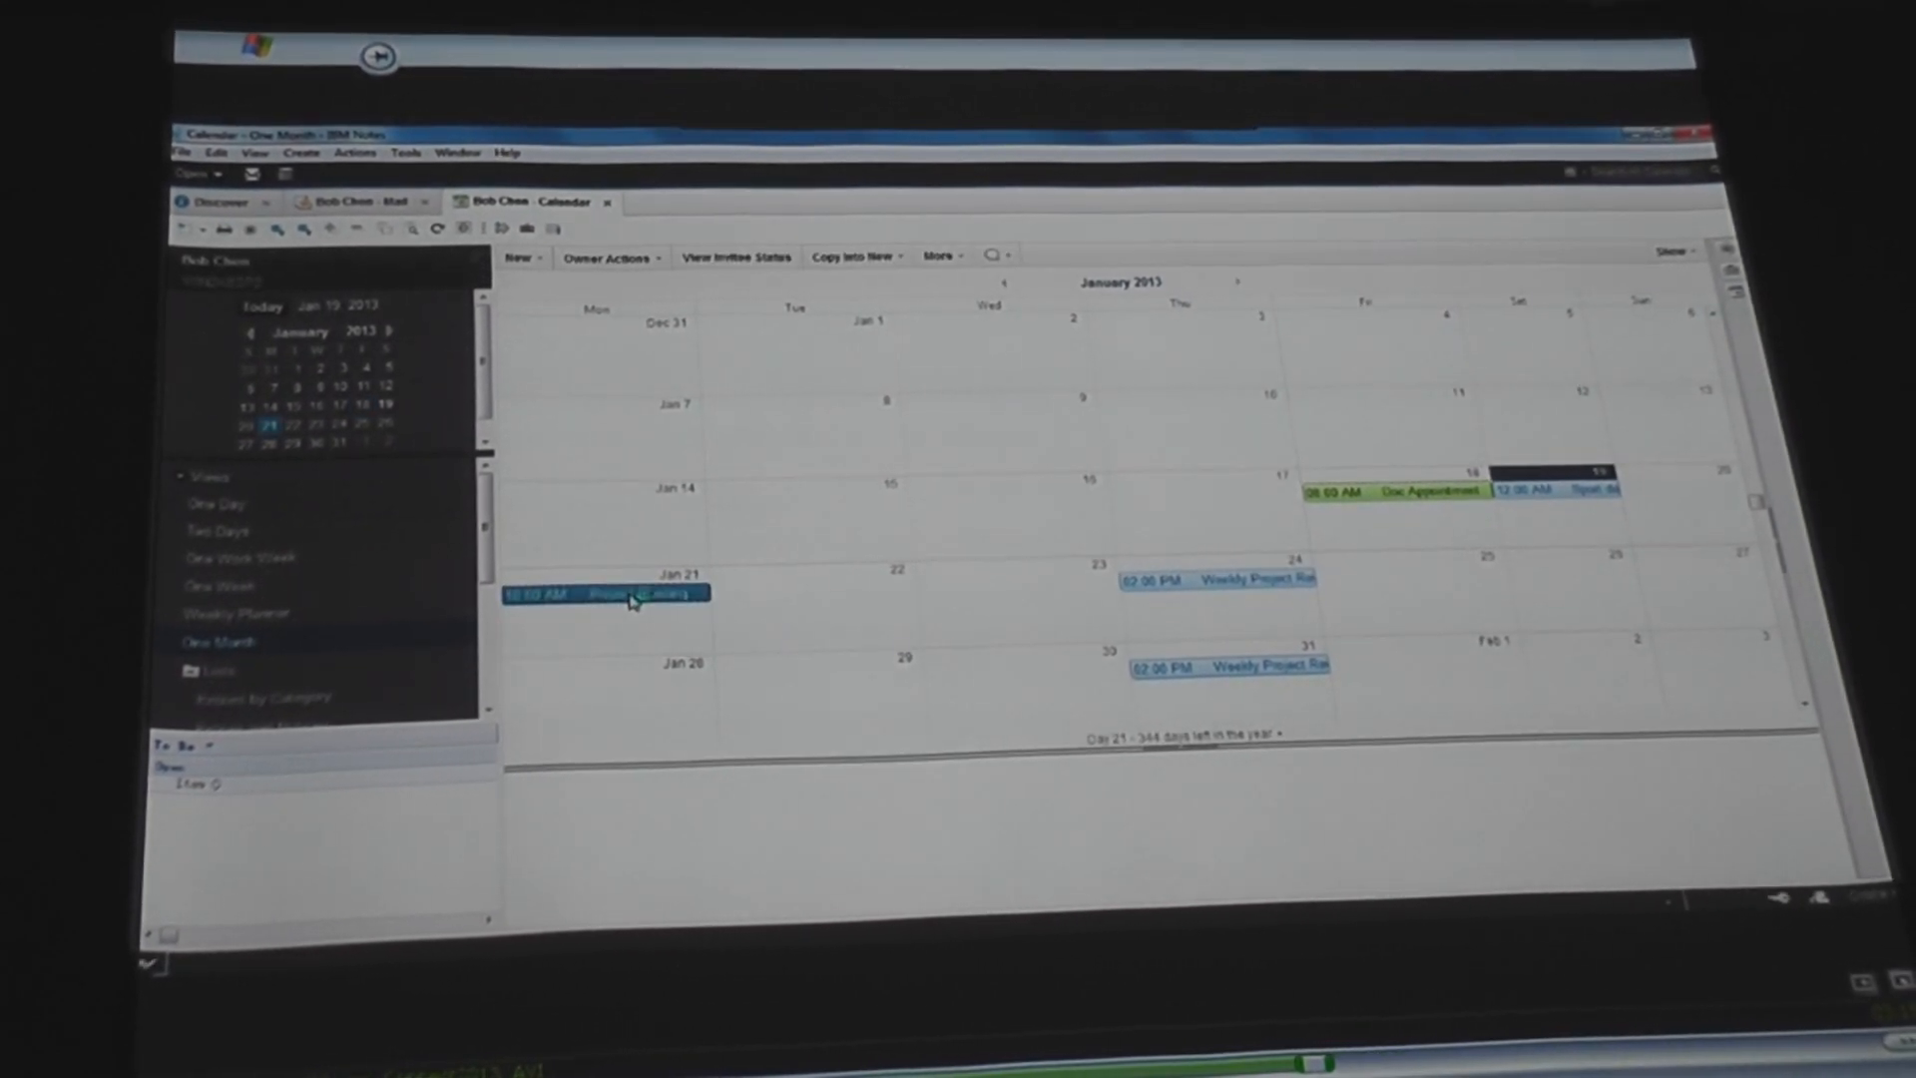
{"action": "double_click", "coordinate": [605, 594]}
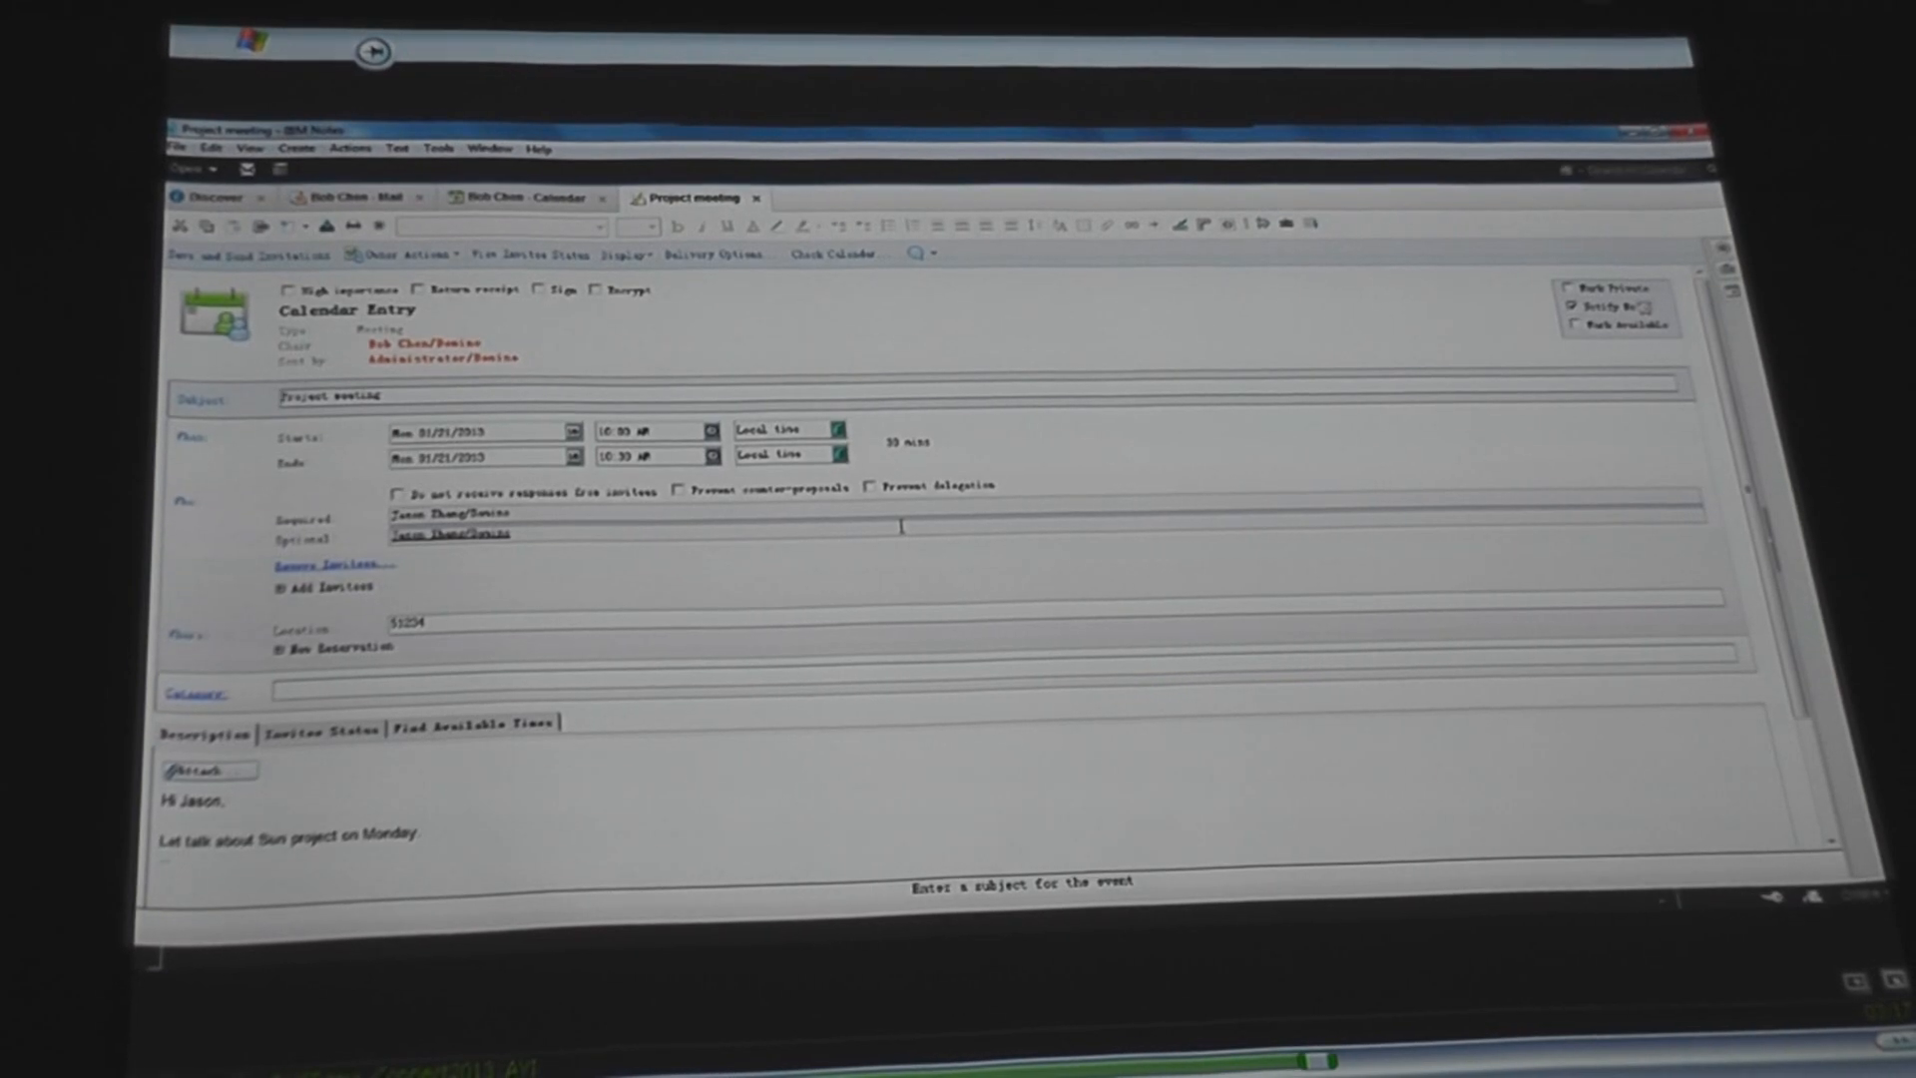
Move the Project meeting start to 11:00 AM and send the reschedule with comment 'change meeting'.
{"action": "left_click", "coordinate": [711, 428]}
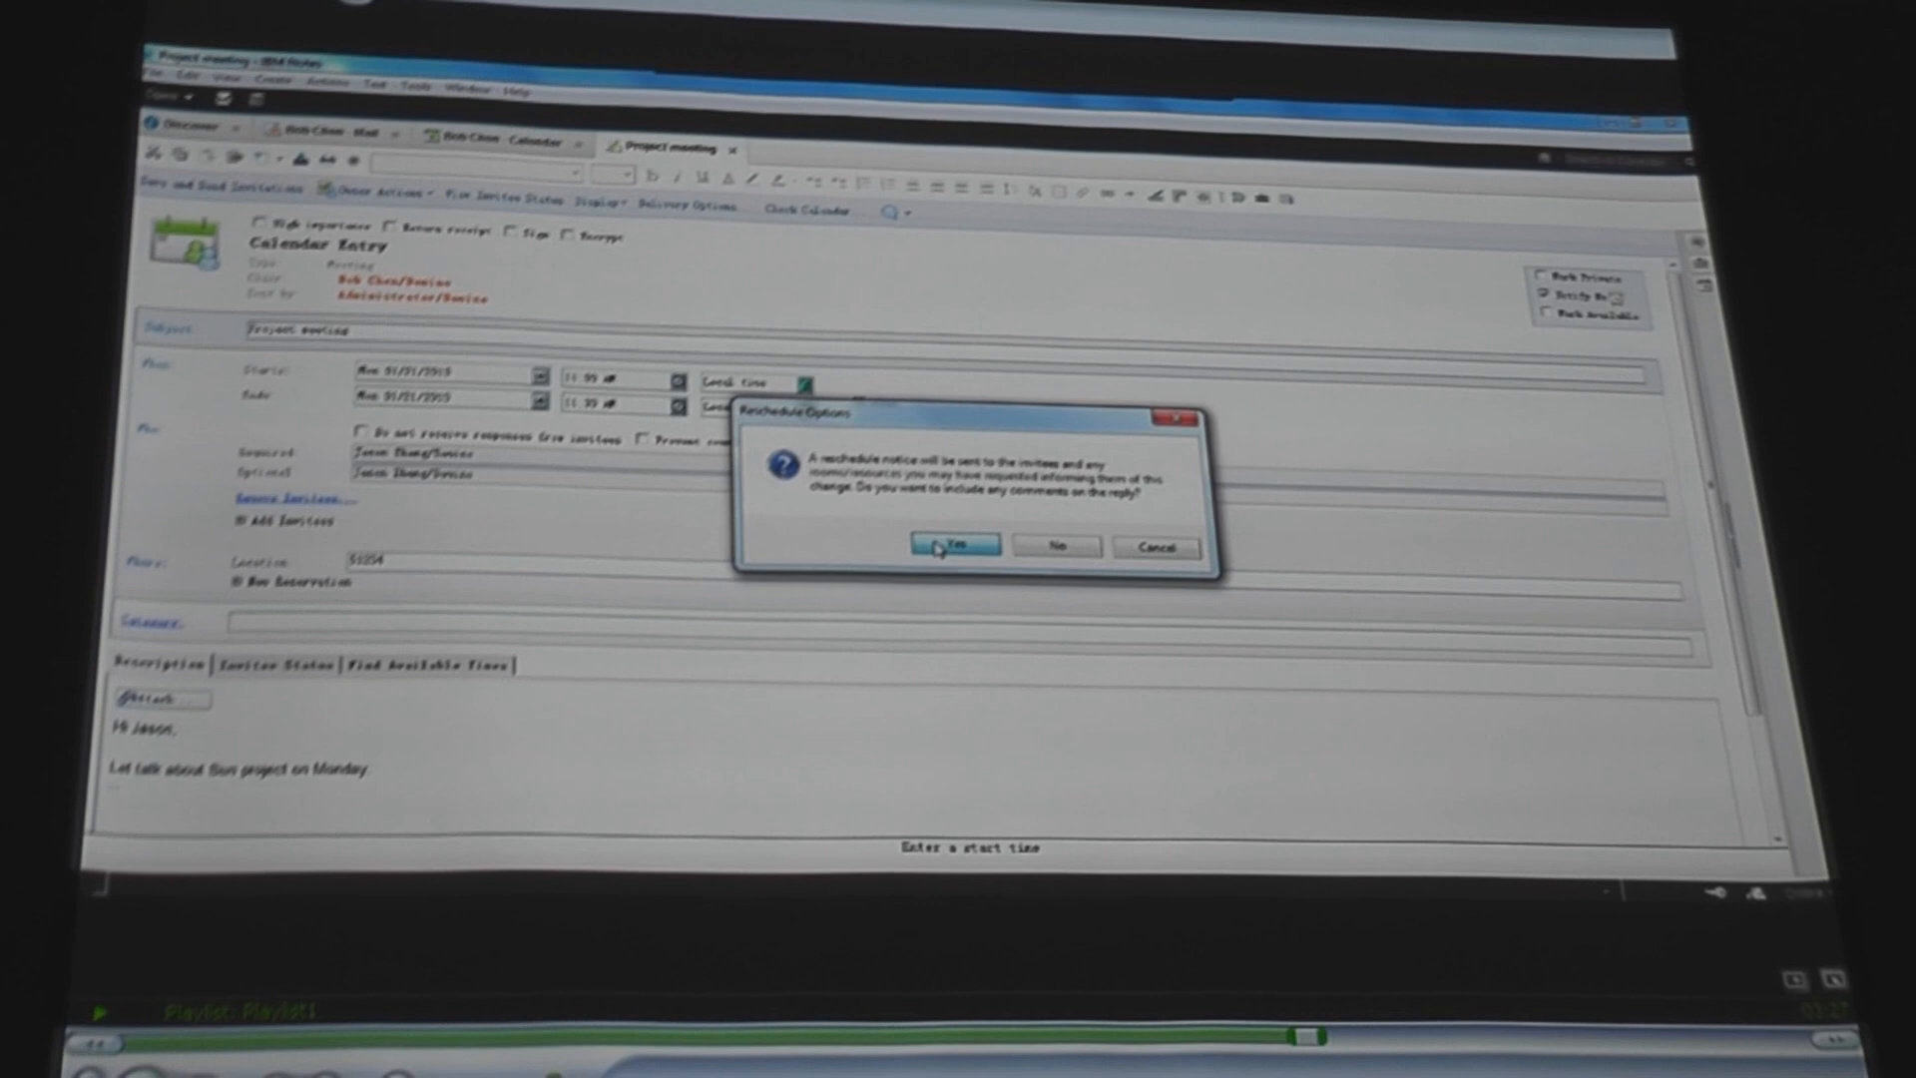
{"action": "left_click", "coordinate": [953, 547]}
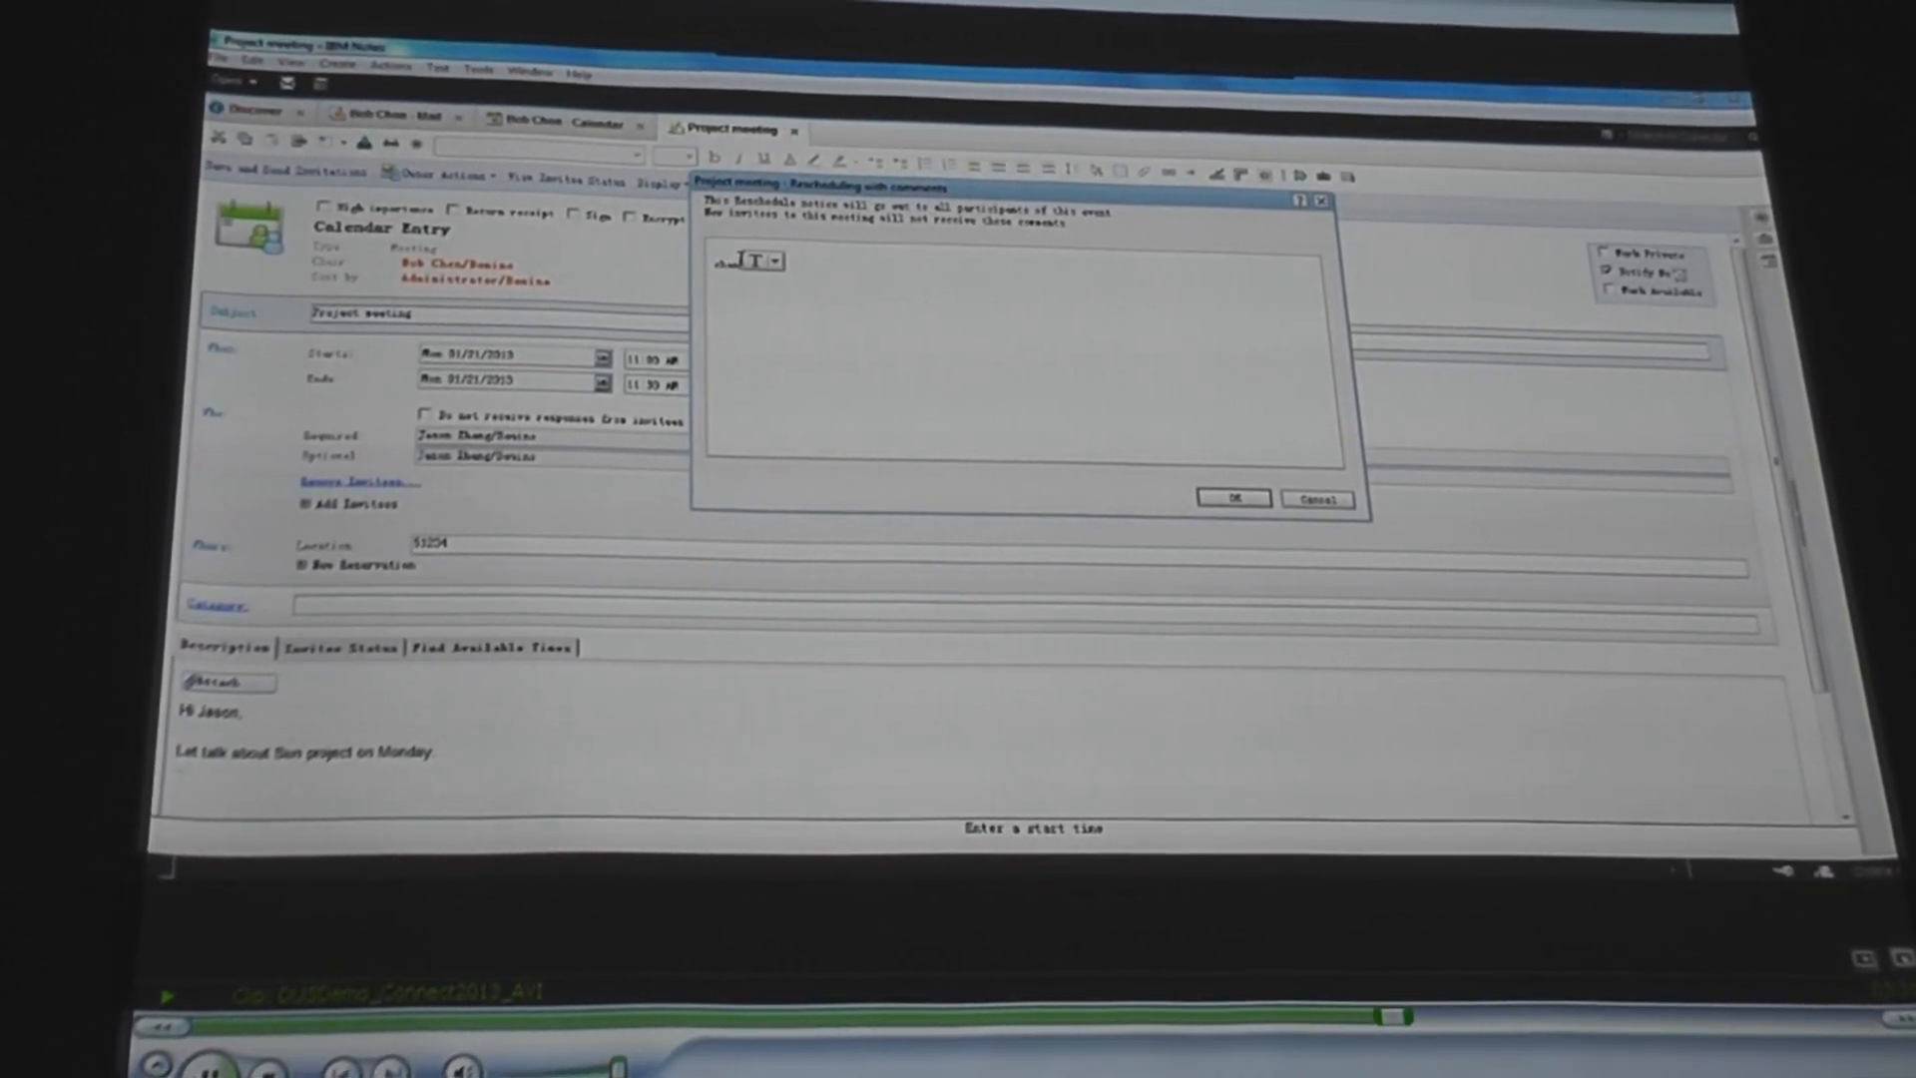
{"action": "type", "text": "change meeting time"}
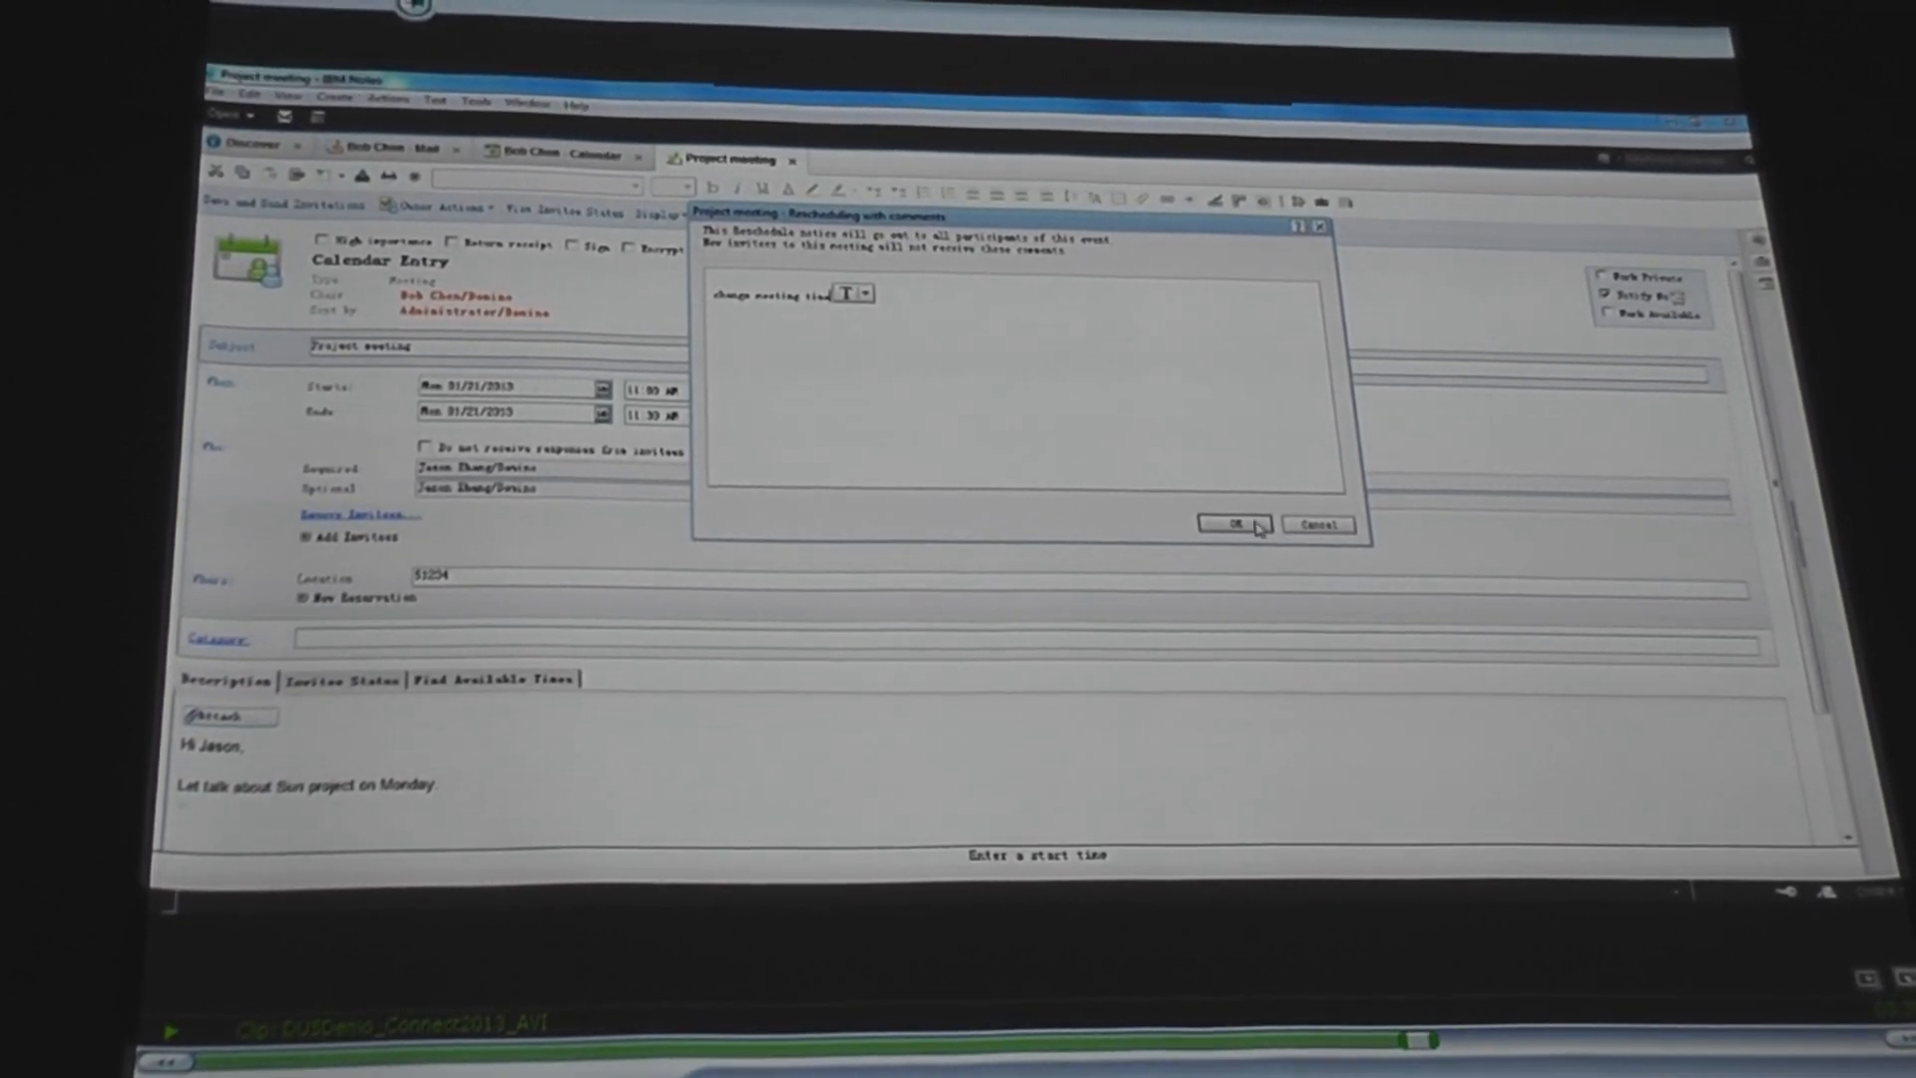
{"action": "left_click", "coordinate": [1235, 526]}
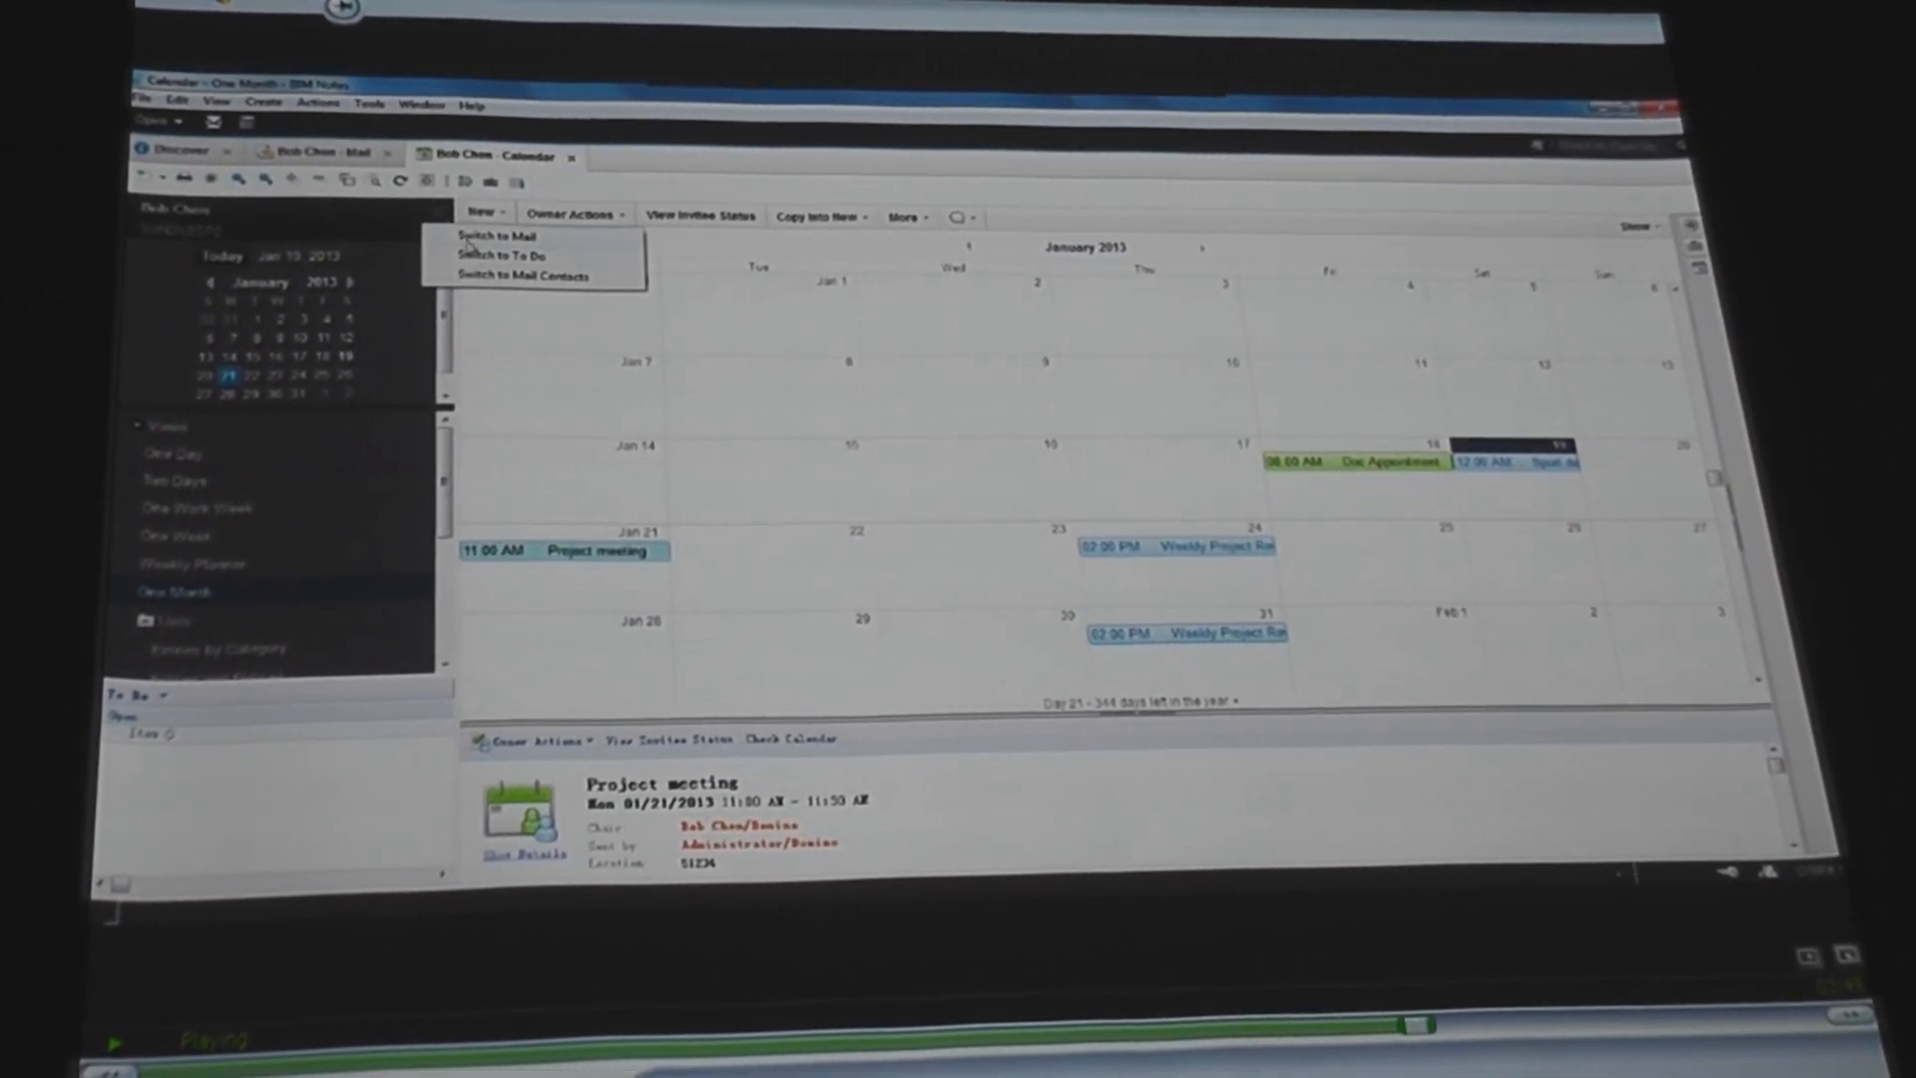
{"action": "left_click", "coordinate": [511, 276]}
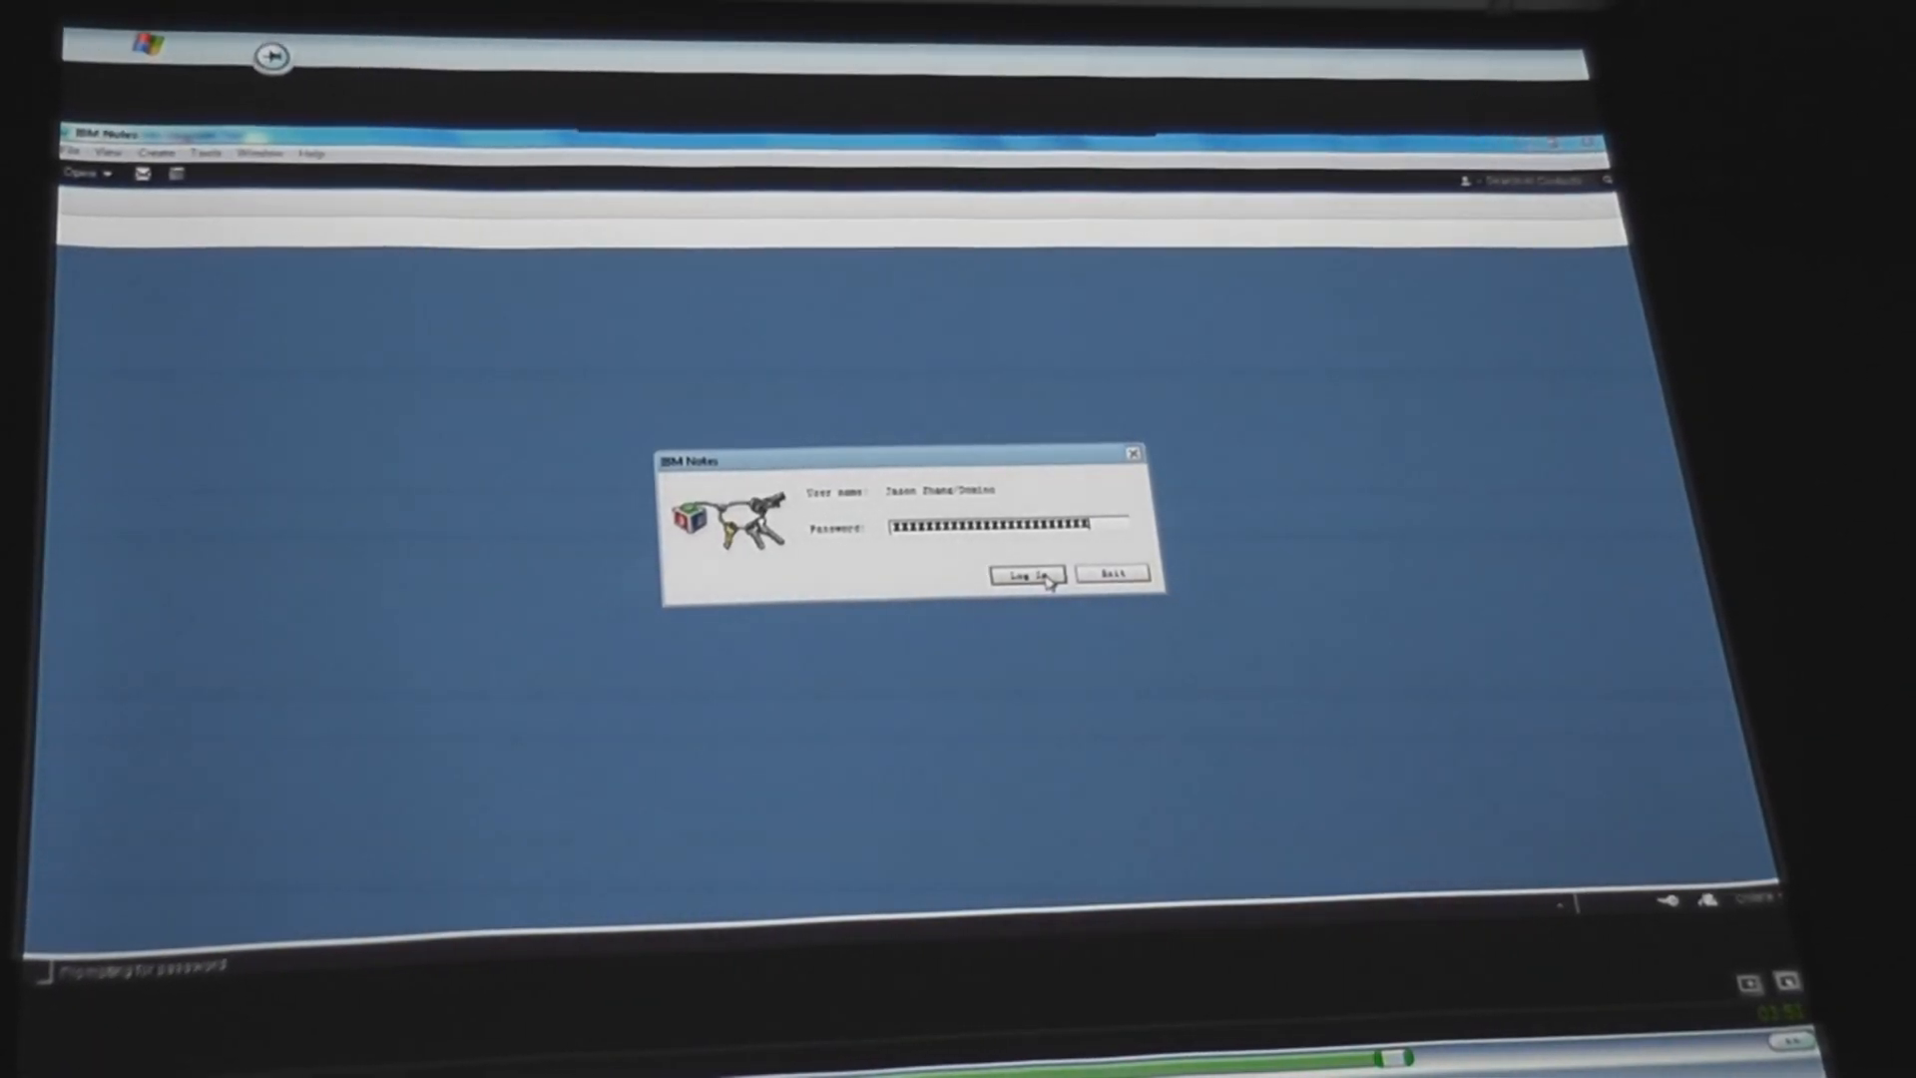
{"action": "left_click", "coordinate": [1024, 575]}
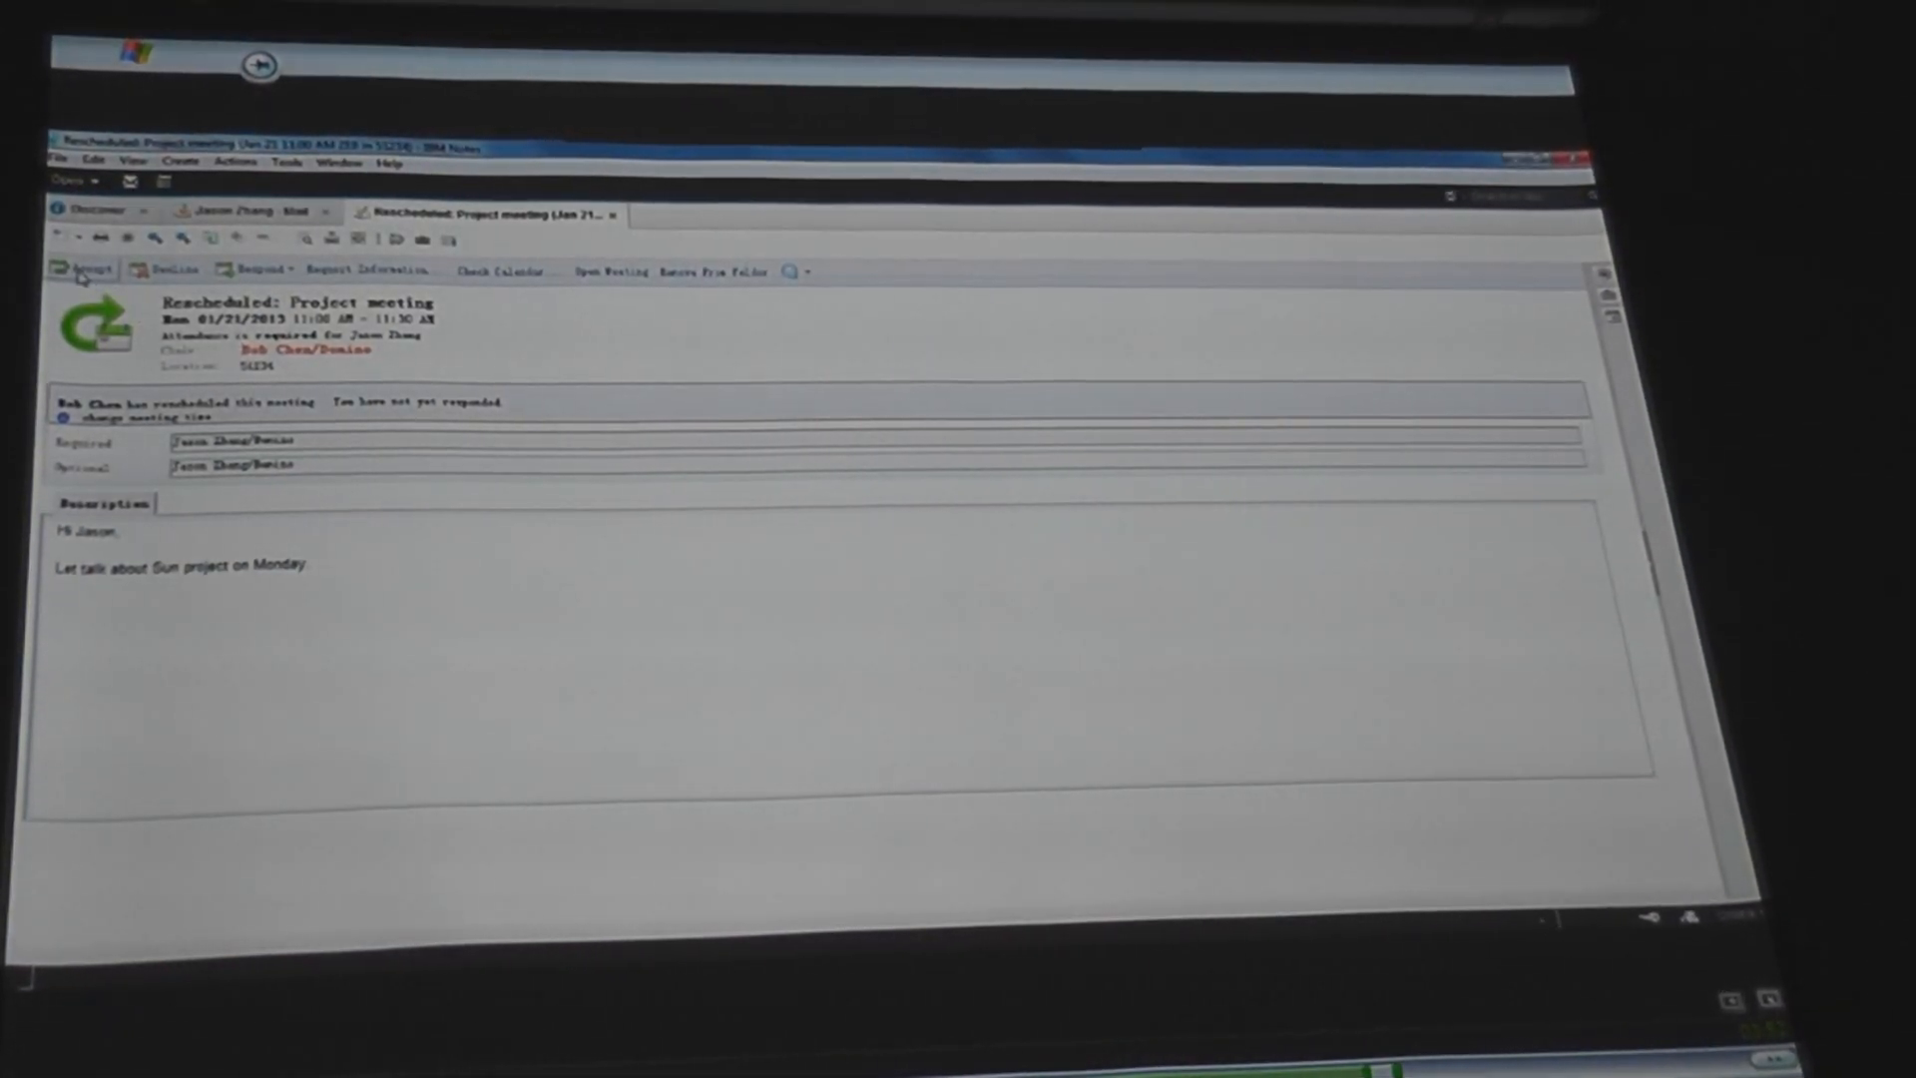
{"action": "left_click", "coordinate": [72, 270]}
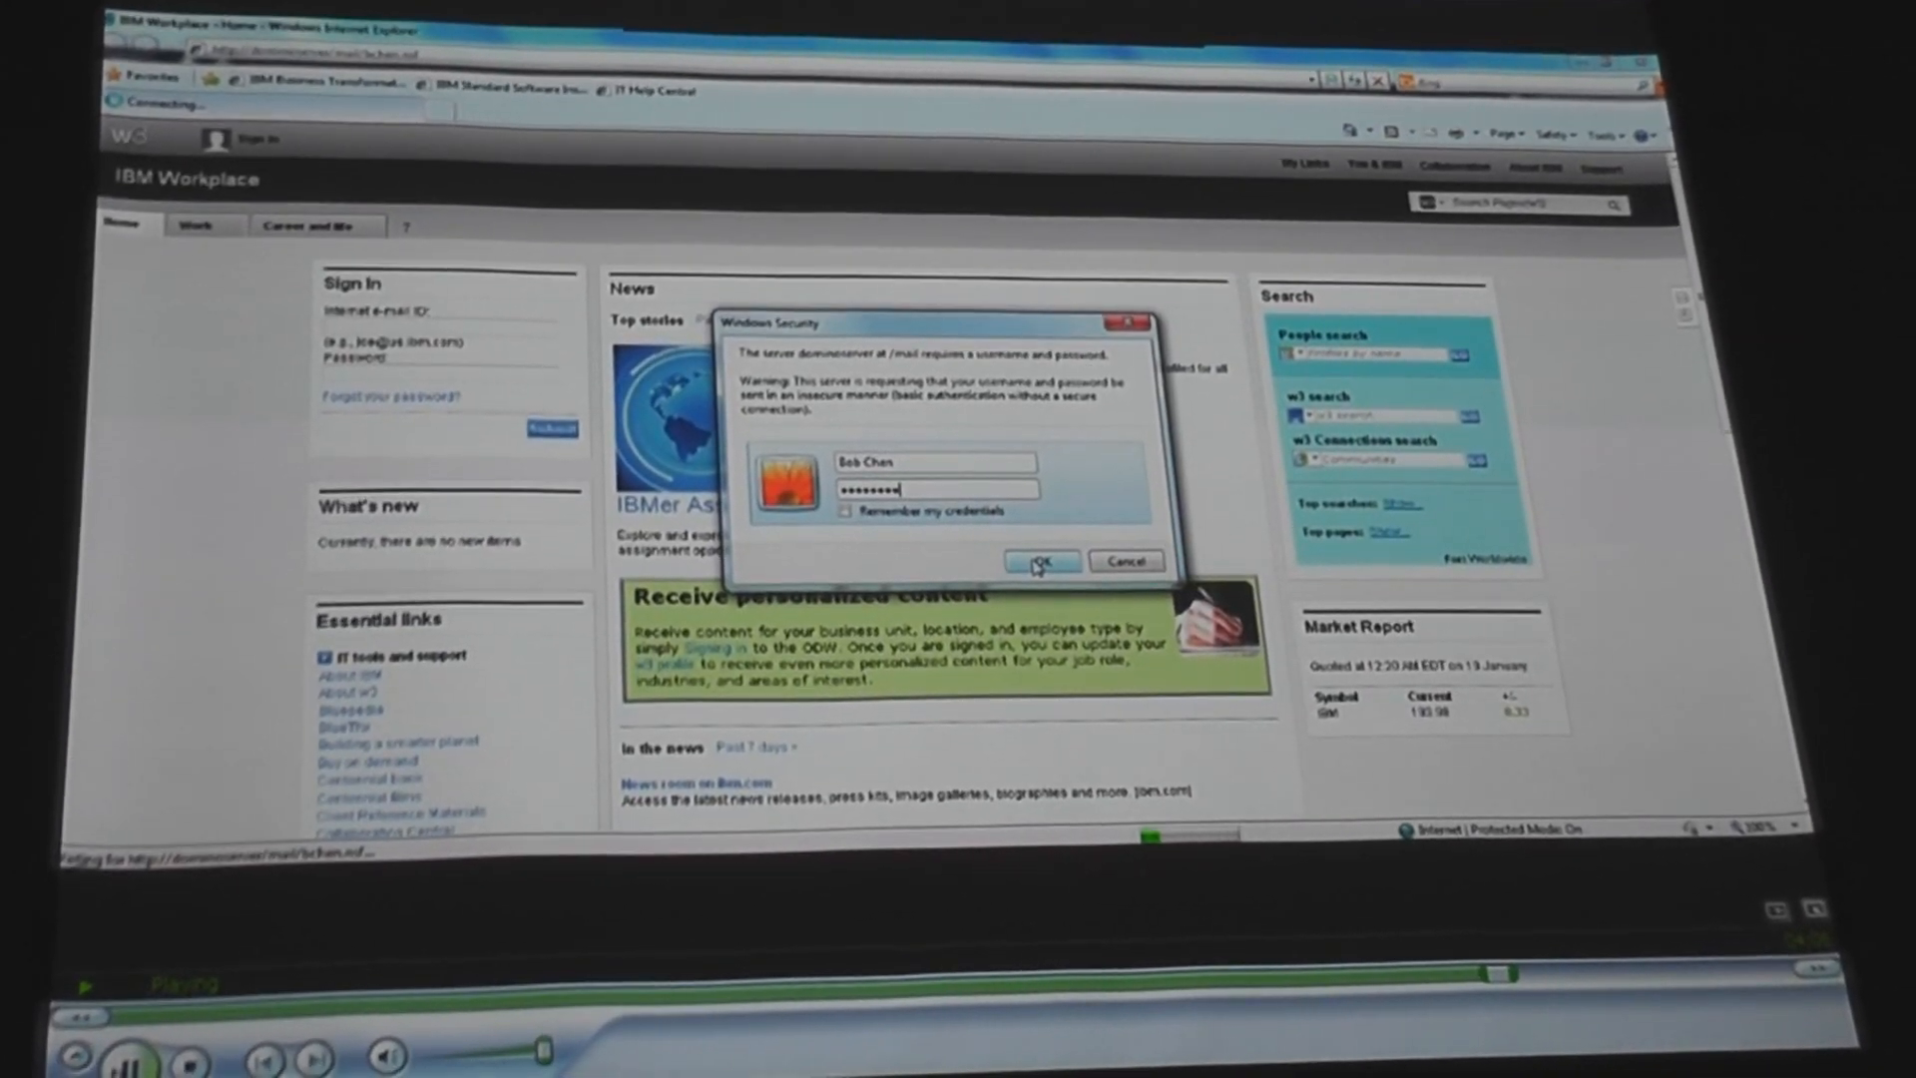
{"action": "left_click", "coordinate": [1042, 561]}
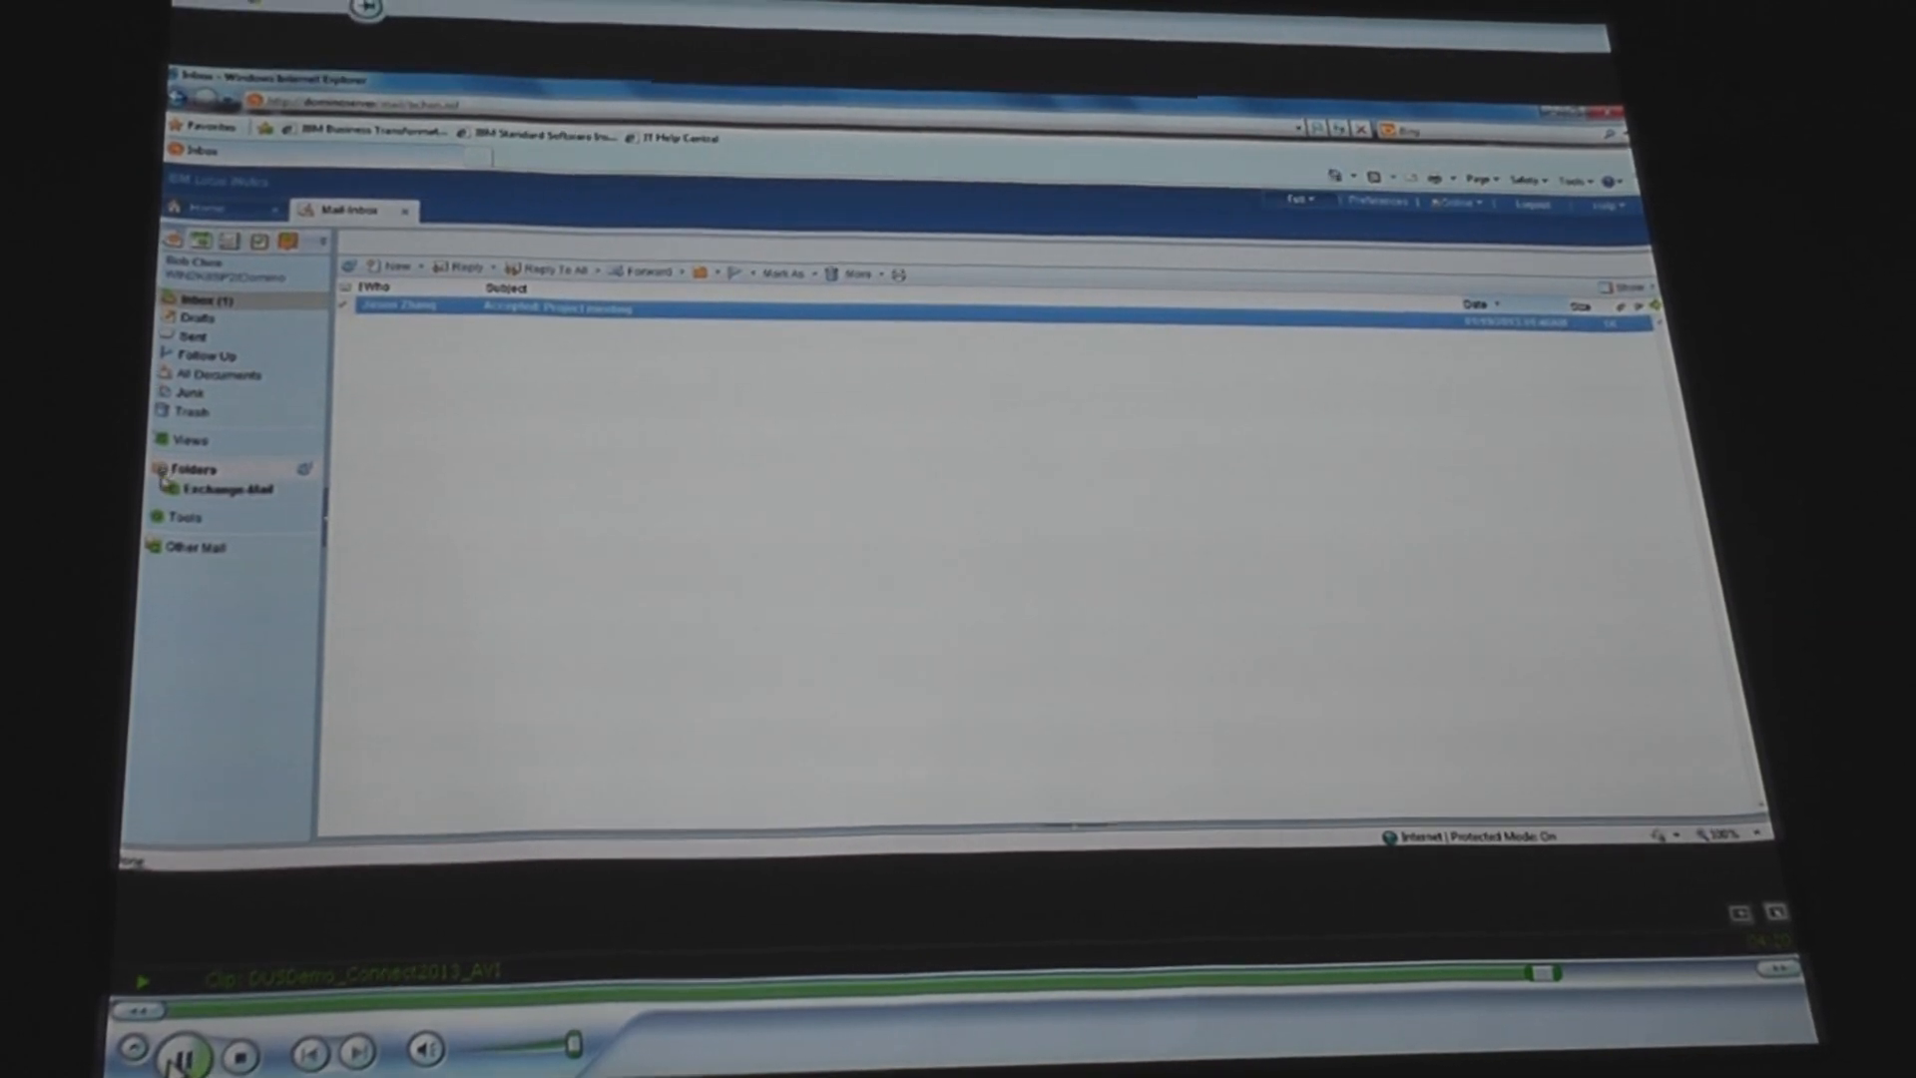
{"action": "left_click", "coordinate": [219, 488]}
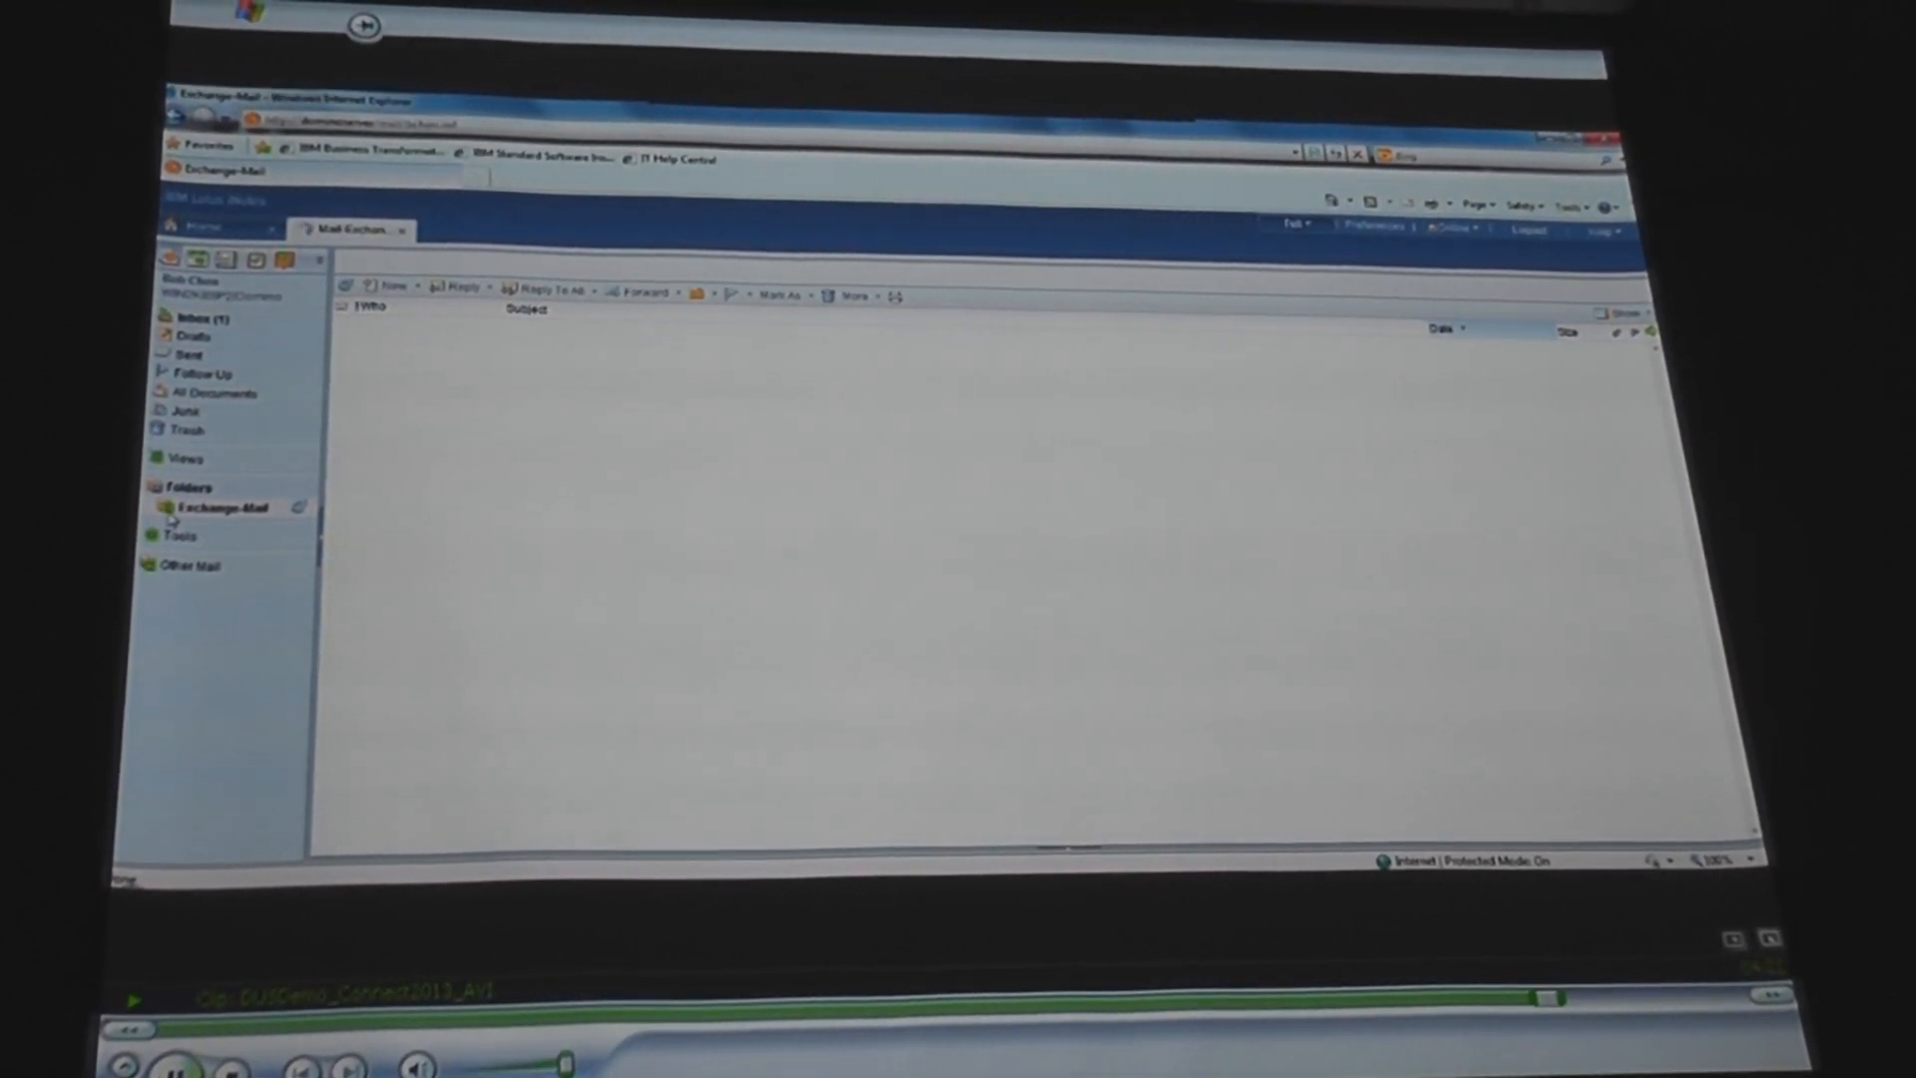